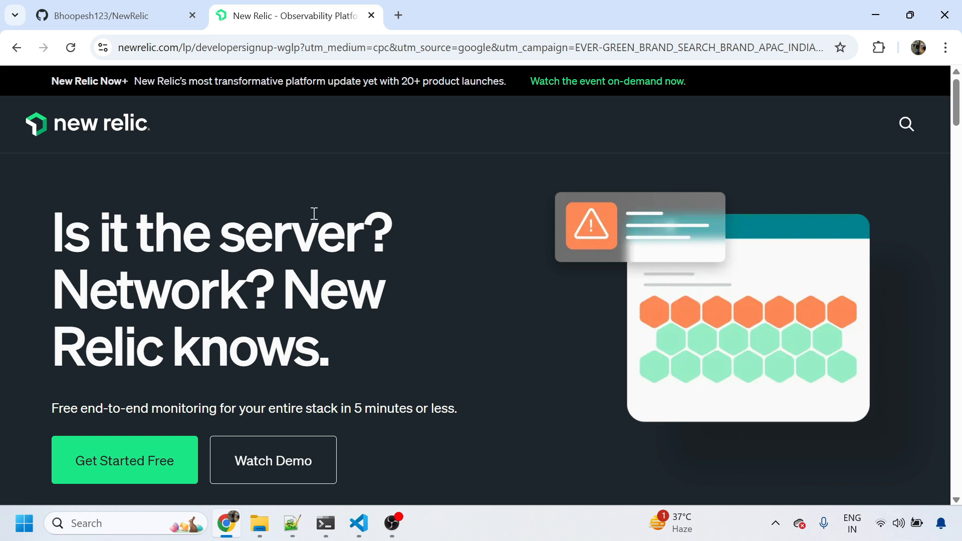
mouse_move(316, 212)
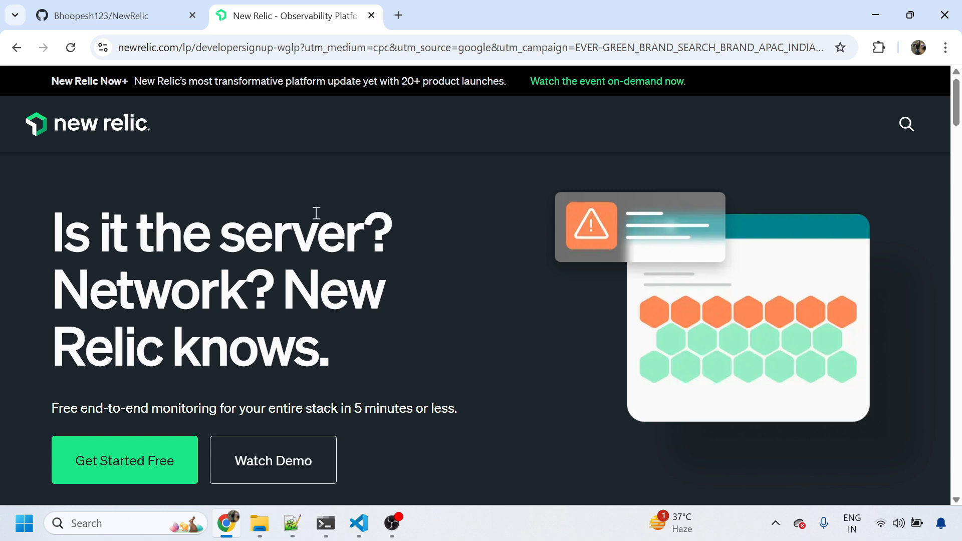
mouse_move(359, 214)
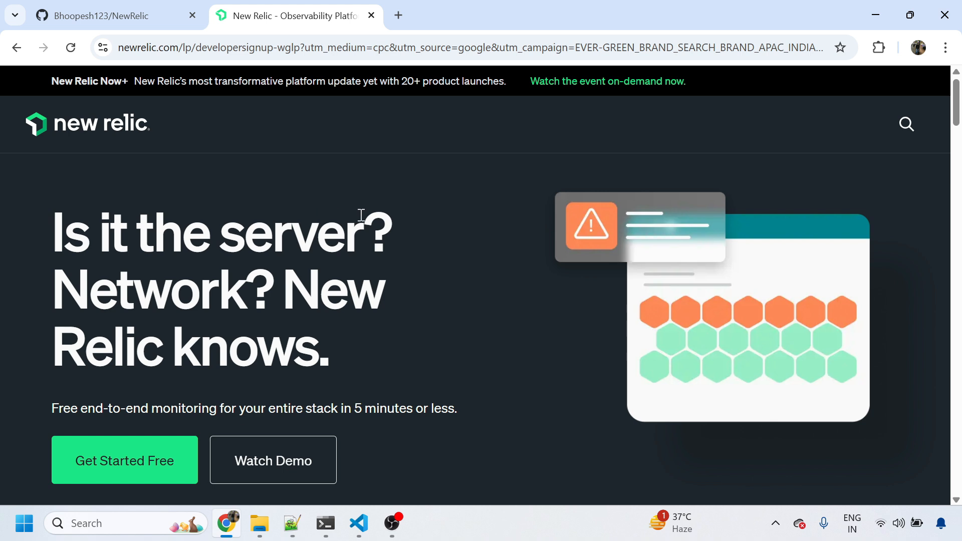
mouse_move(393, 203)
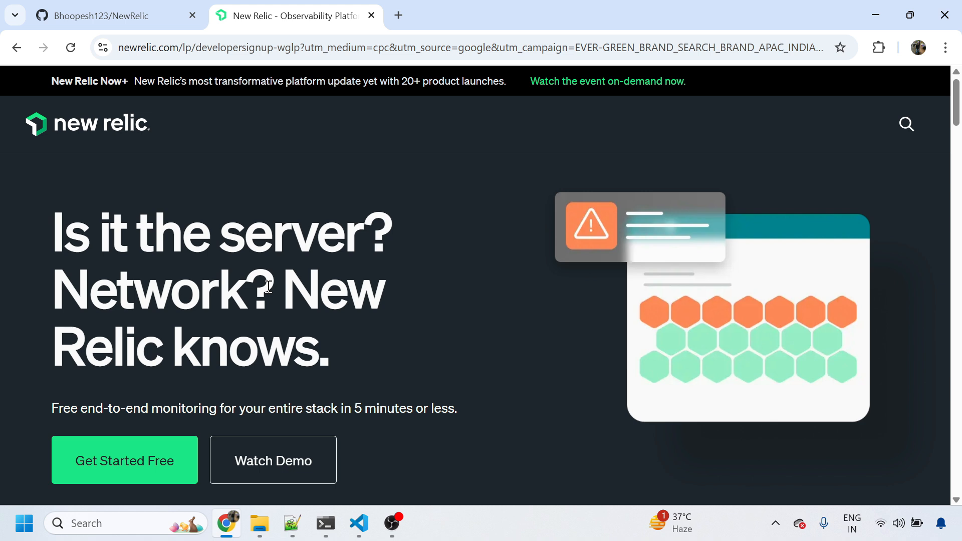
mouse_move(186, 441)
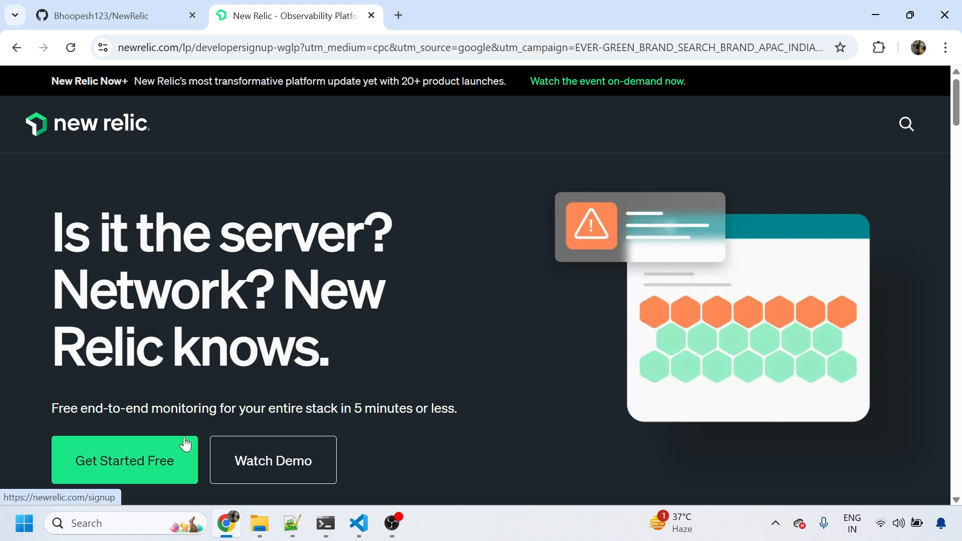
mouse_move(149, 433)
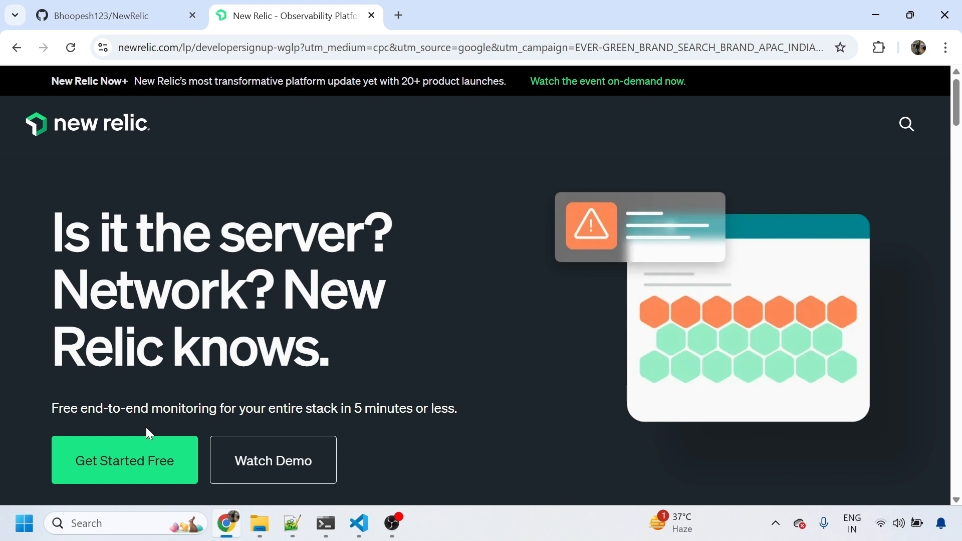
mouse_move(133, 466)
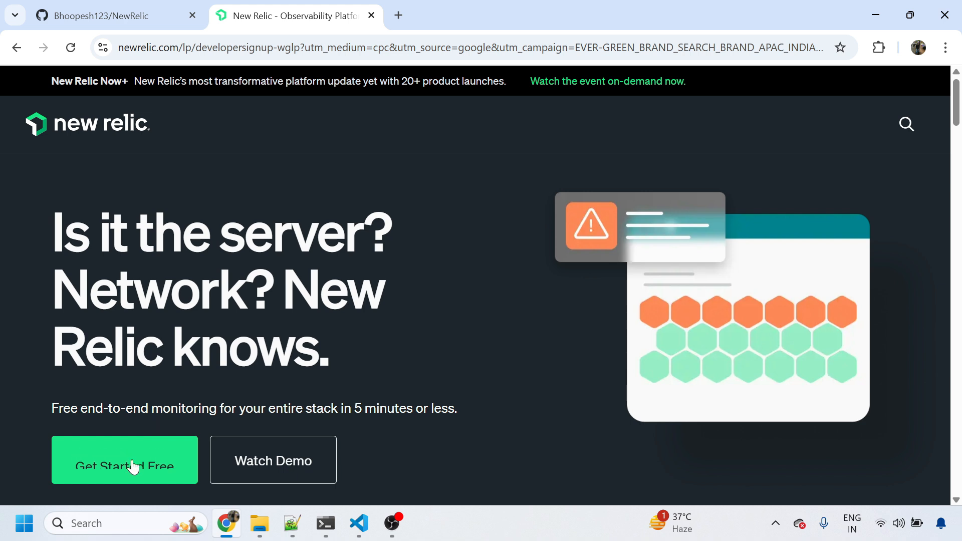
- Start the free New Relic sign-up with Google and choose the Google account
left_click(124, 461)
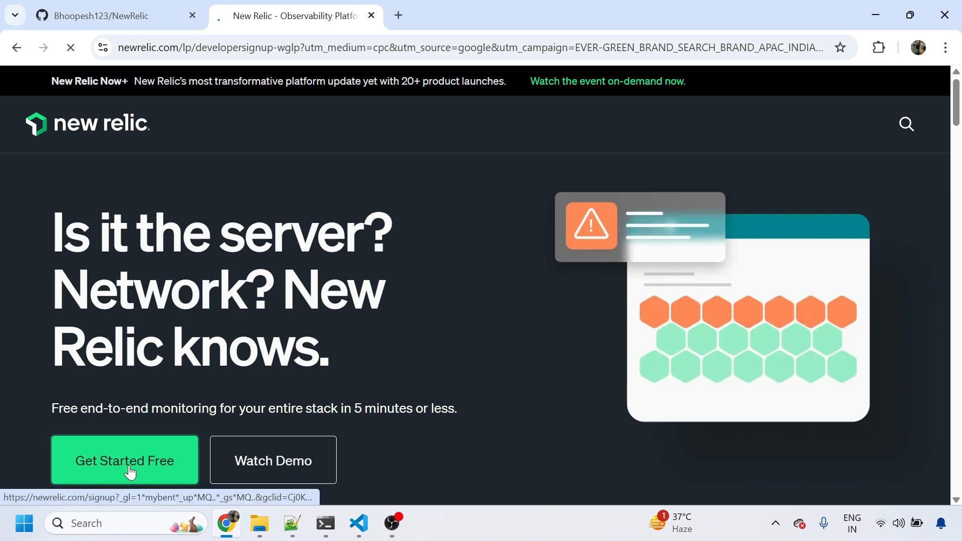
left_click(124, 460)
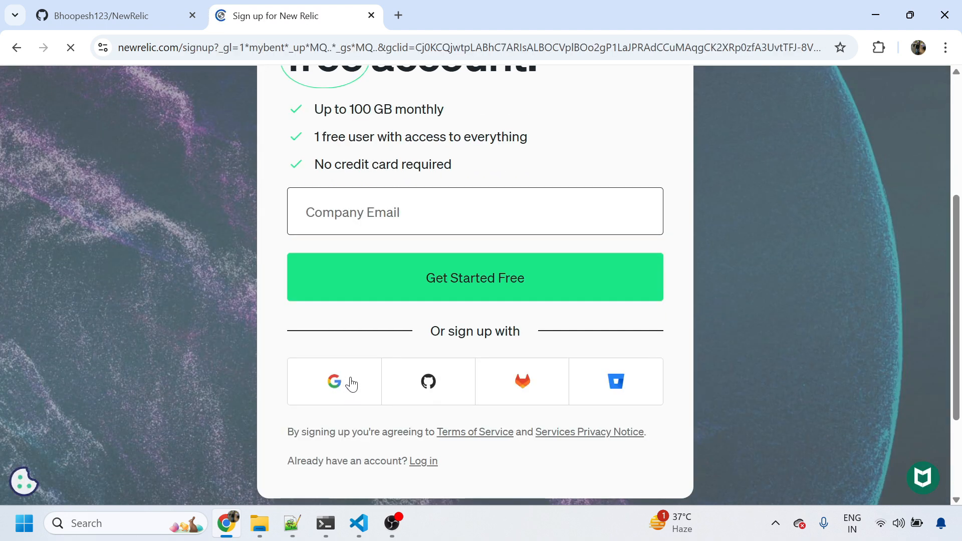
left_click(334, 380)
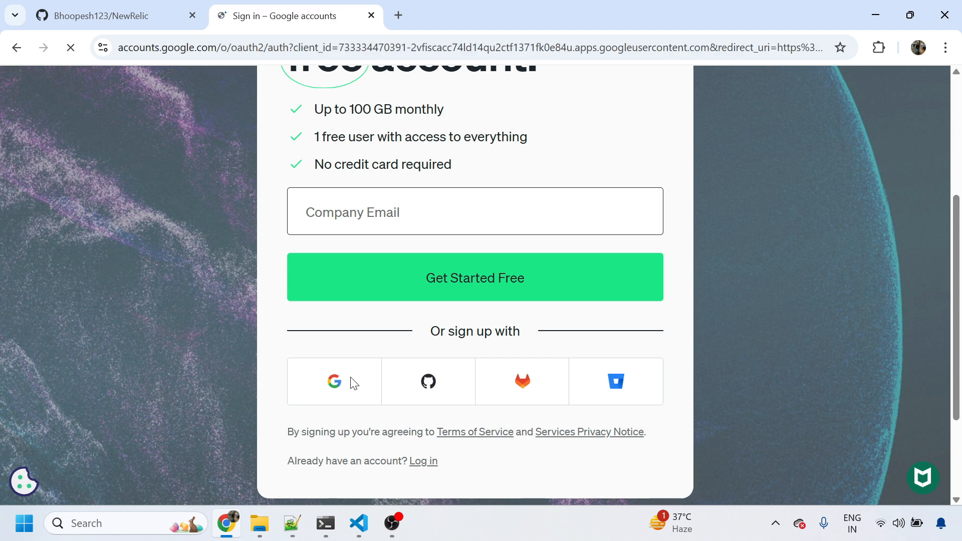
left_click(333, 380)
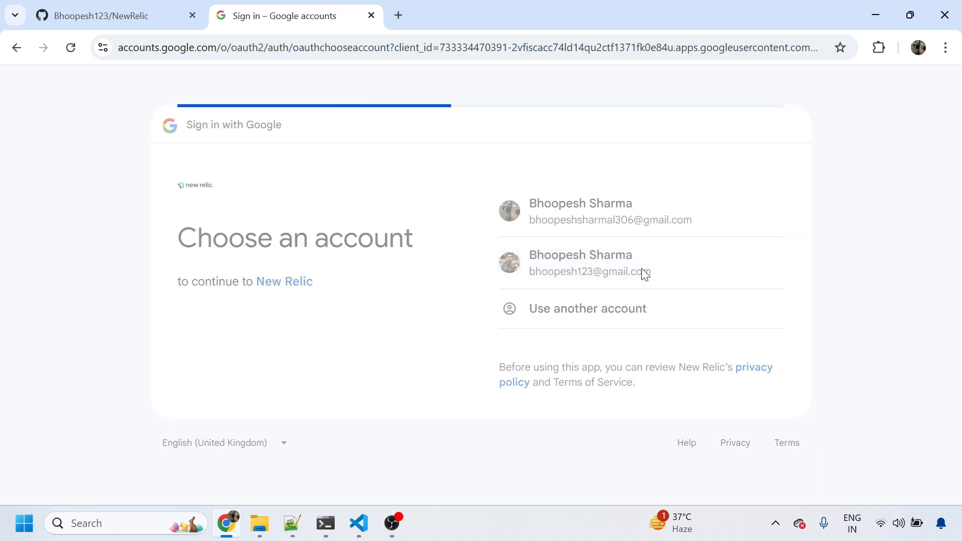
left_click(589, 263)
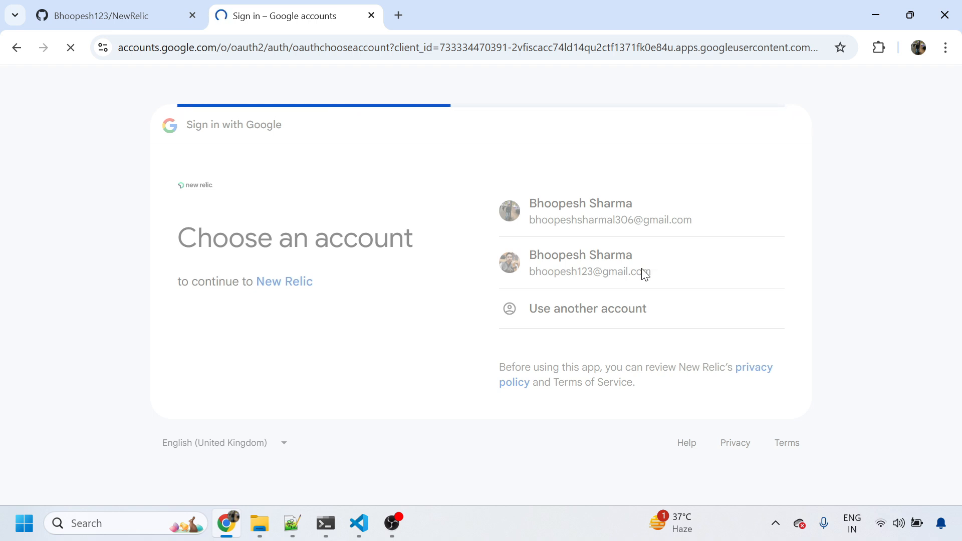
left_click(589, 262)
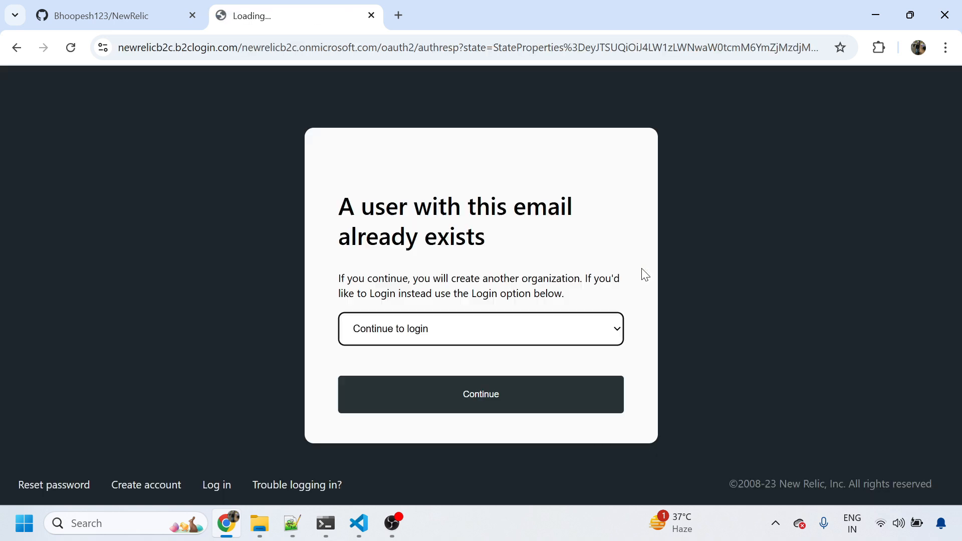
- Continue to log in to the existing account and pick the Google account again
left_click(480, 394)
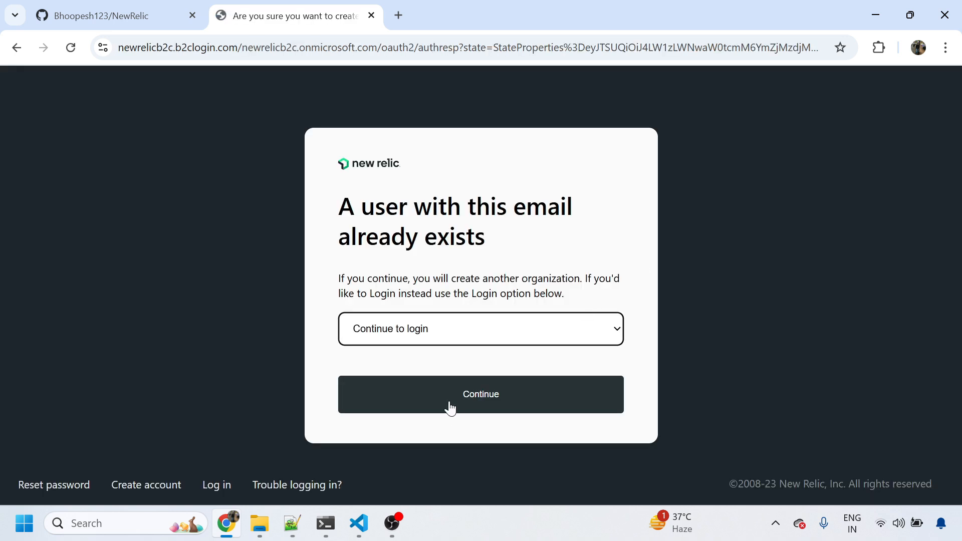
left_click(480, 394)
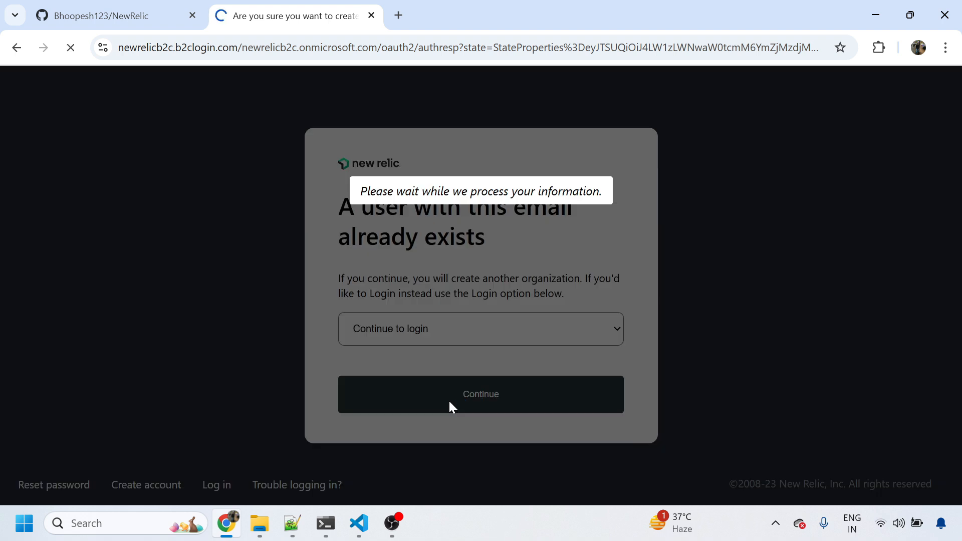
left_click(480, 393)
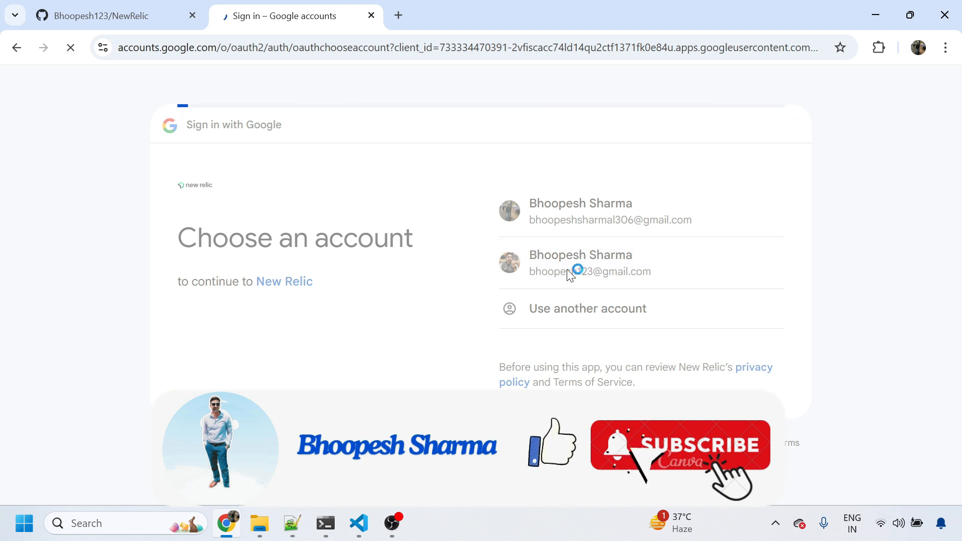
left_click(589, 262)
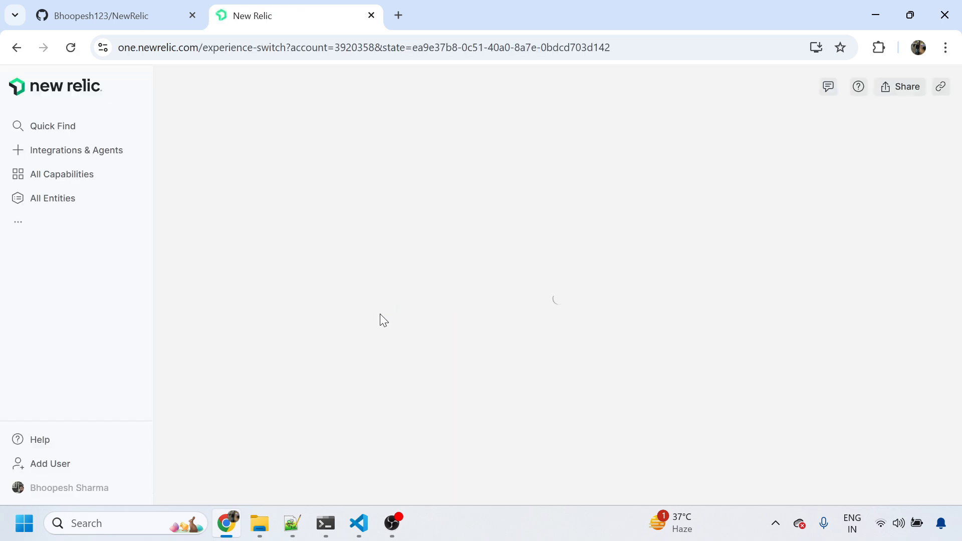
- Browse the Integrations & Agents catalogue down to the Kubernetes tile
left_click(53, 198)
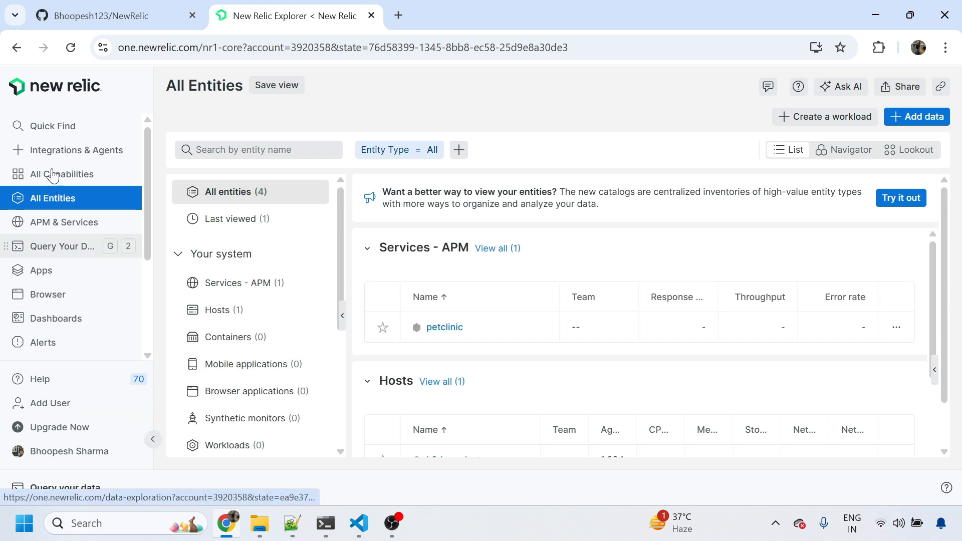
left_click(67, 150)
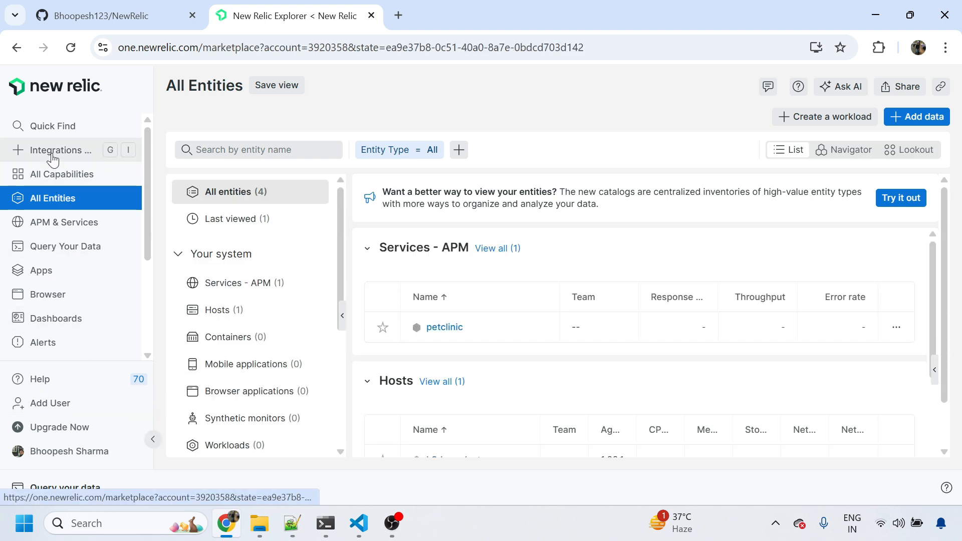
left_click(60, 149)
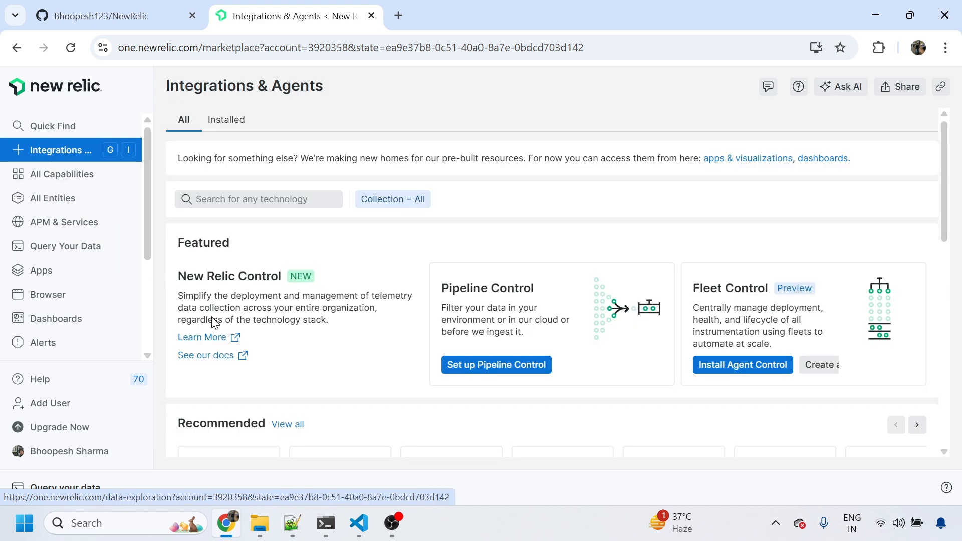
scroll("down", 3)
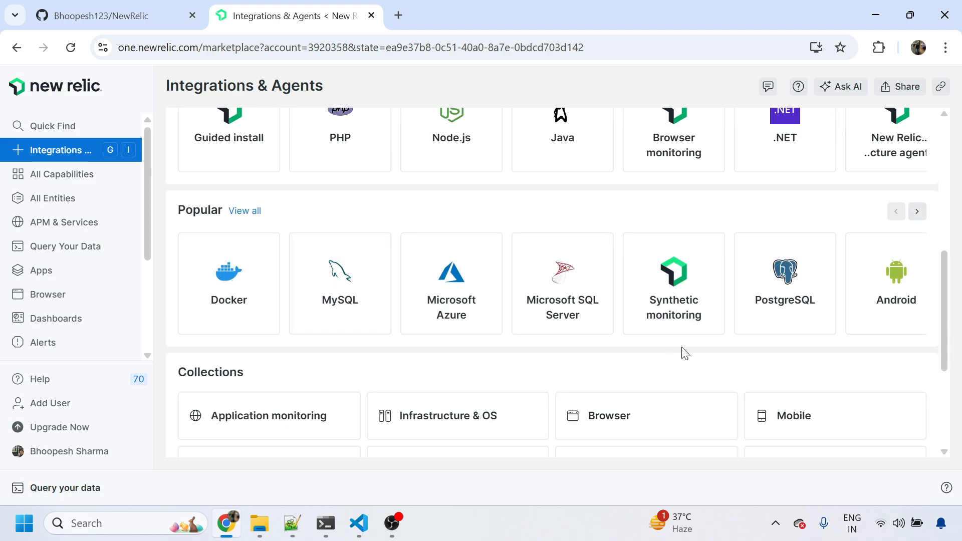
scroll("down", 3)
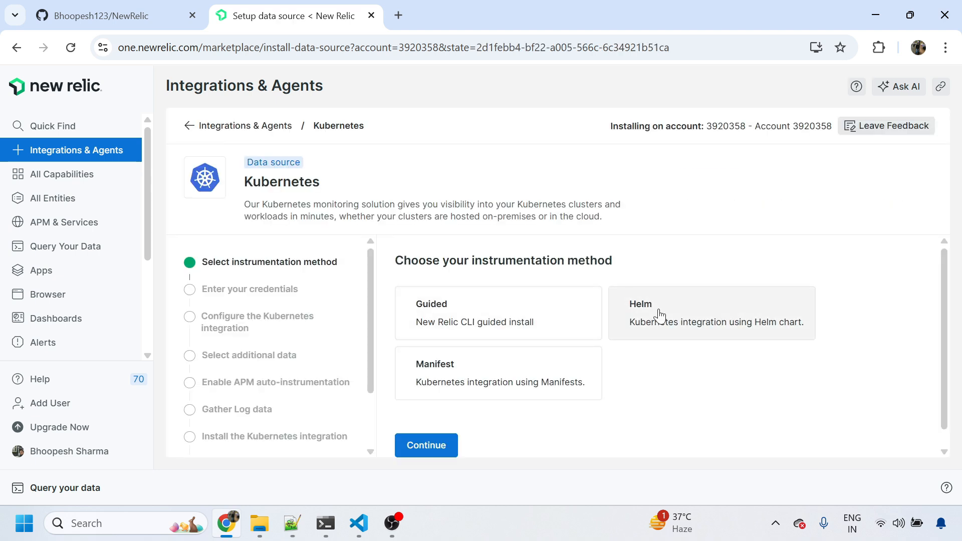
- Choose the Helm install method and copy the newly created license key
left_click(425, 445)
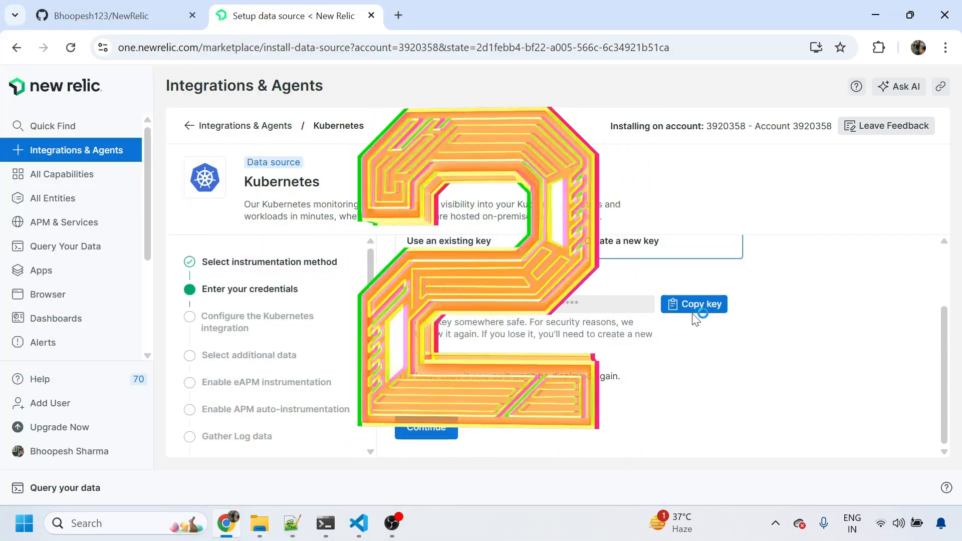
left_click(693, 304)
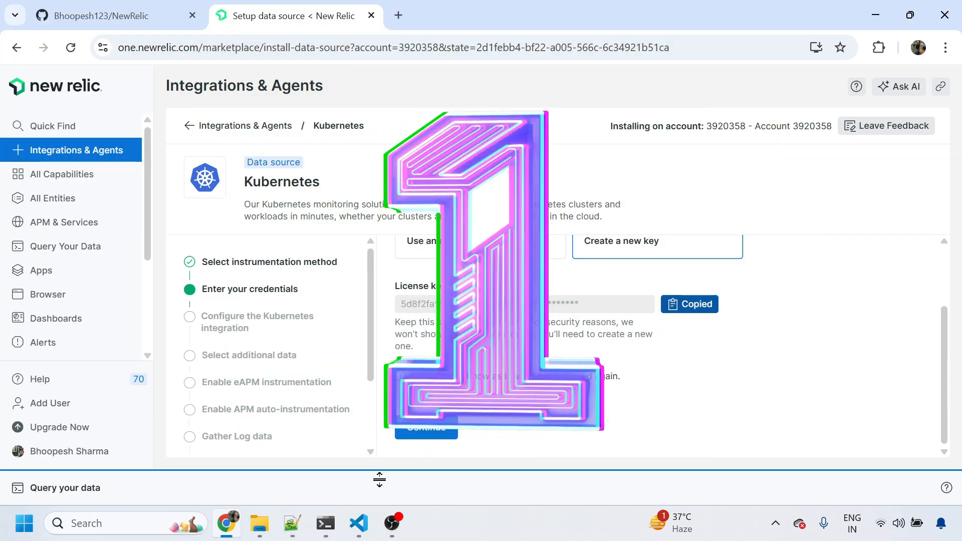
left_click(291, 523)
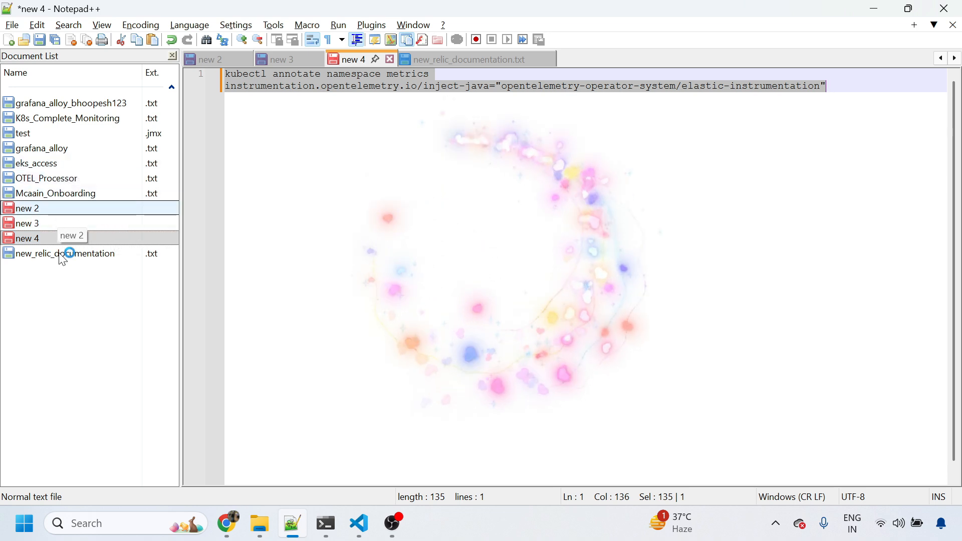
left_click(464, 59)
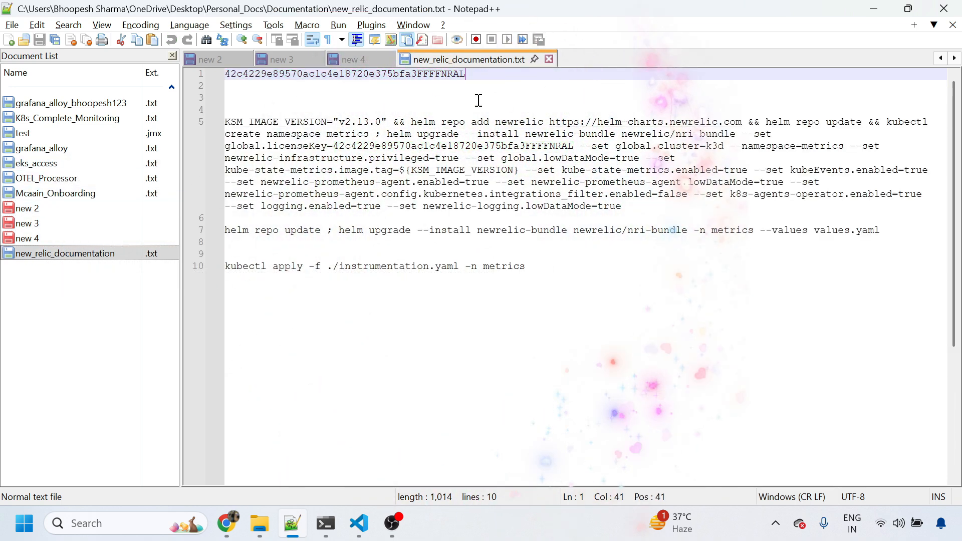
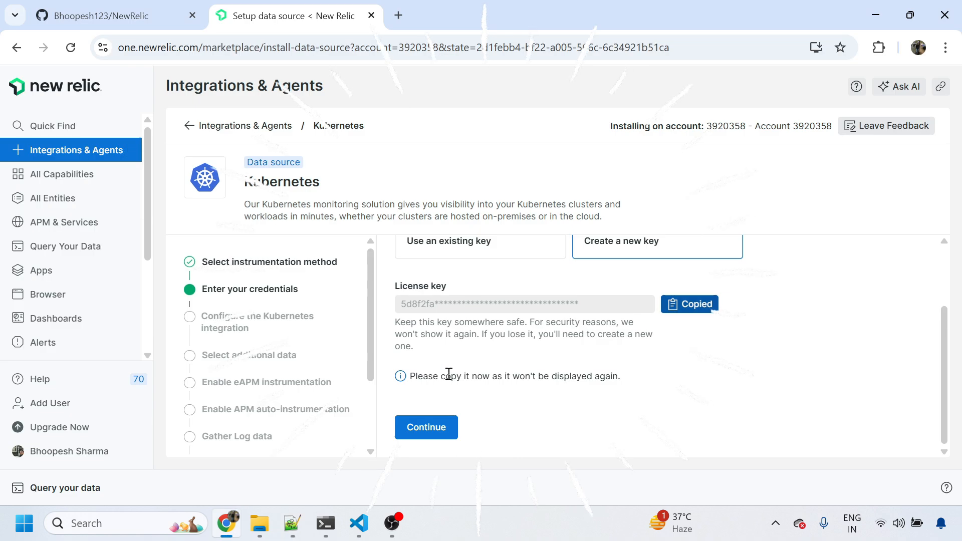
- Enter cluster name k3d-cluster-apr and namespace metircs in the integration step
left_click(424, 427)
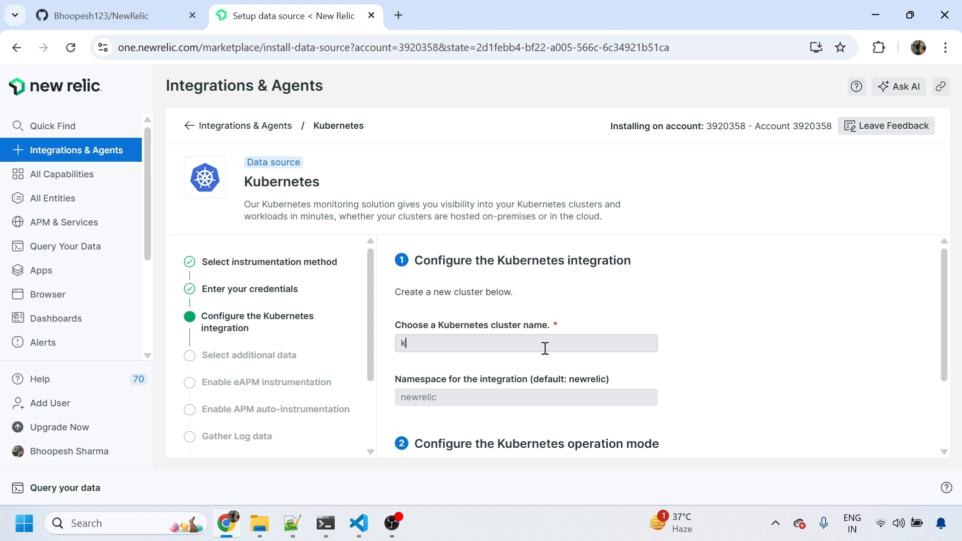
type("3d-c")
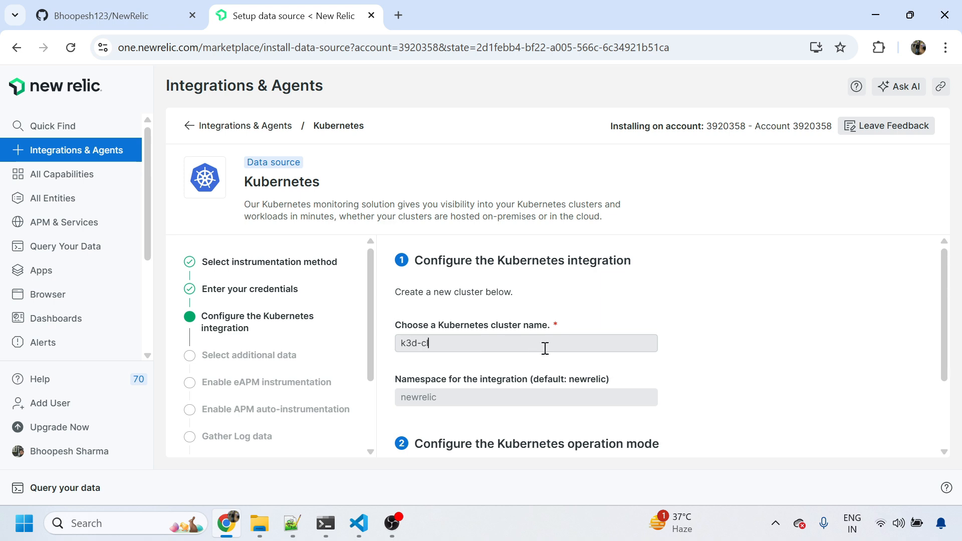
type("luster")
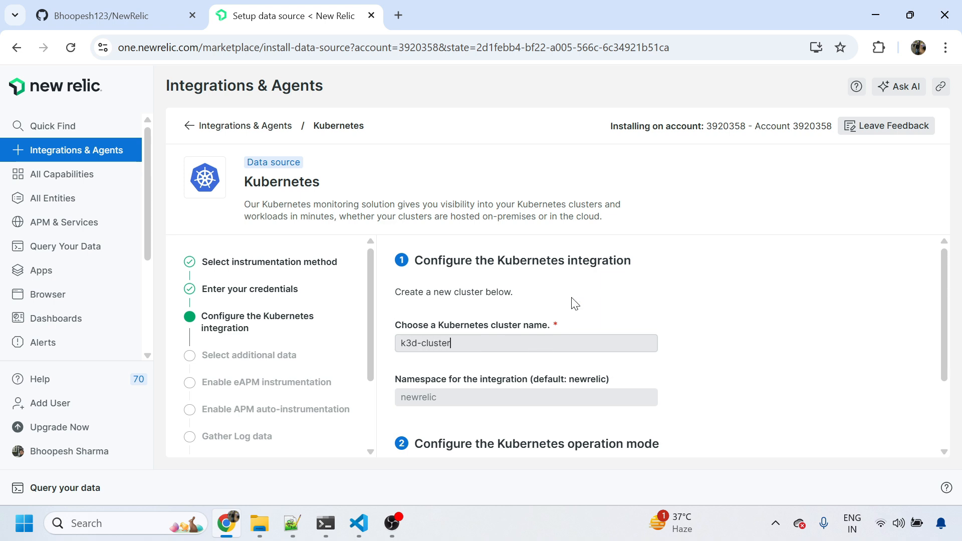
type("-apr")
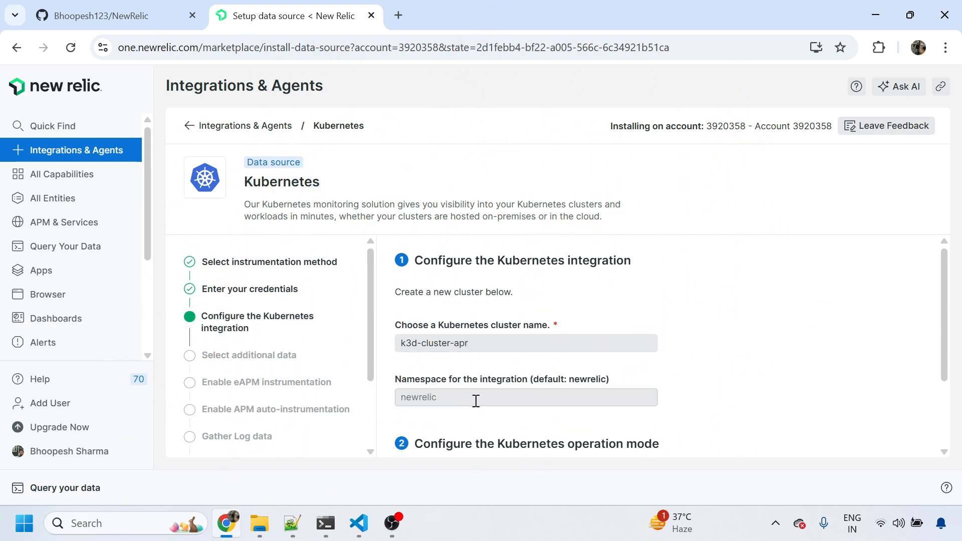
type("metircs")
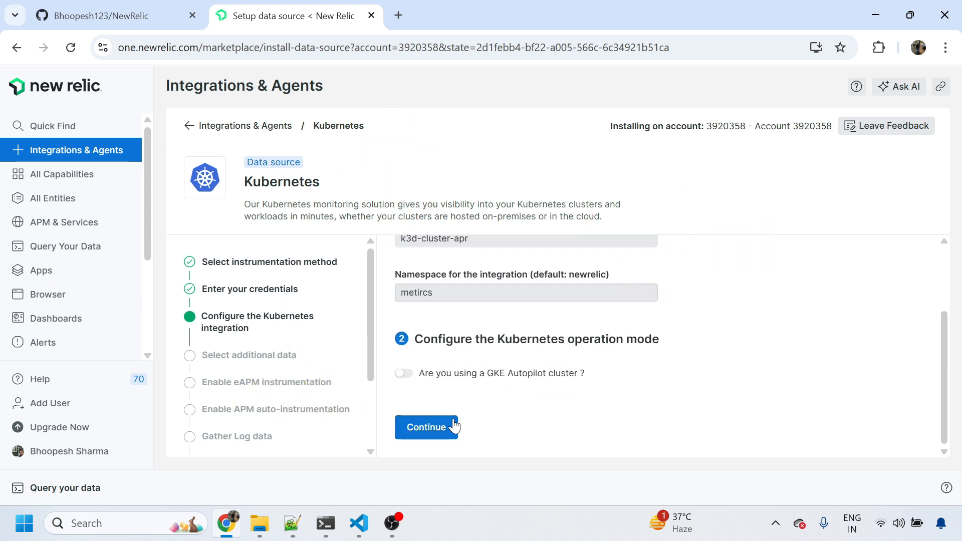
- Keep 'Scrape all Prometheus endpoints except core' on and continue to eAPM instrumentation
left_click(427, 427)
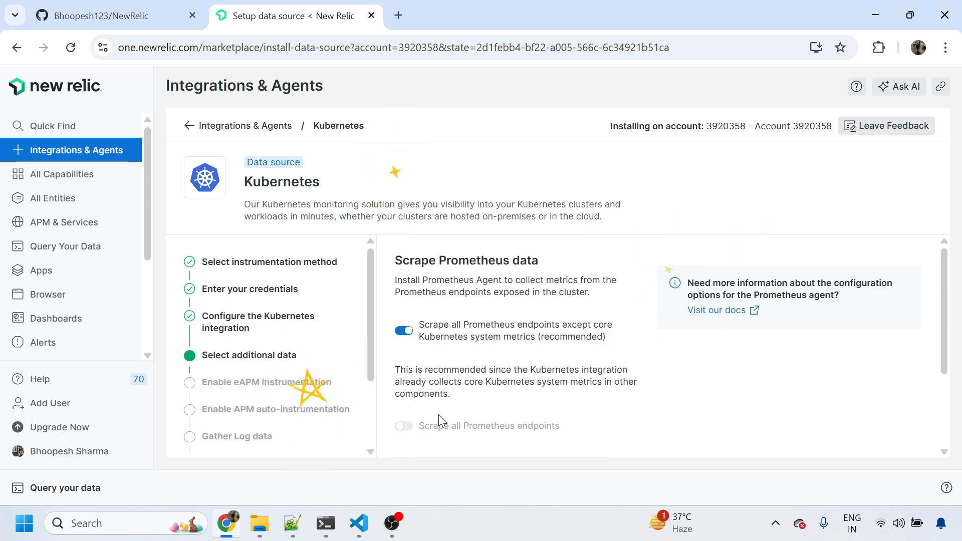
mouse_move(469, 355)
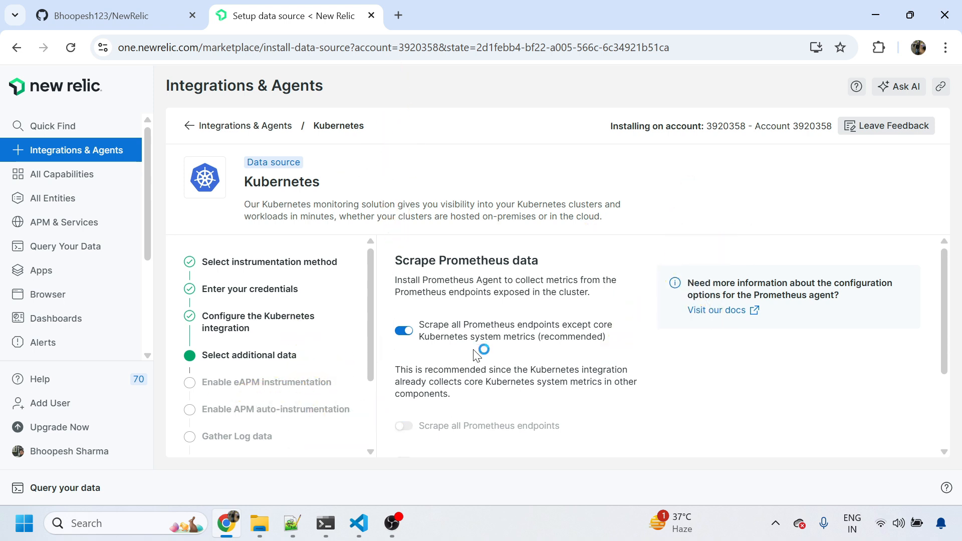
scroll("down", 3)
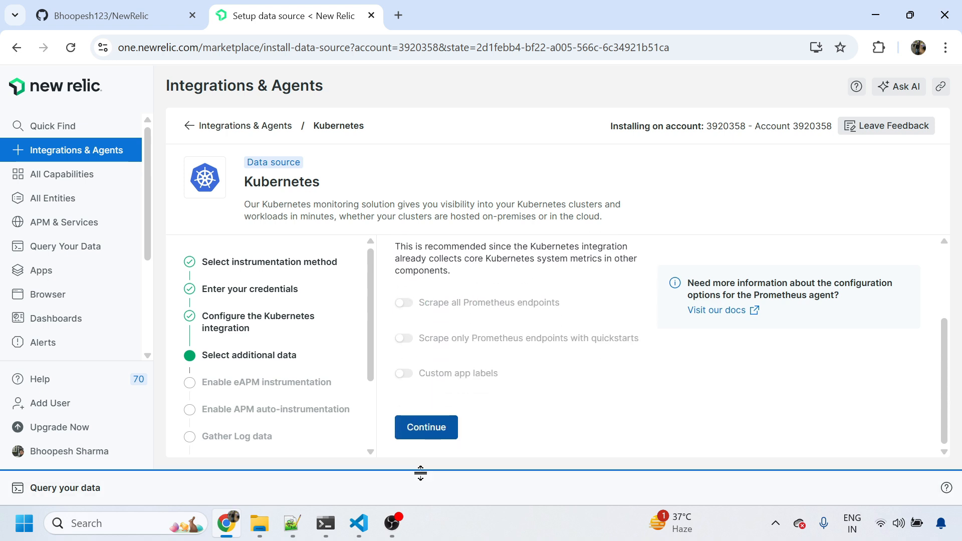
left_click(425, 427)
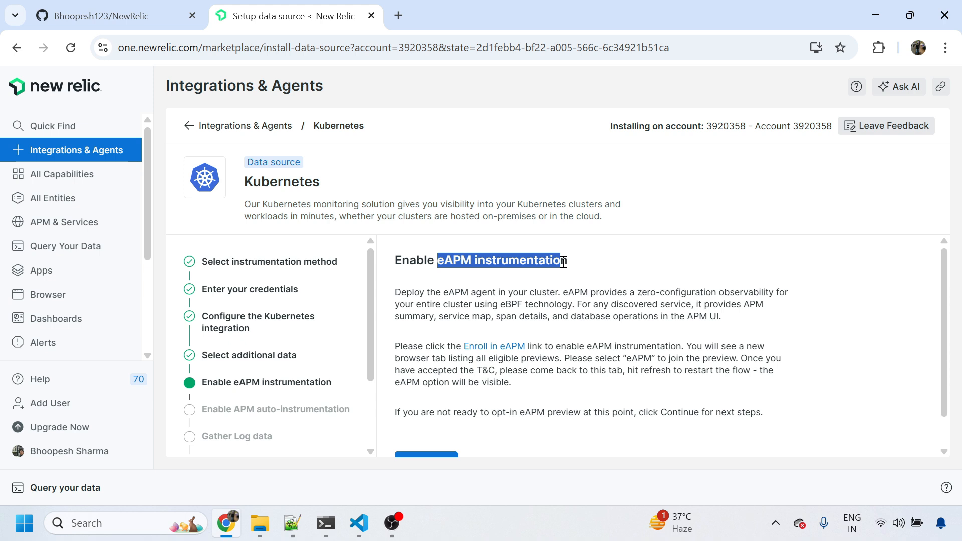
mouse_move(559, 312)
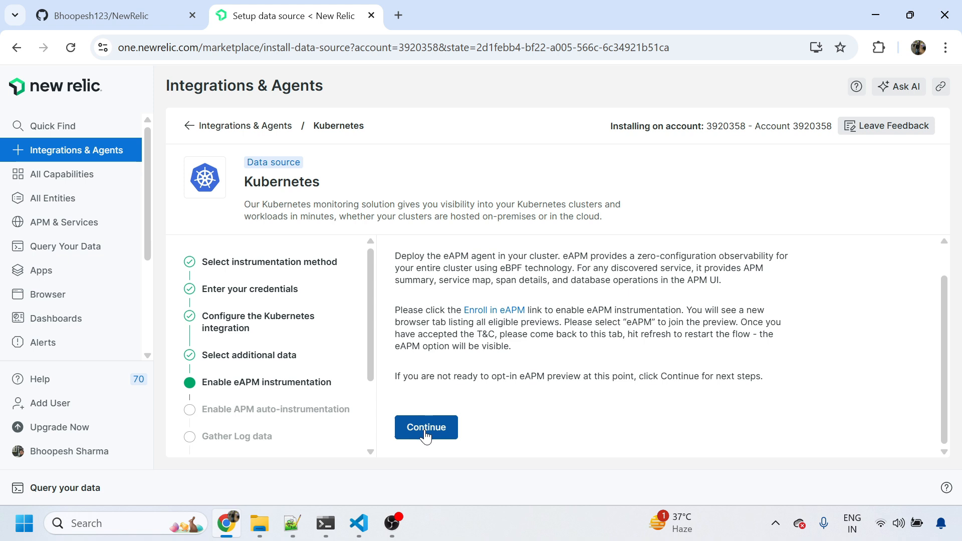
- Keep APM auto-attach and low-data-mode logs enabled through to the generated Helm install command
left_click(426, 427)
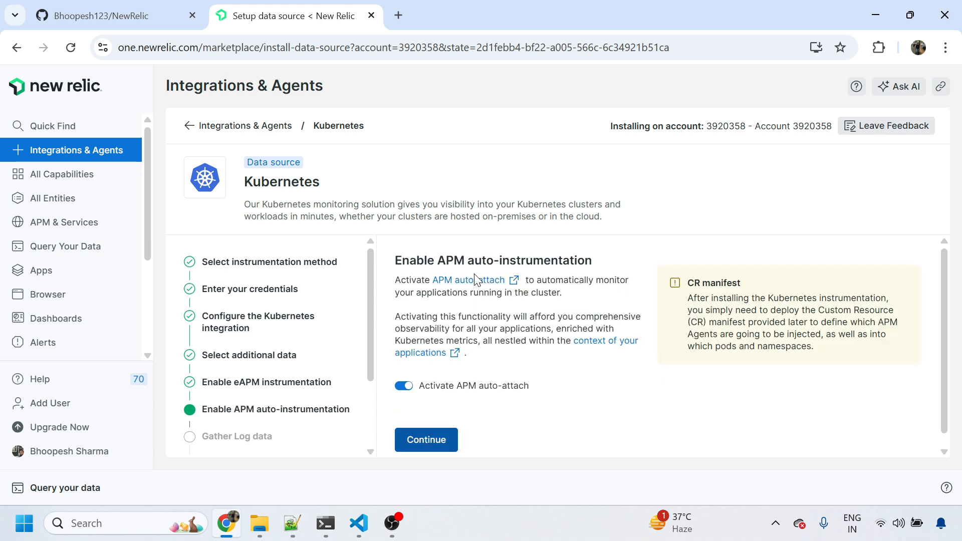
double_click(528, 261)
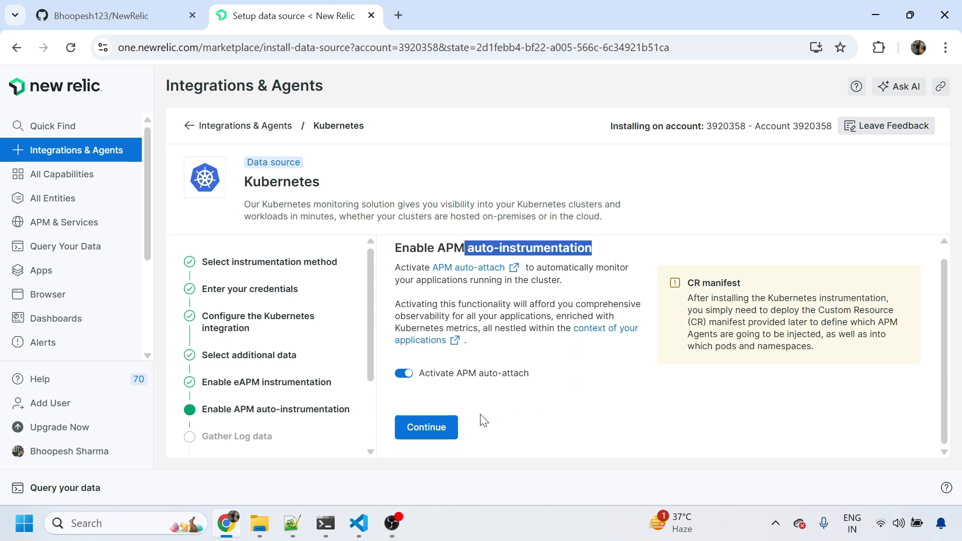
left_click(426, 427)
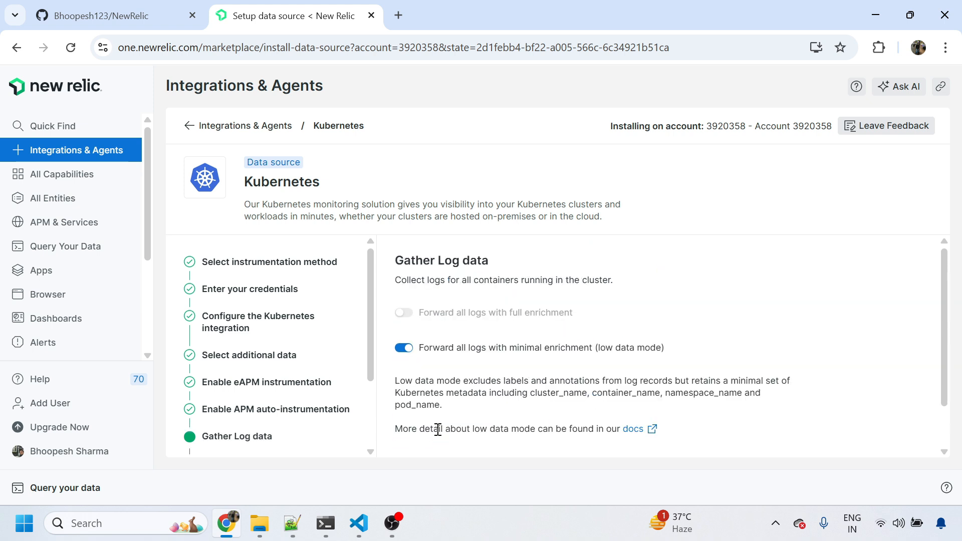
scroll("down", 3)
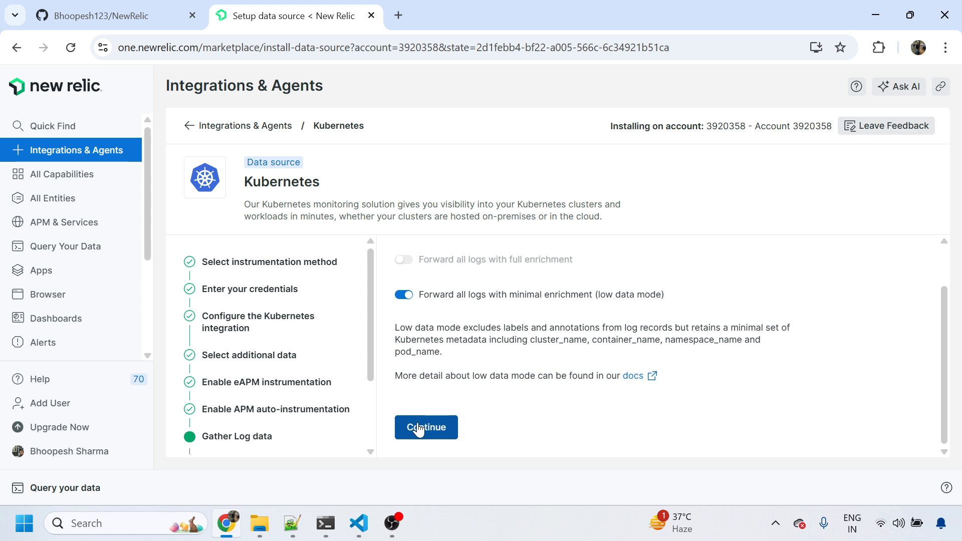
left_click(424, 427)
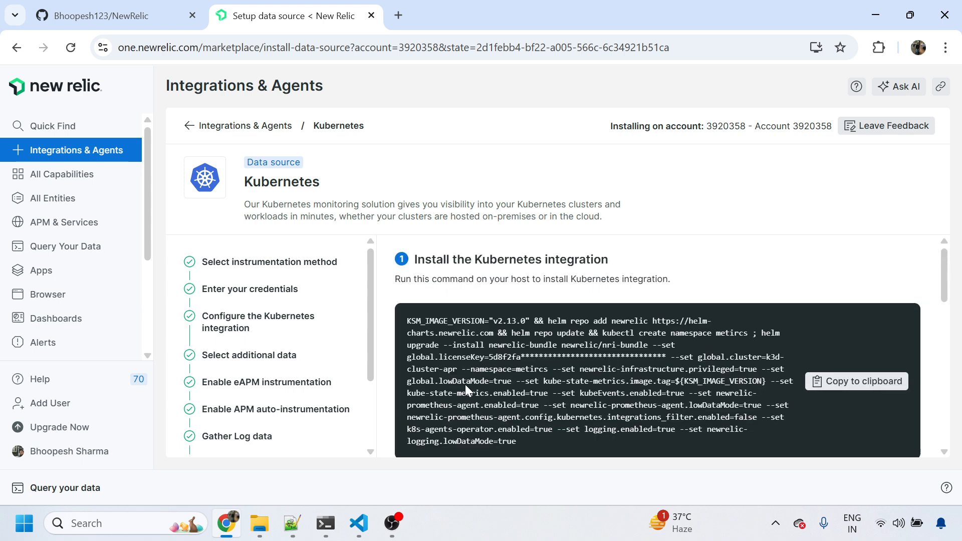
scroll("down", 3)
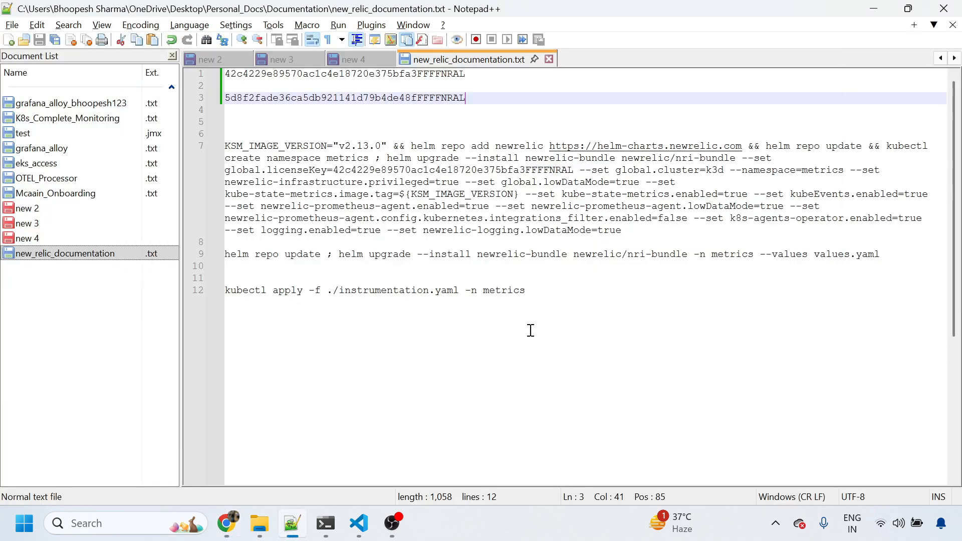
- Add a ### separator line and the k3d-cluster-apr Helm install command to the notes
left_click(526, 290)
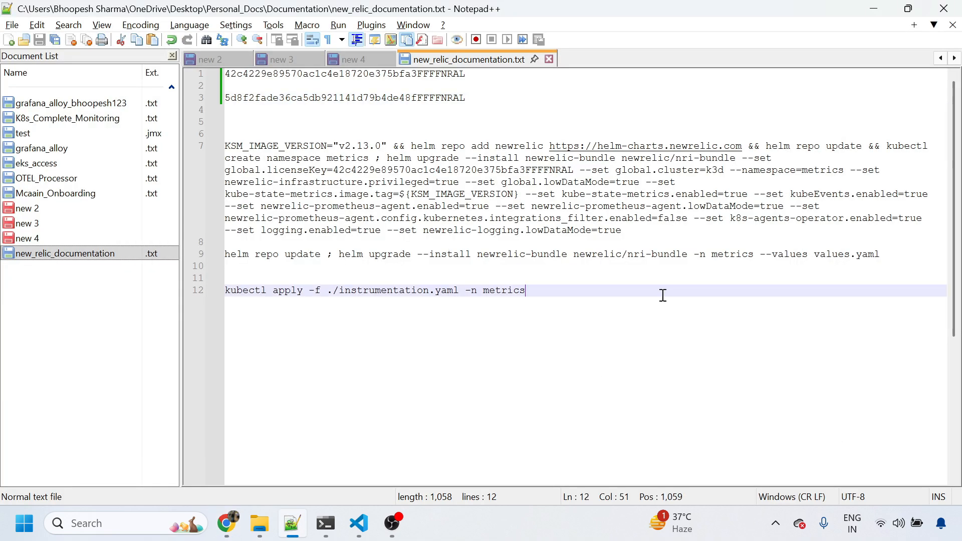
type("#################################")
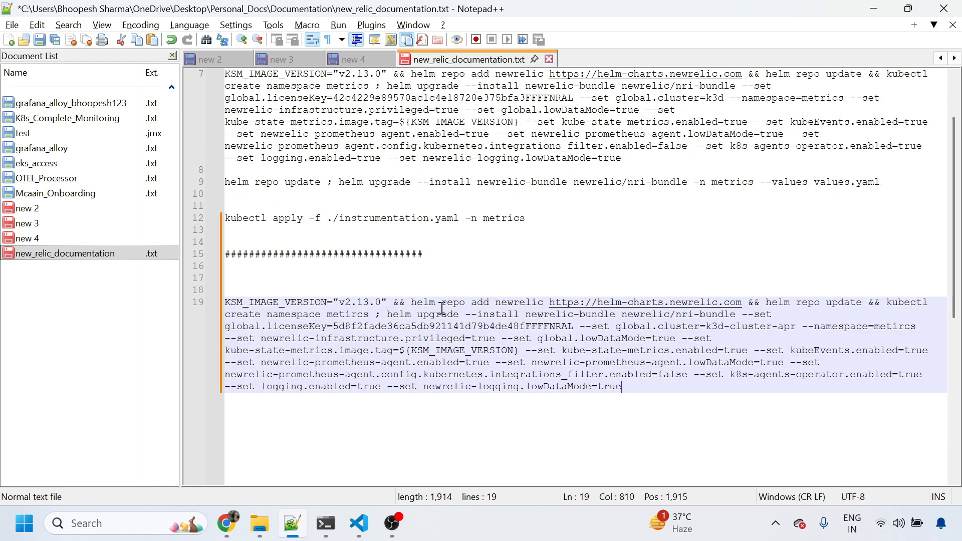
left_click_drag(409, 301, 723, 301)
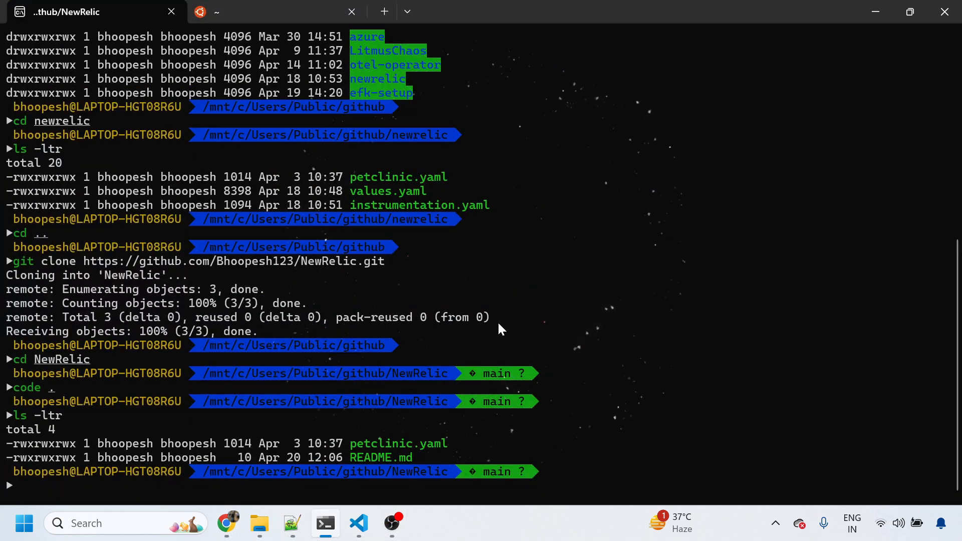
- Focus the Windows Terminal shell in the cloned NewRelic repo folder
left_click(216, 12)
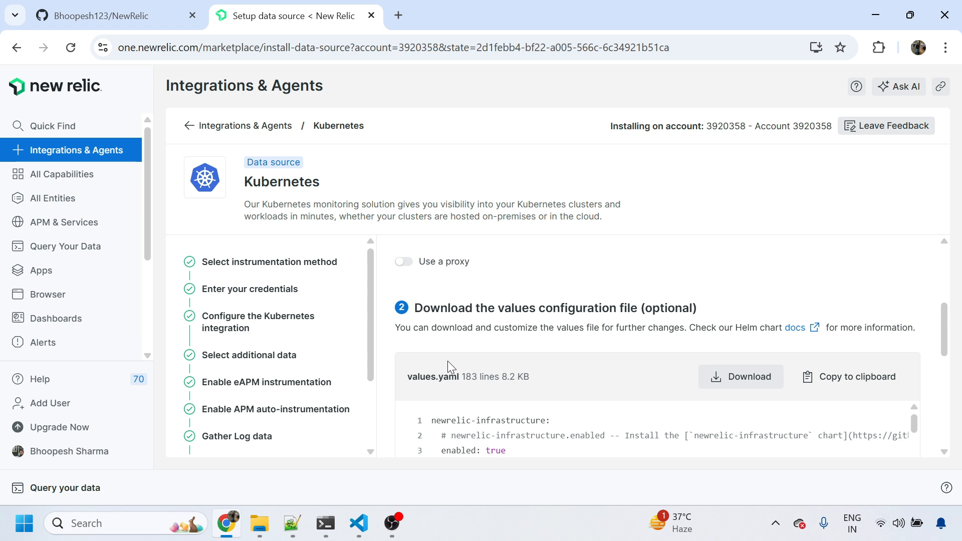
- Skip past the optional values.yaml file to the APM language and manifest step
scroll("down", 3)
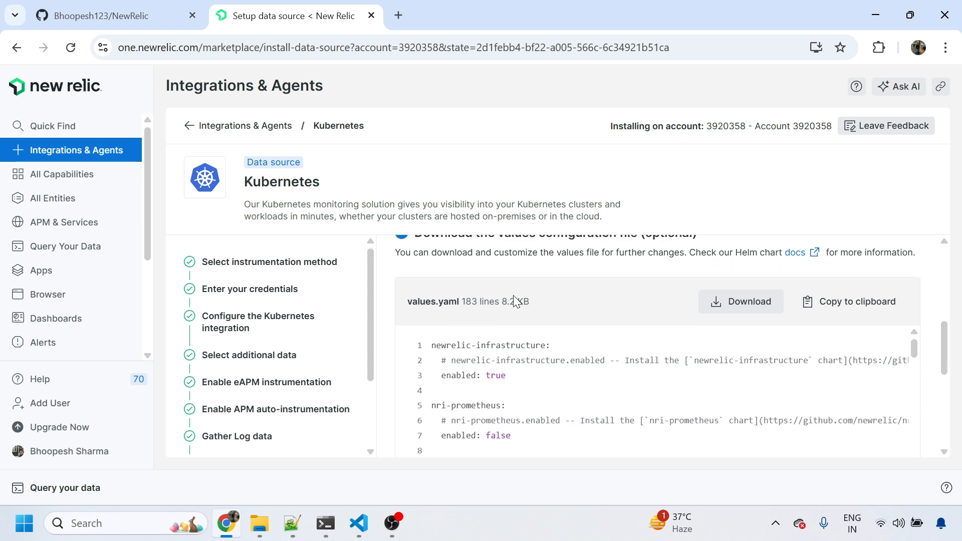
scroll("up", 3)
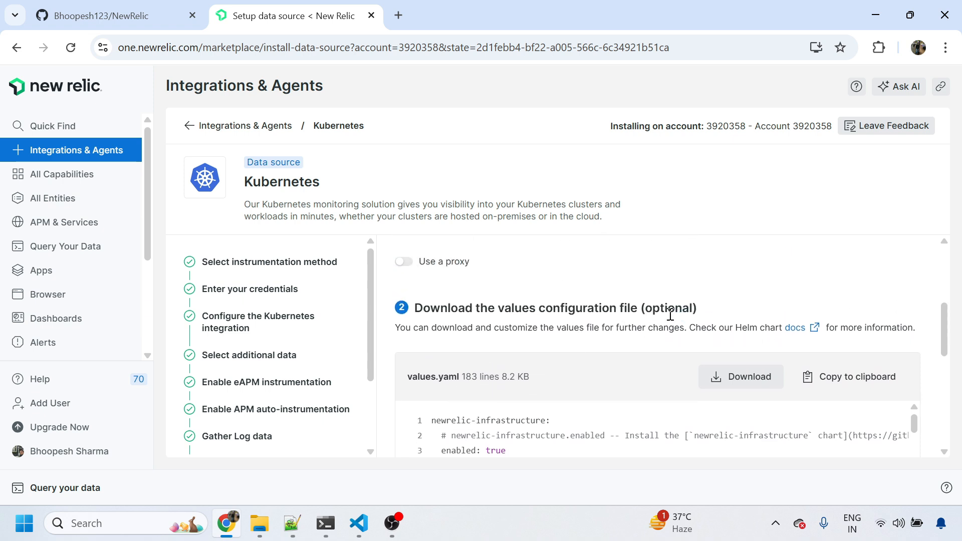
scroll("down", 3)
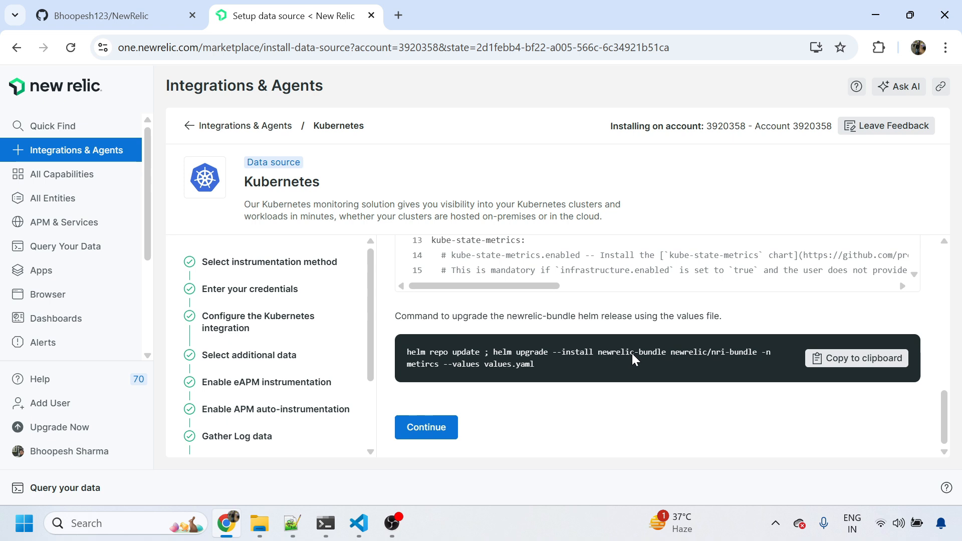
mouse_move(595, 329)
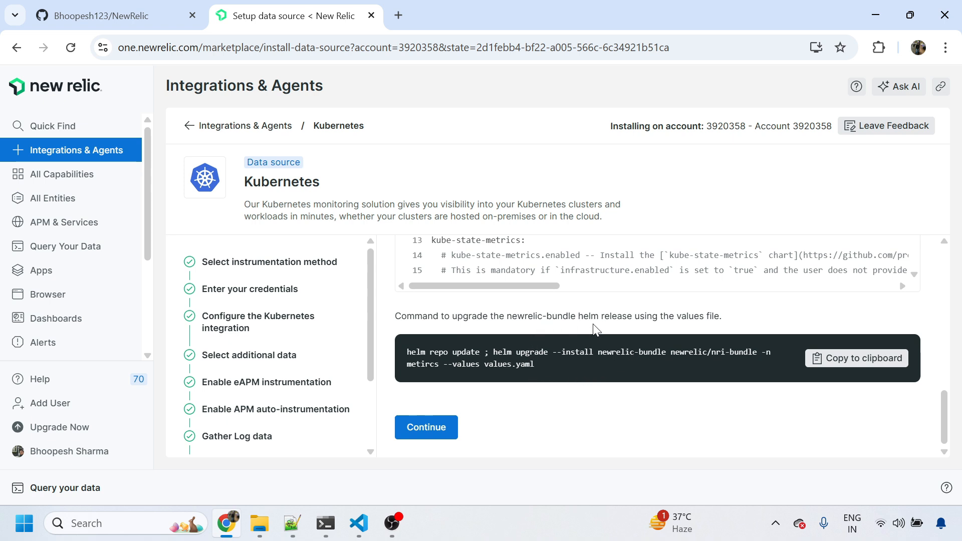
mouse_move(526, 356)
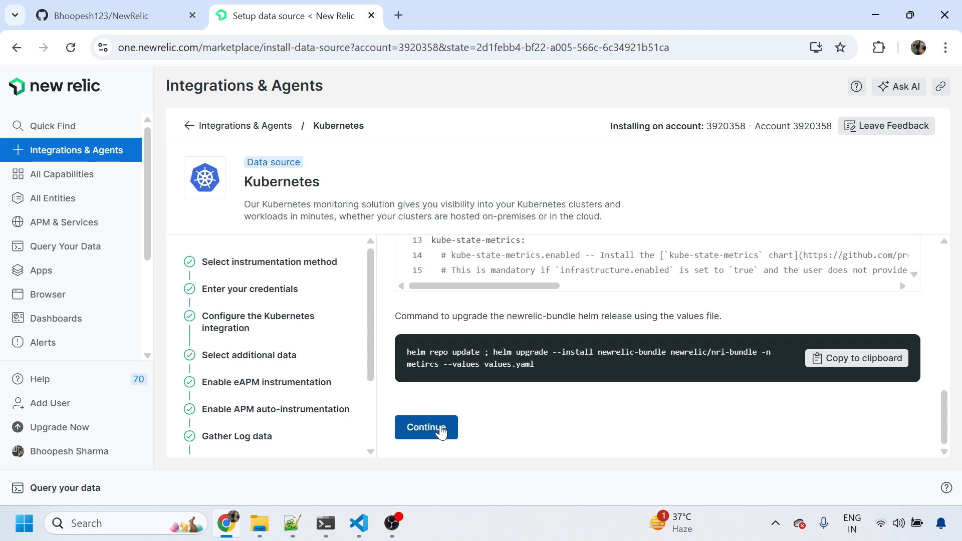
left_click(426, 427)
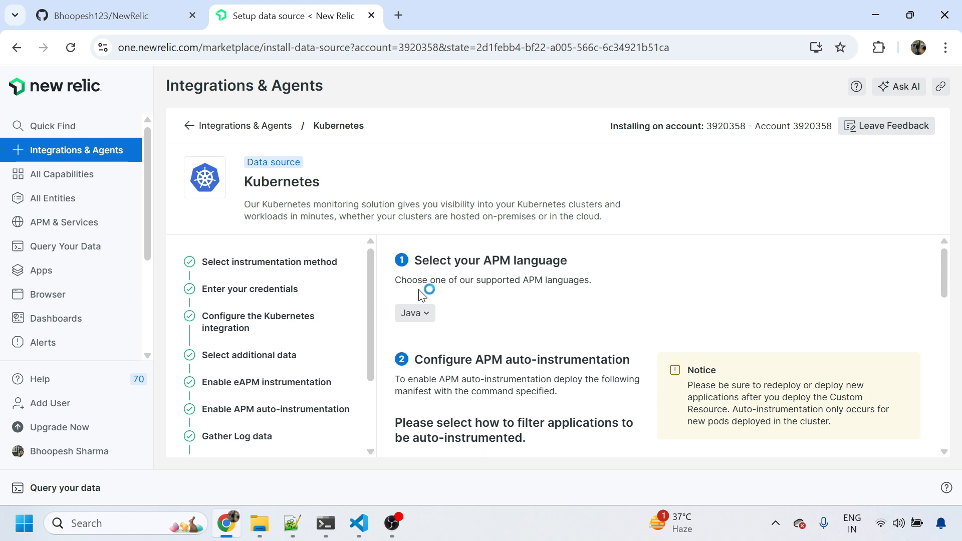
- Target namespace metircs for Java auto-instrumentation and download instrumentation.yaml
scroll("down", 3)
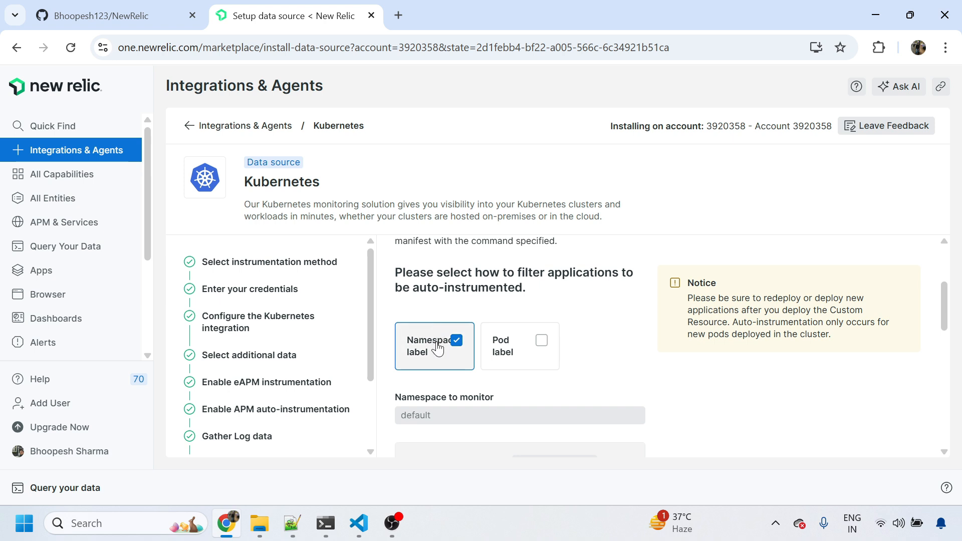
scroll("down", 3)
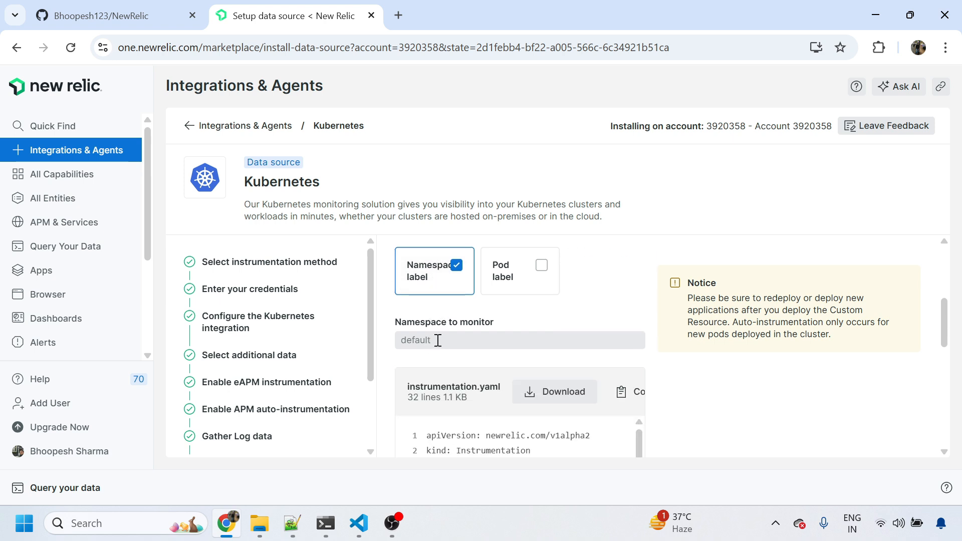
type("m")
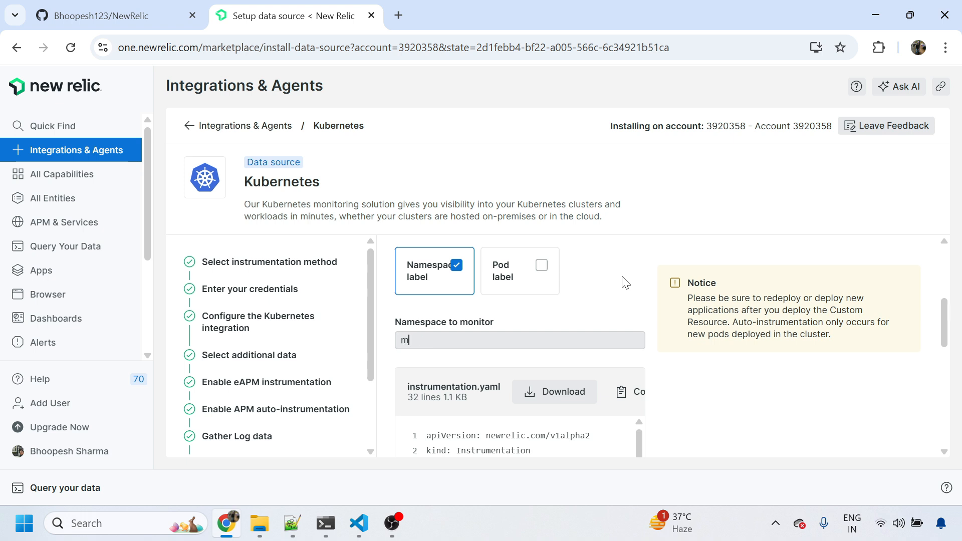
type("etric")
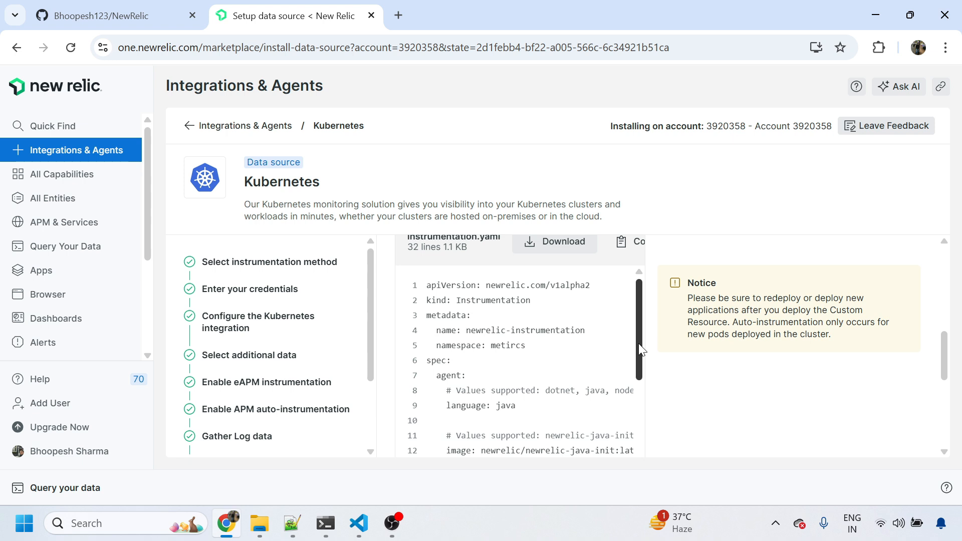
mouse_move(645, 334)
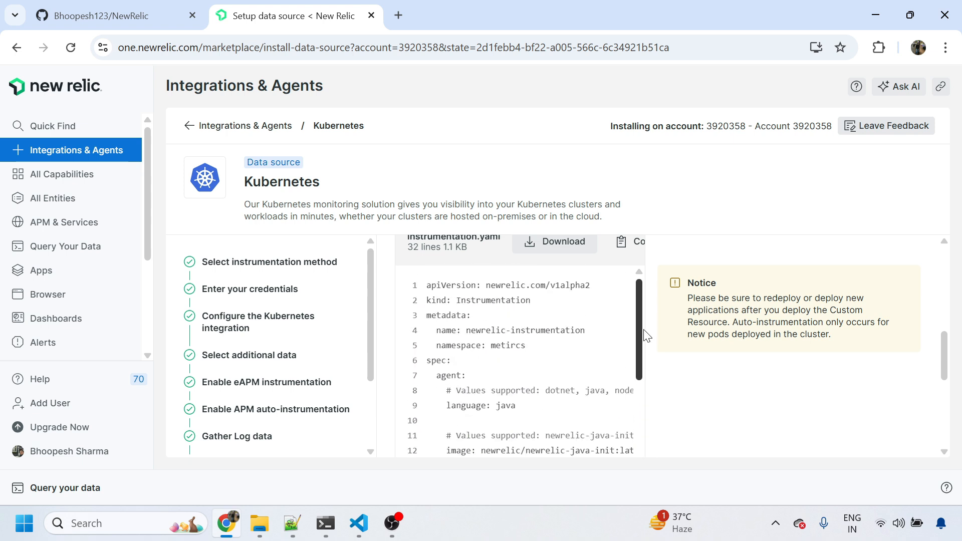
left_click(554, 242)
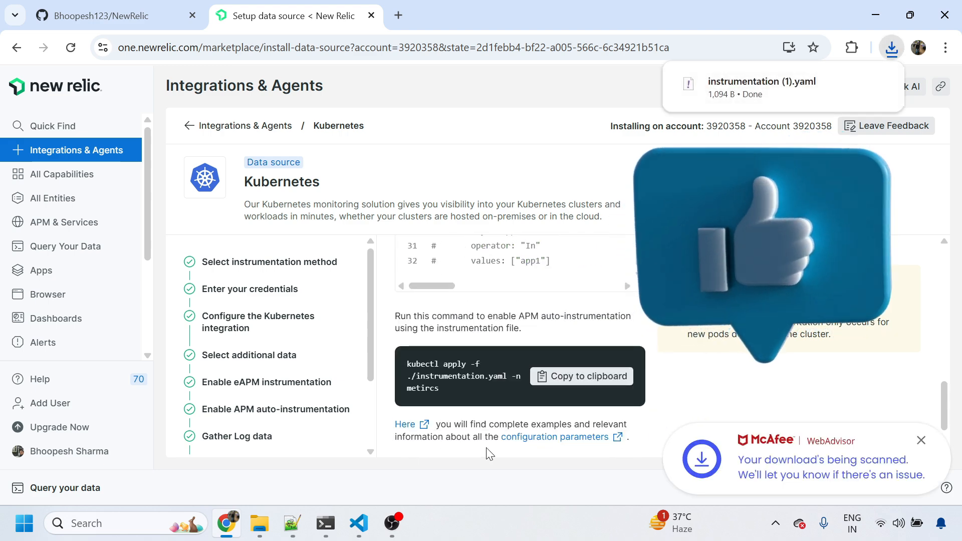
left_click(580, 375)
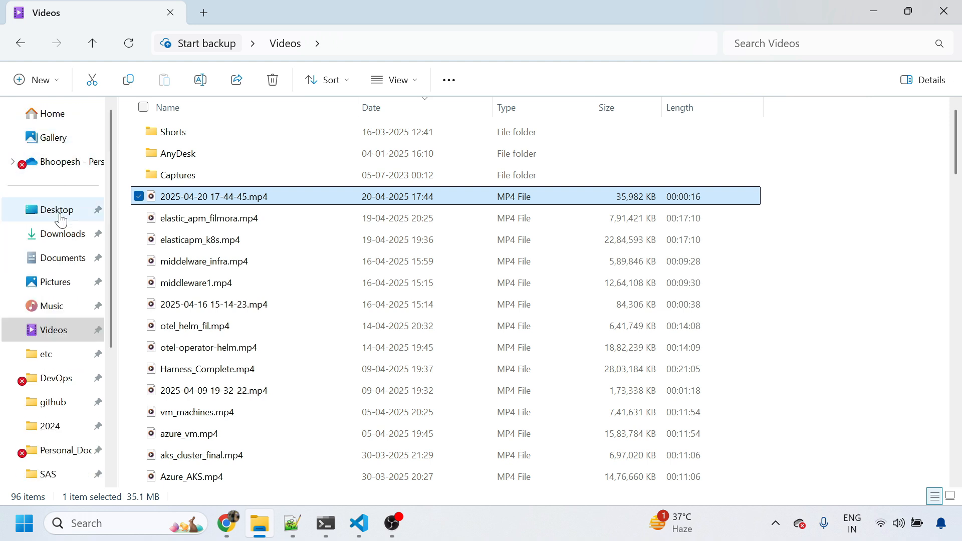
- Select the downloaded instrumentation (1).yaml and go to the github folder
left_click(62, 233)
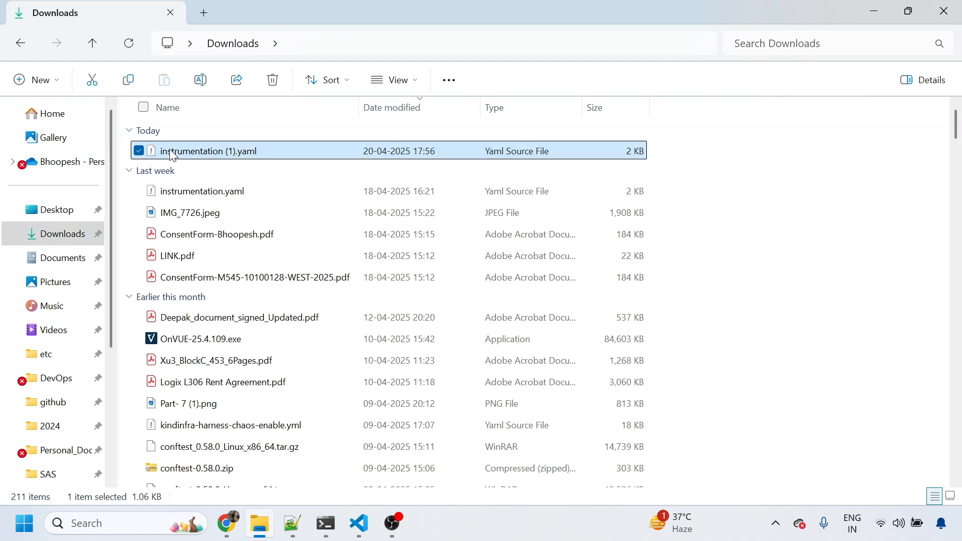
mouse_move(52, 403)
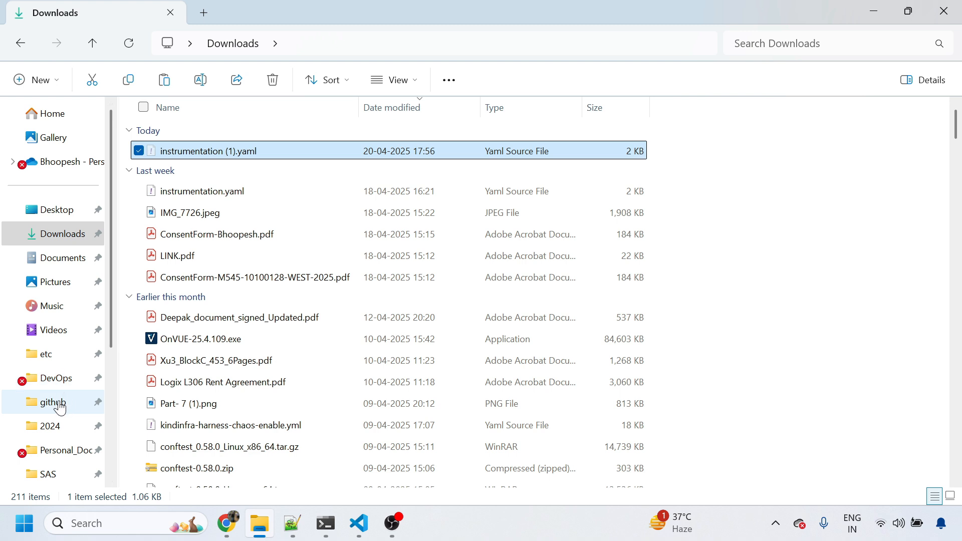
left_click(54, 402)
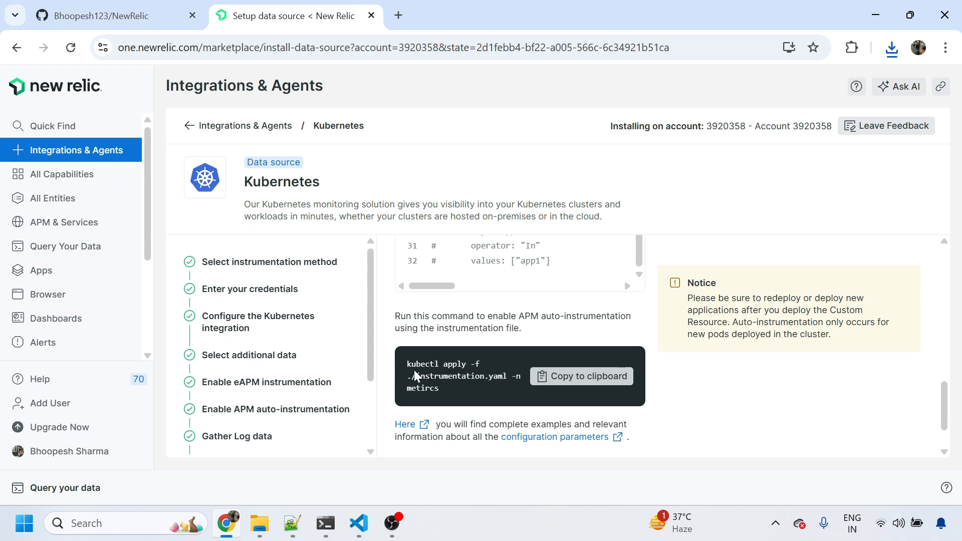
- List the running petclinic pods with kgp and switch between the metrics namespace and the namespace list with kns
left_click(324, 523)
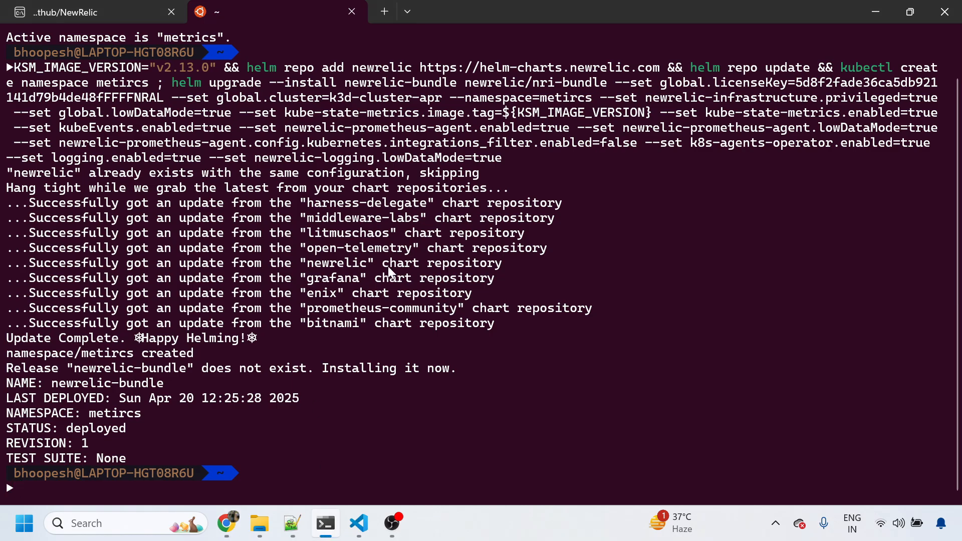
mouse_move(358, 150)
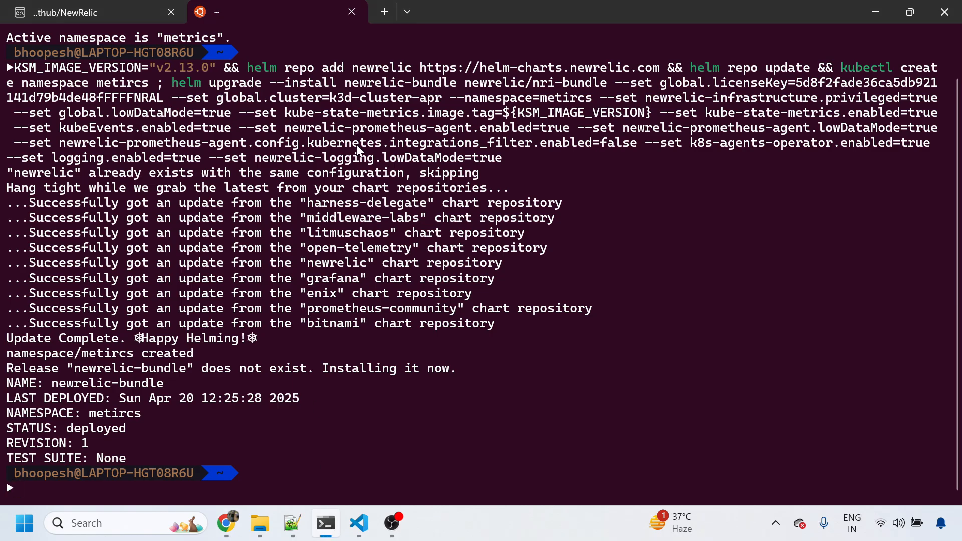
type("kgp")
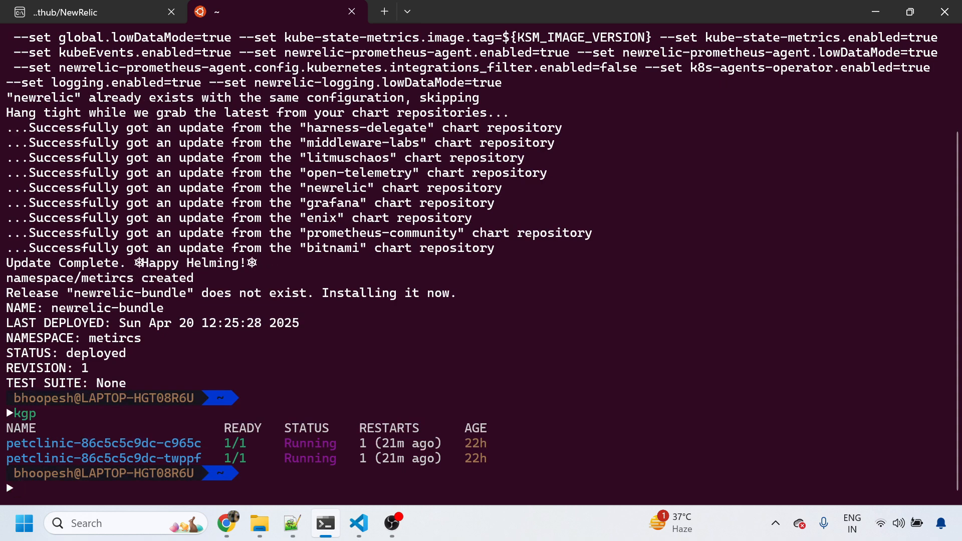
type("kns metrics")
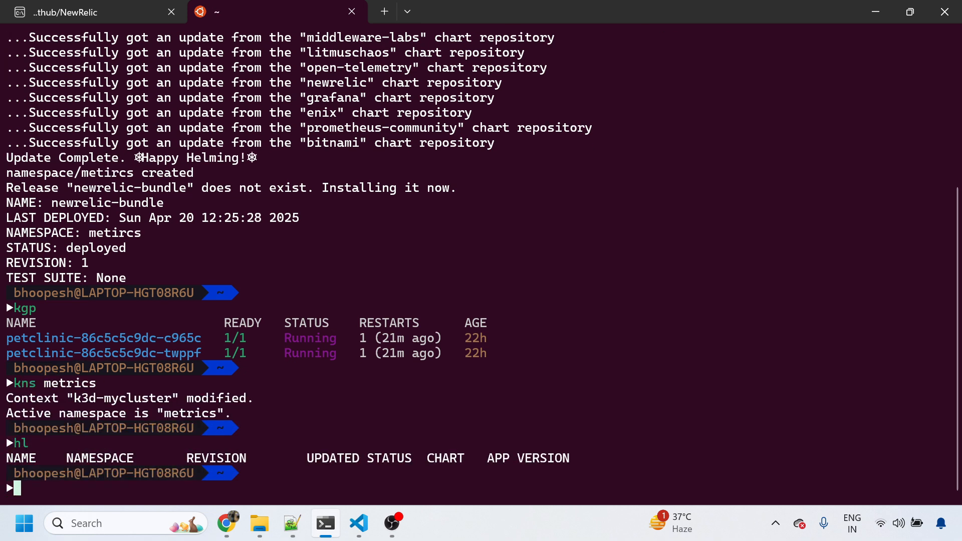
type("kns")
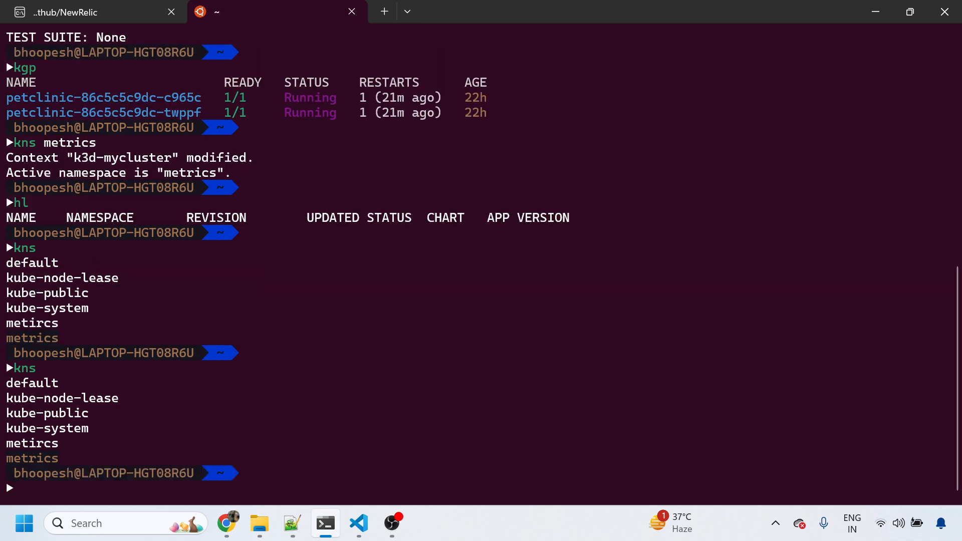
type("kns metrics")
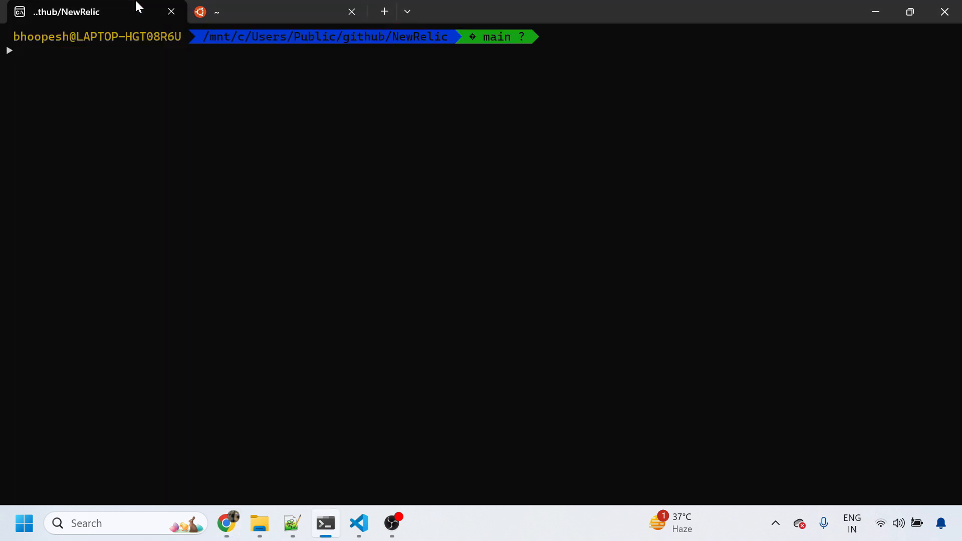
- Apply instrumentation.yaml to the metircs namespace with kubectl and recheck the bundle pods there
type("ls -ltr")
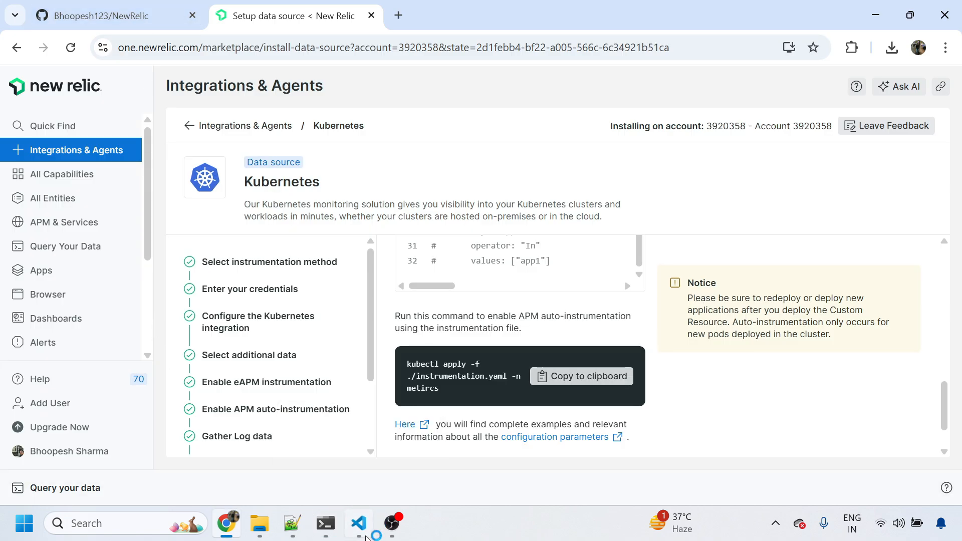
left_click(358, 523)
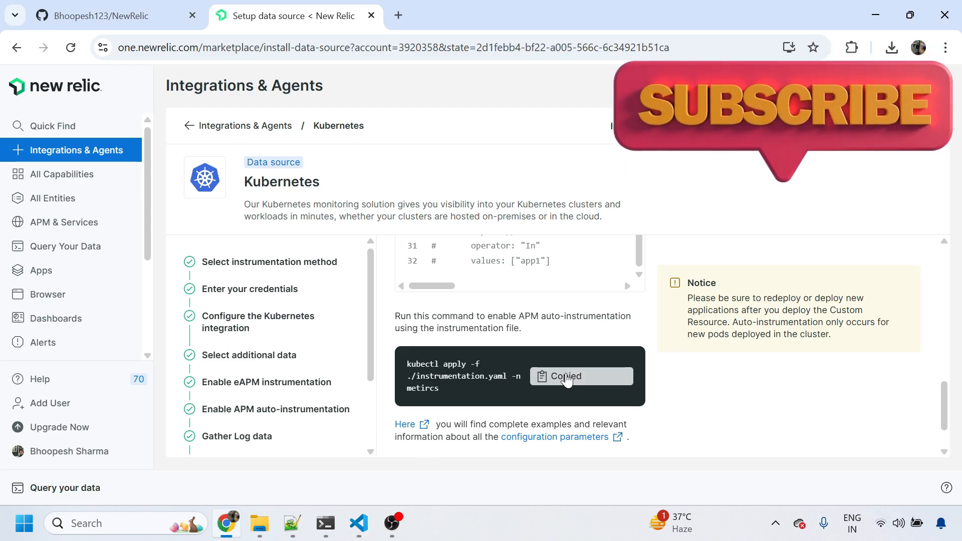
left_click(324, 523)
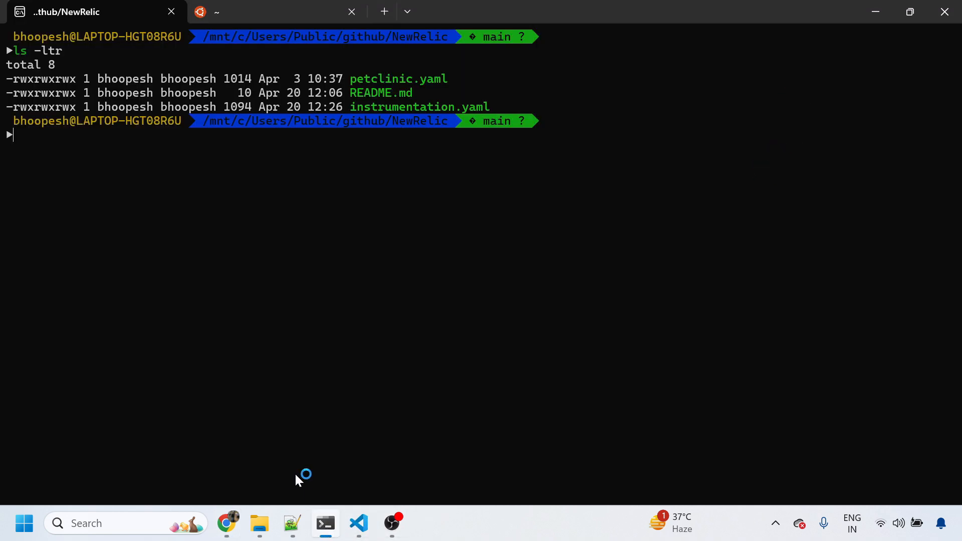
type("kubectl apply -f ./instrumentation.yaml -n metircs")
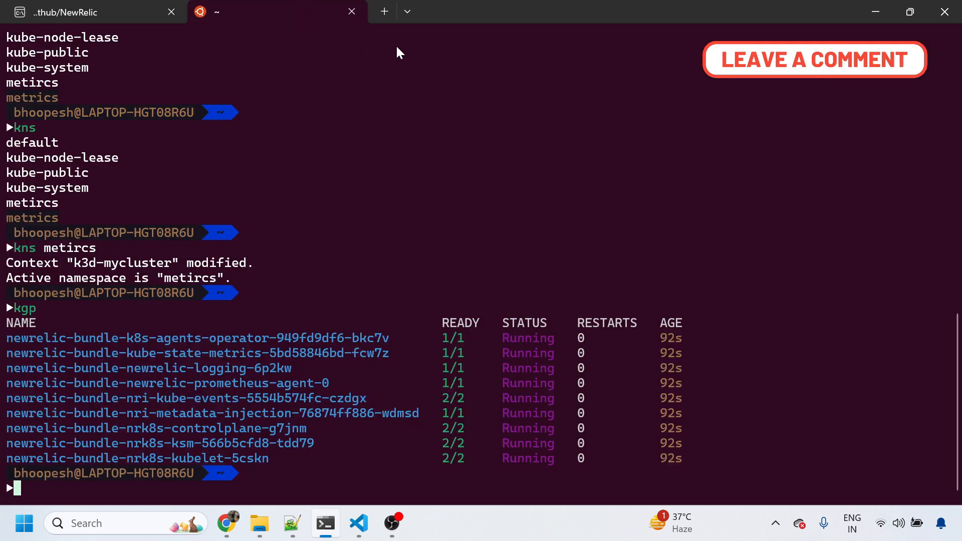
key("Return")
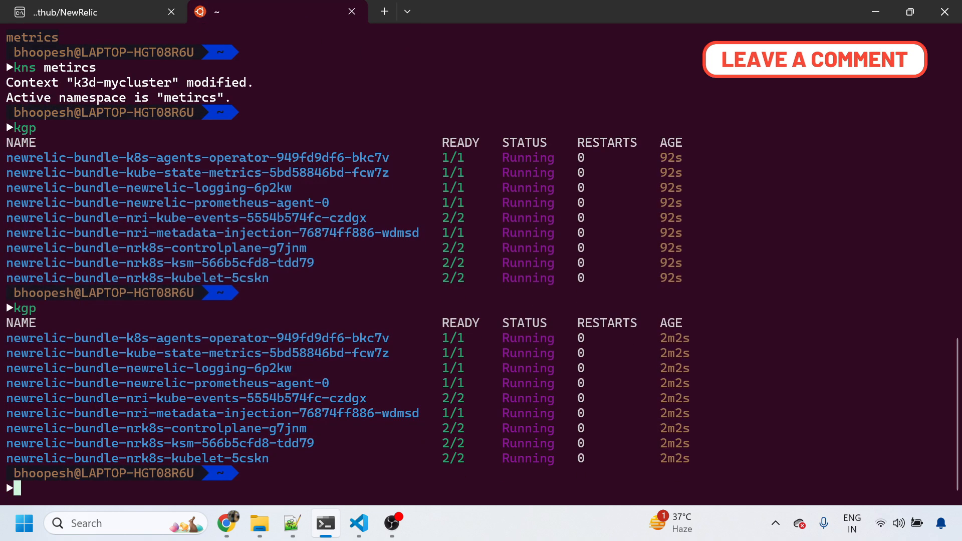
type("kns metircs")
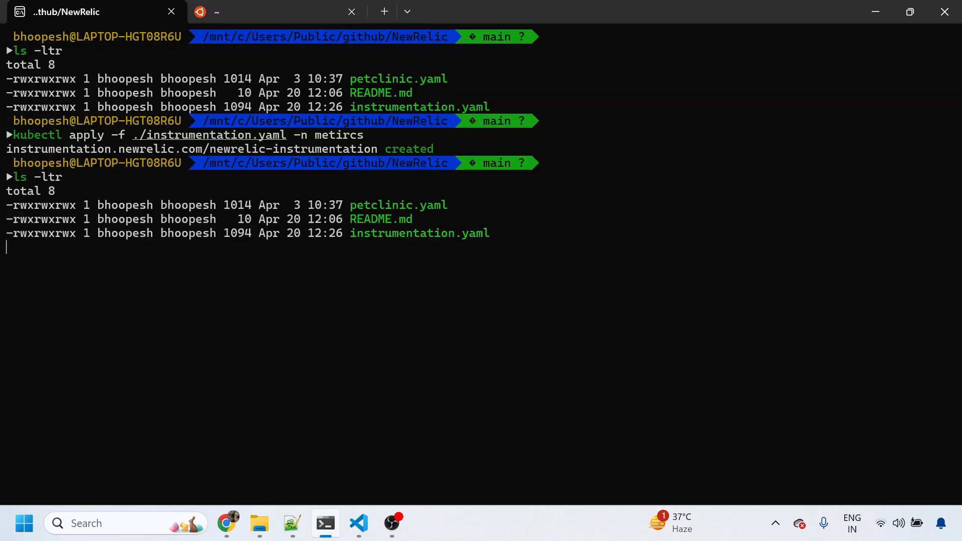
- Re-apply petclinic.yaml so fresh petclinic pods get created in metircs
type("k ap")
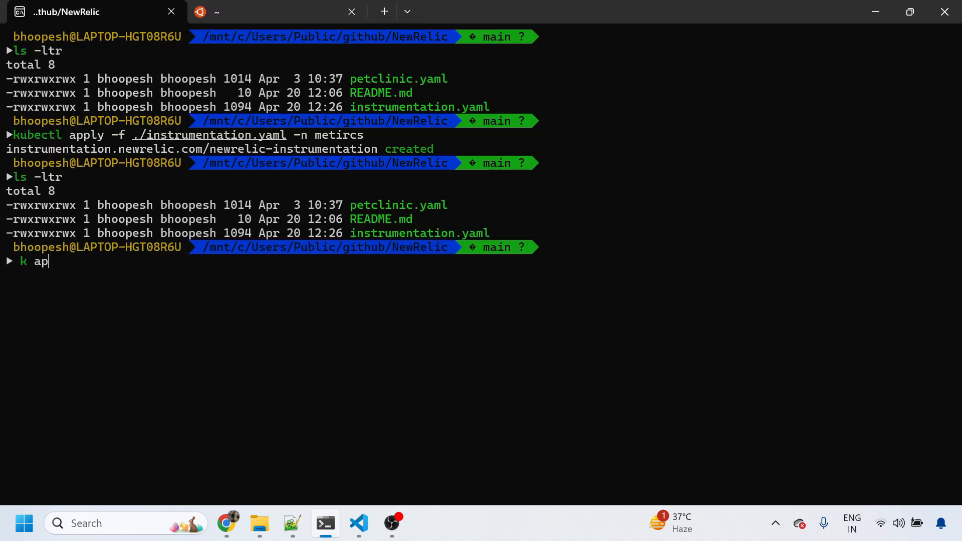
type("pp")
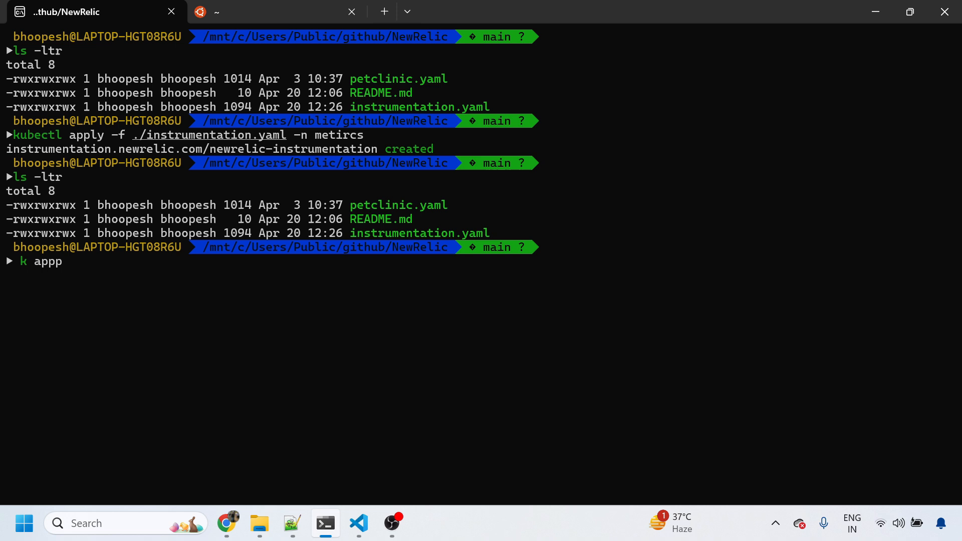
key("Backspace")
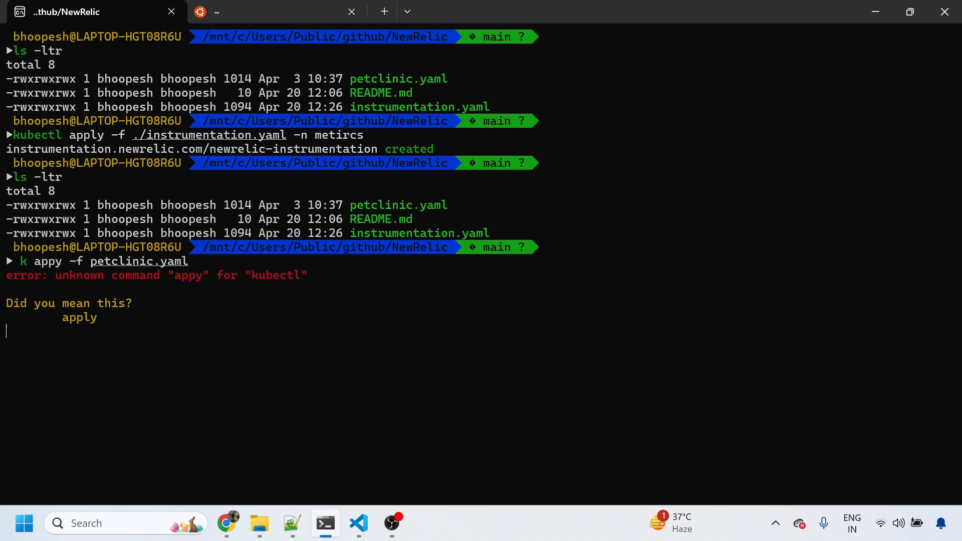
key("Up")
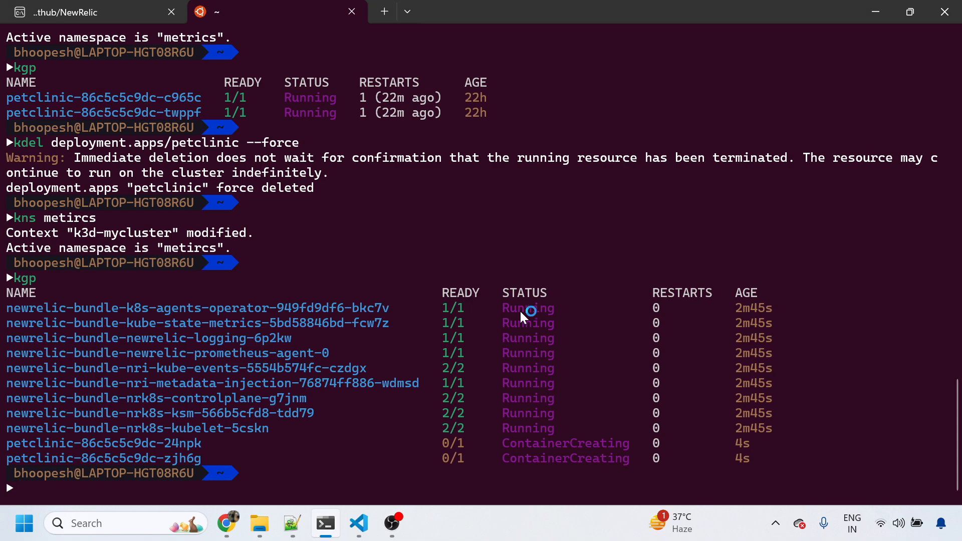
- Continue to the connection test and run it until the Kubernetes integration reports Successful, installed
left_click(227, 523)
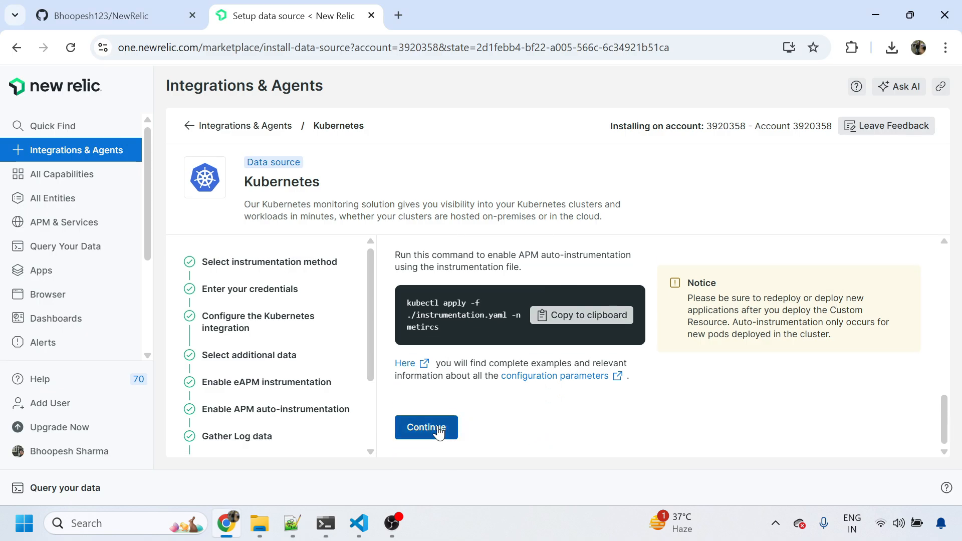
left_click(426, 427)
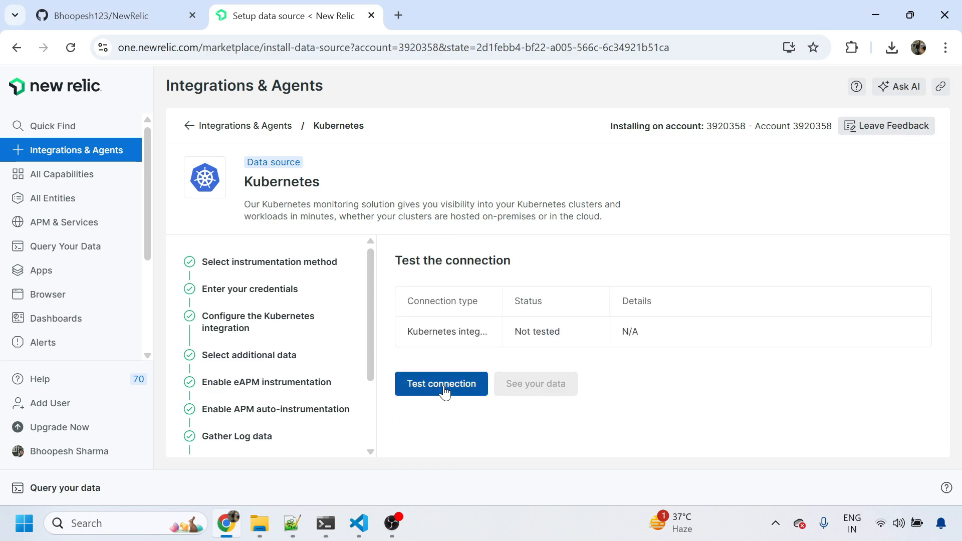
left_click(441, 384)
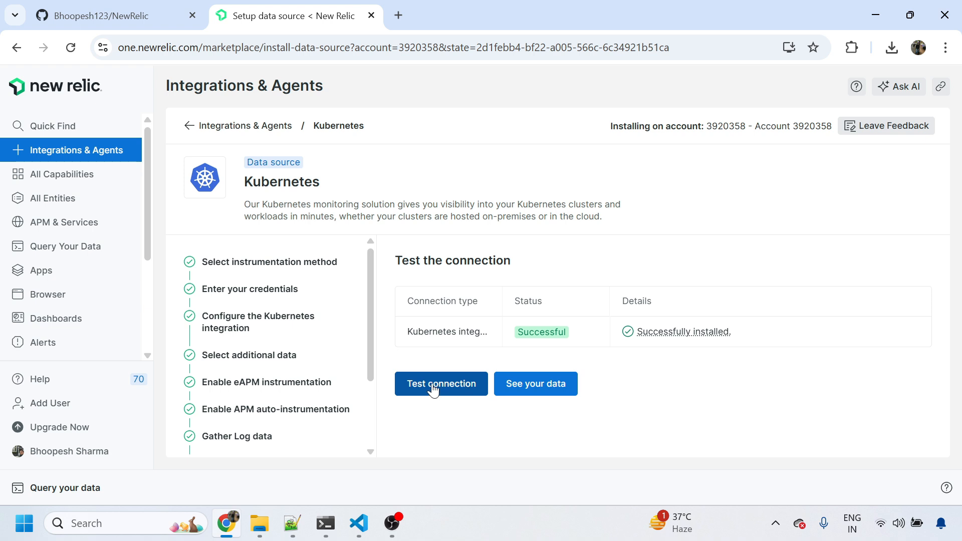
left_click(534, 384)
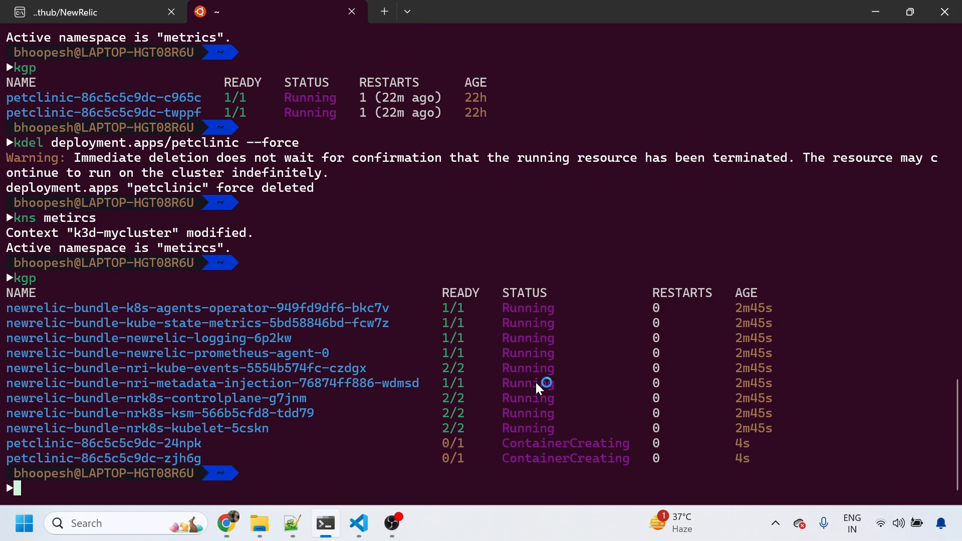
- Check the petclinic pods and services, then port-forward local 8080 to svc/petclinic and select the forwarding address
type("kgp")
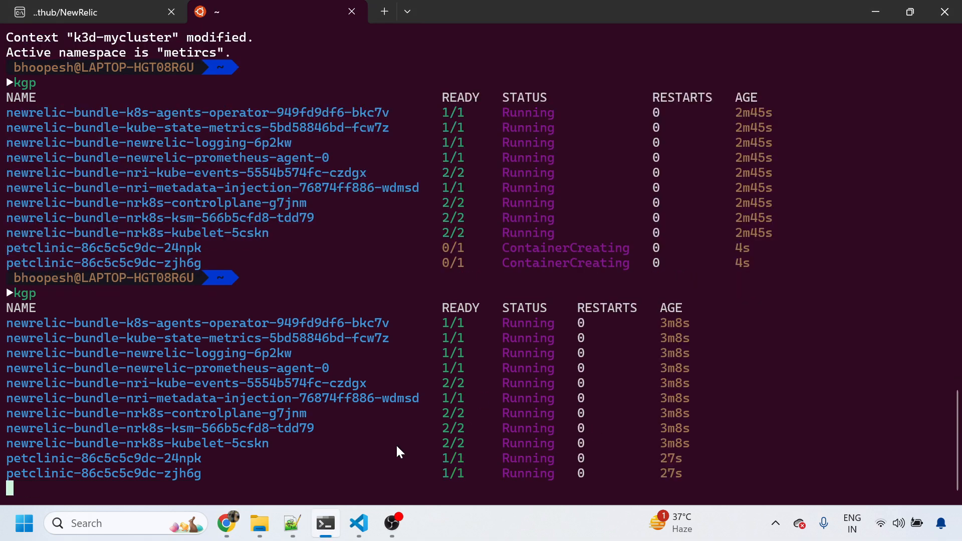
type("k get secret/elastic-secret-otel -oyaml")
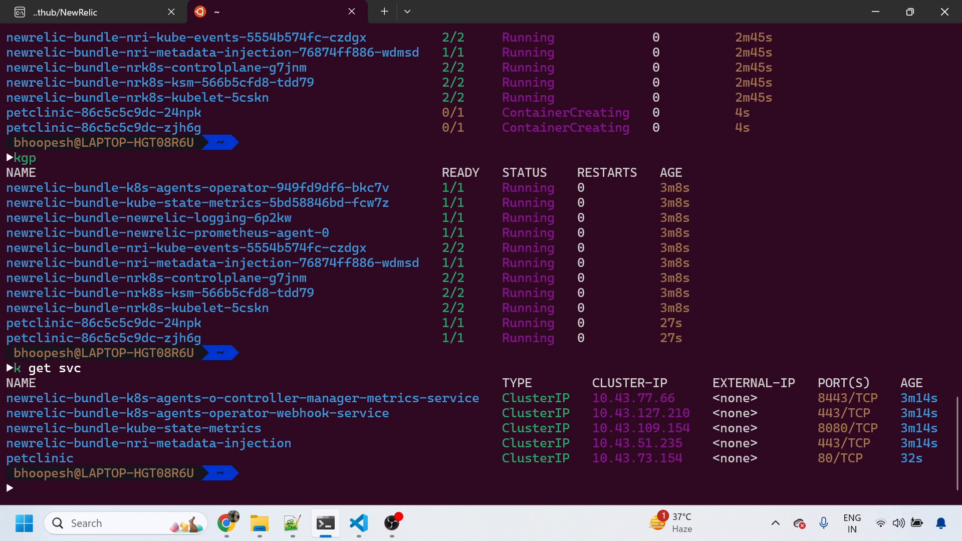
type("kp")
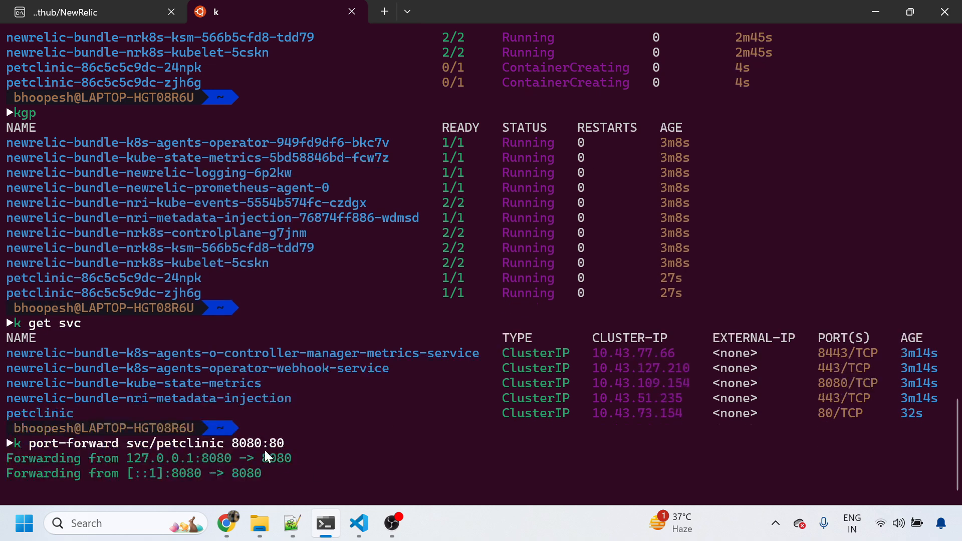
double_click(178, 457)
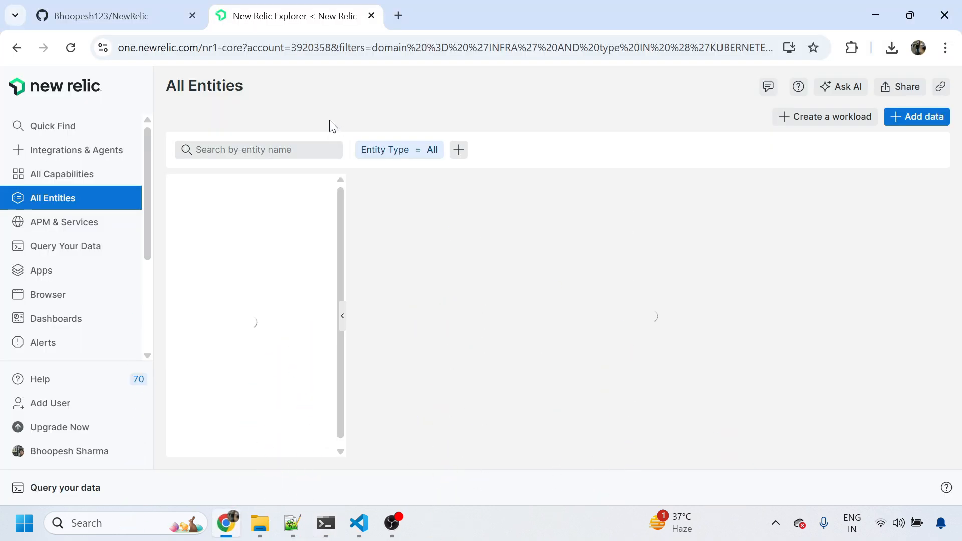
- Browse PetClinic at 127.0.0.1:8080, loading Home and Veterinarians to generate traffic, then return to the explorer
left_click(398, 15)
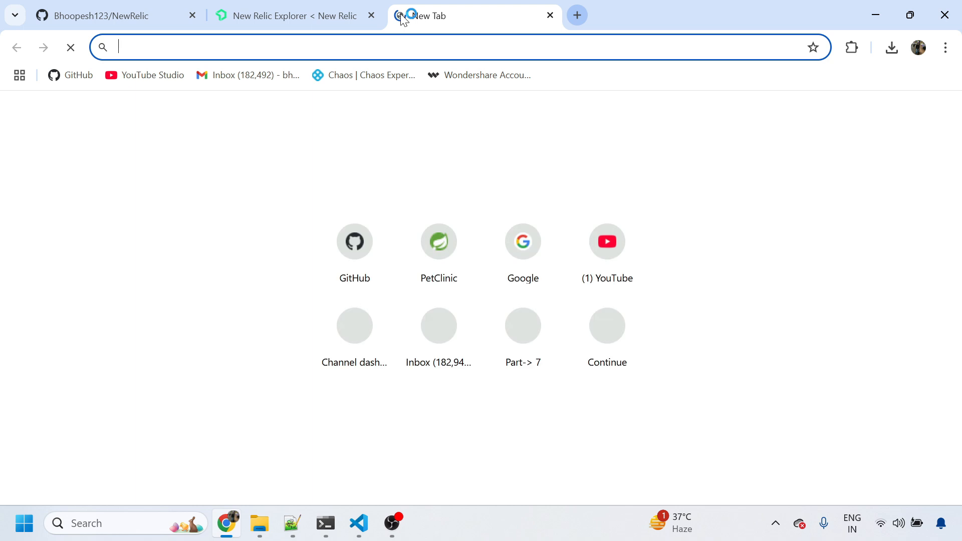
type("127.0.0.1:8080")
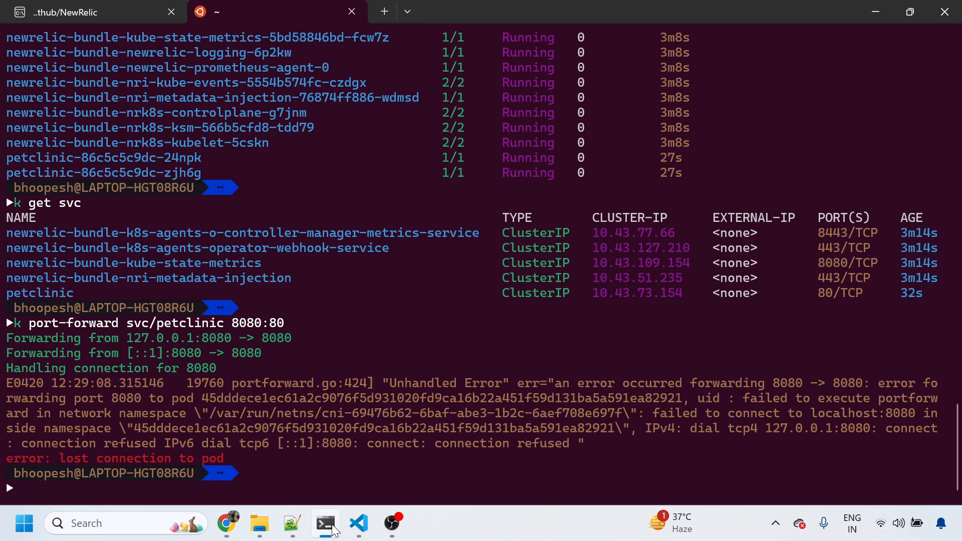
type("kgp")
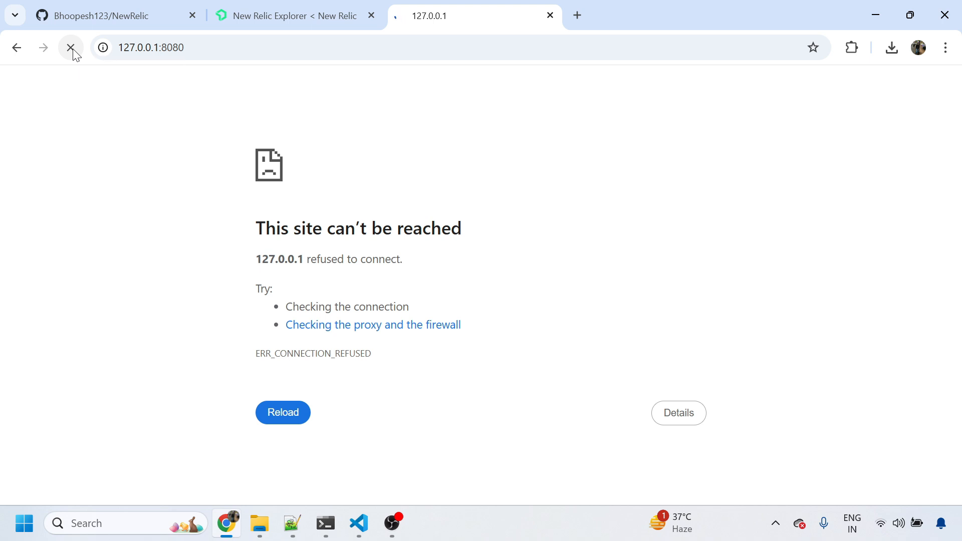
left_click(71, 48)
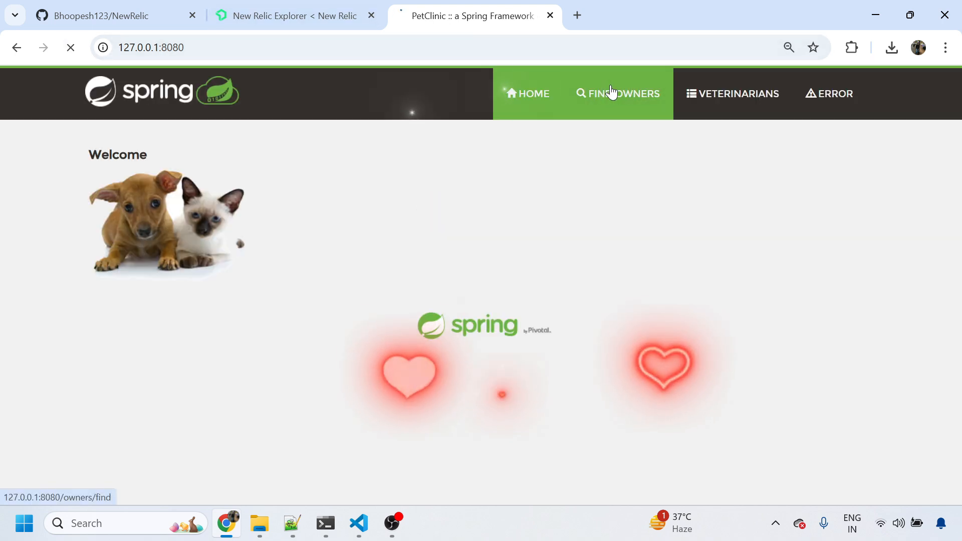
left_click(731, 93)
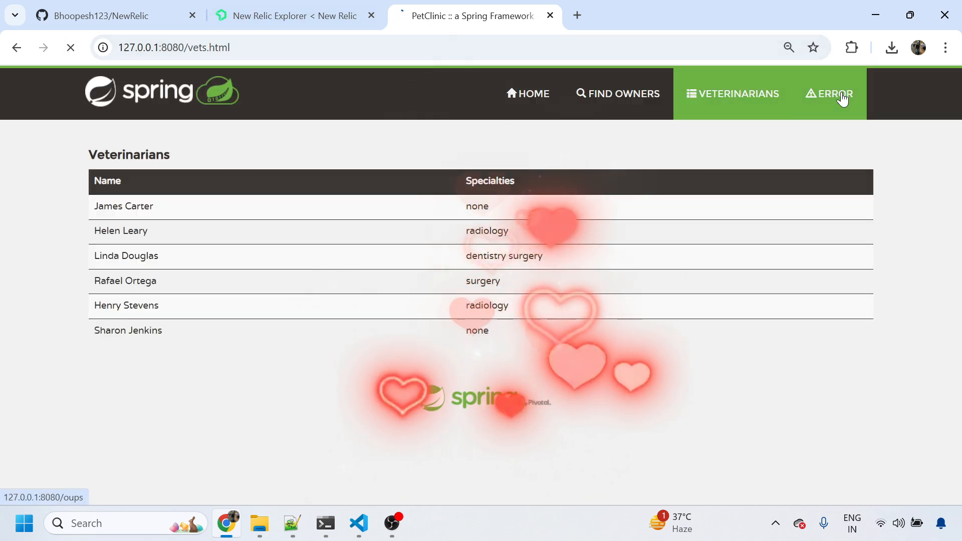
left_click(289, 15)
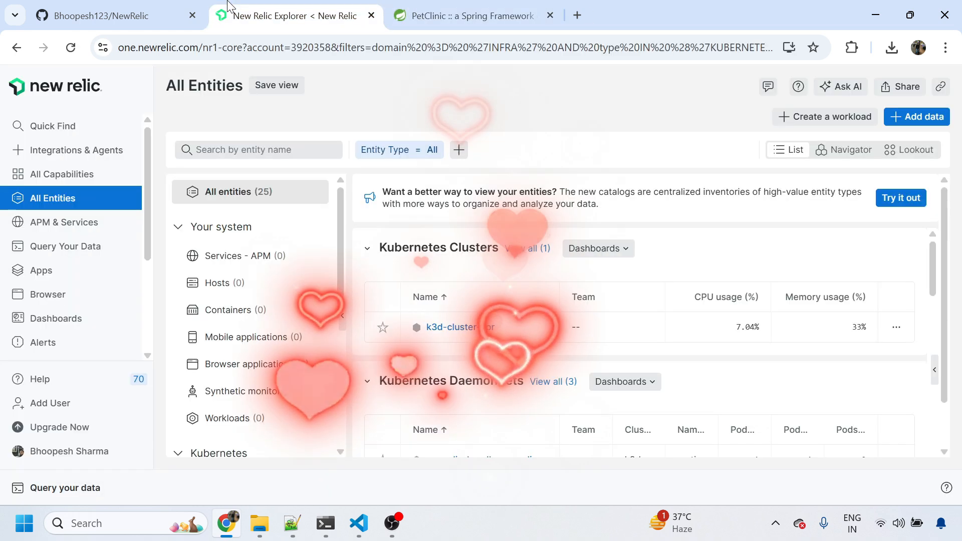
mouse_move(460, 336)
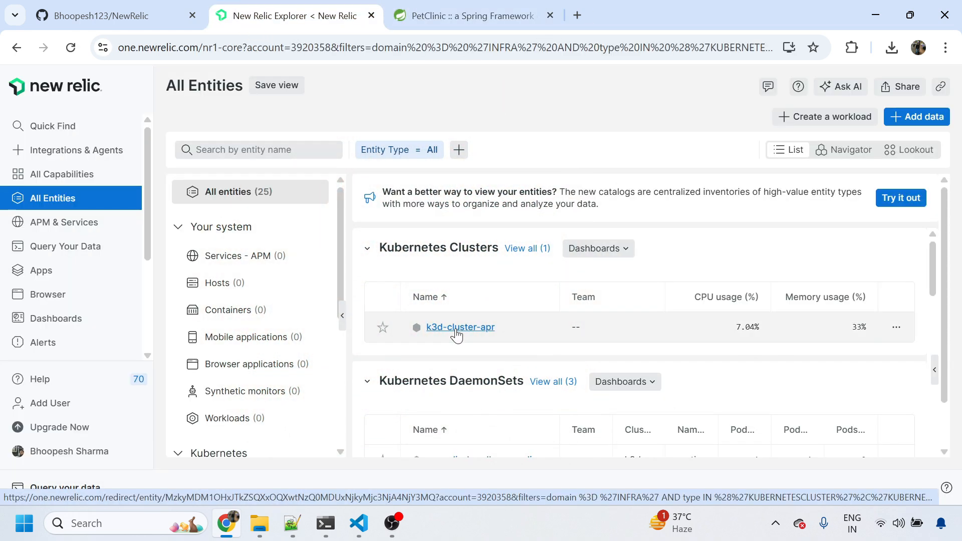
- Open the k3d-cluster-apr cluster and show its Overview Dashboard
left_click(458, 327)
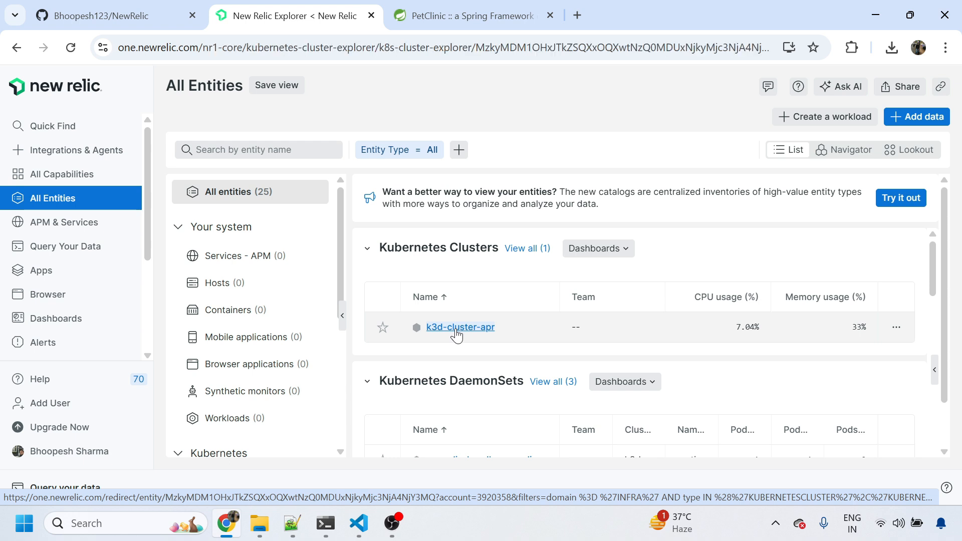
left_click(460, 327)
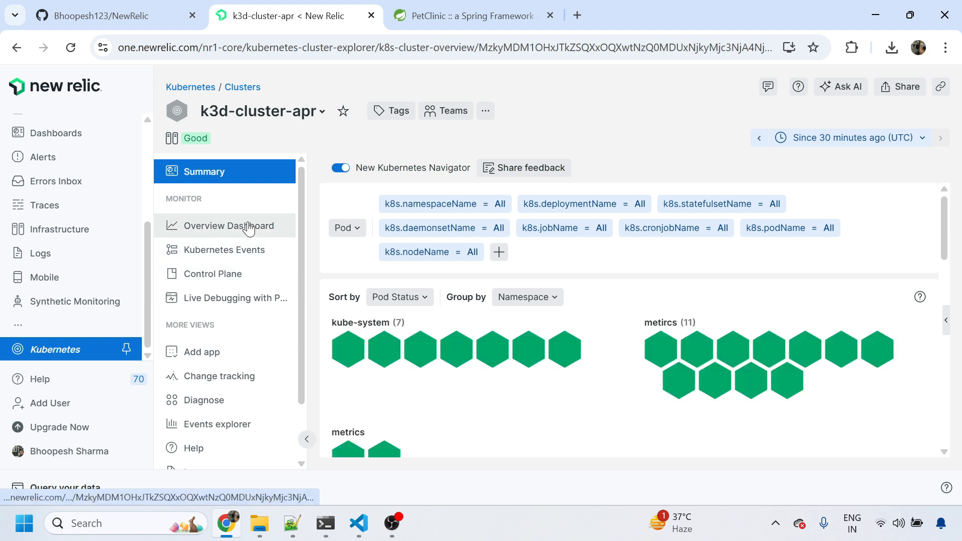
left_click(227, 226)
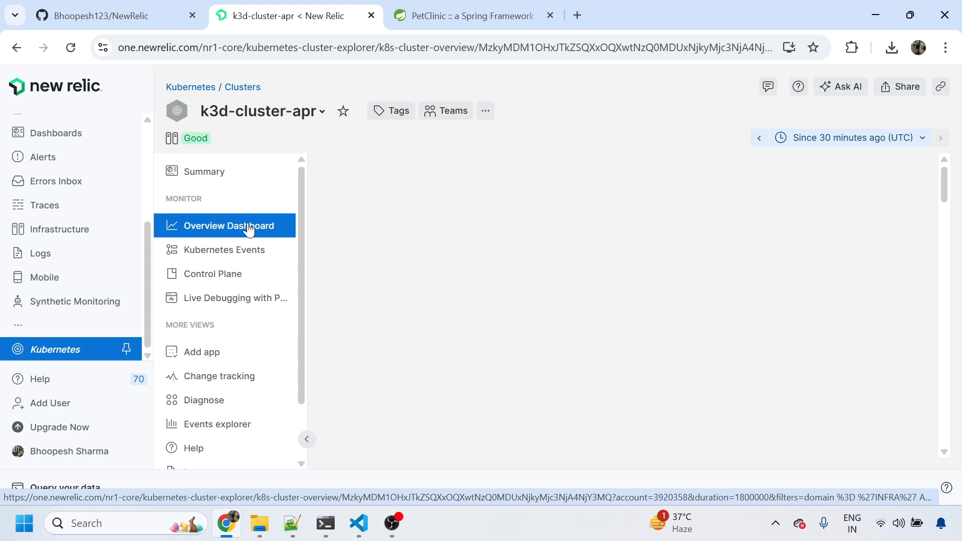
left_click(227, 225)
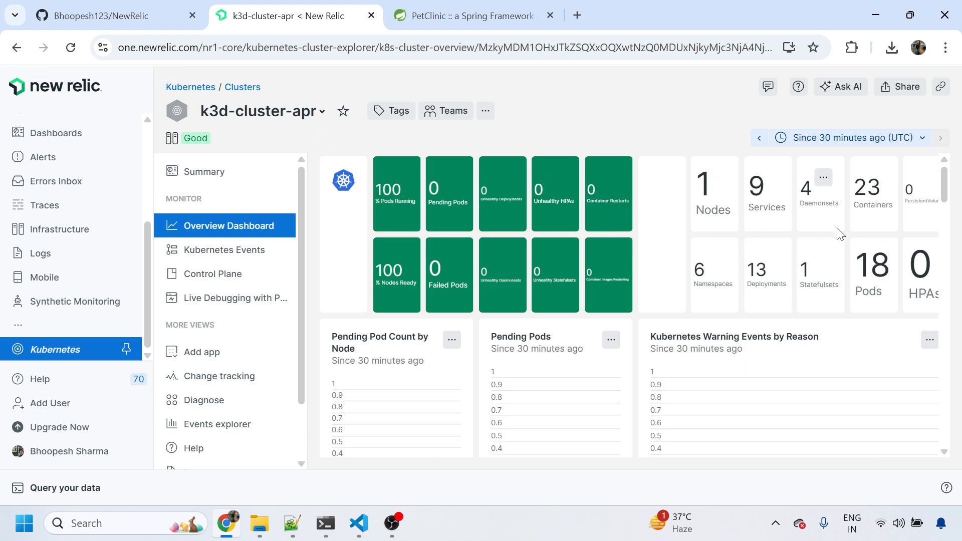
- Limit the dashboard data to the last 5 minutes via the time picker
scroll("down", 3)
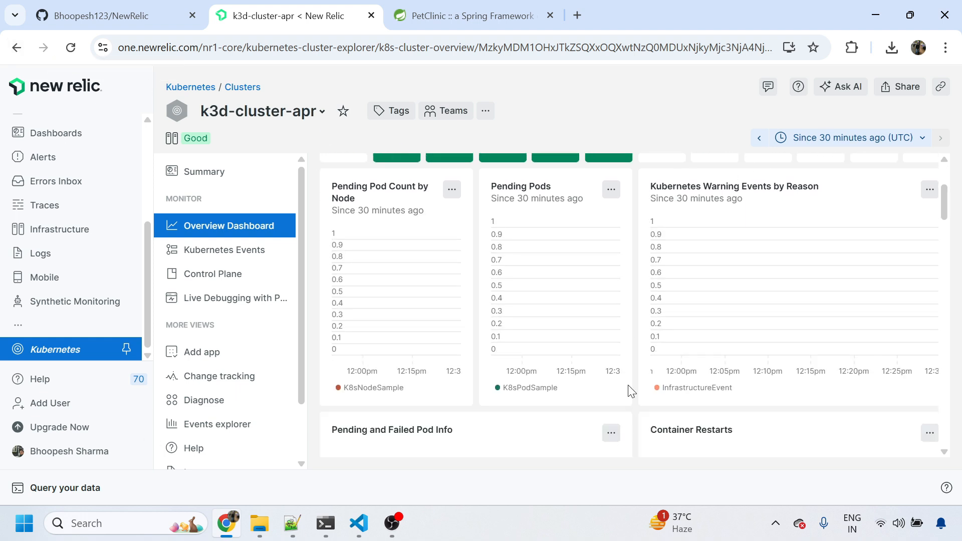
left_click(849, 137)
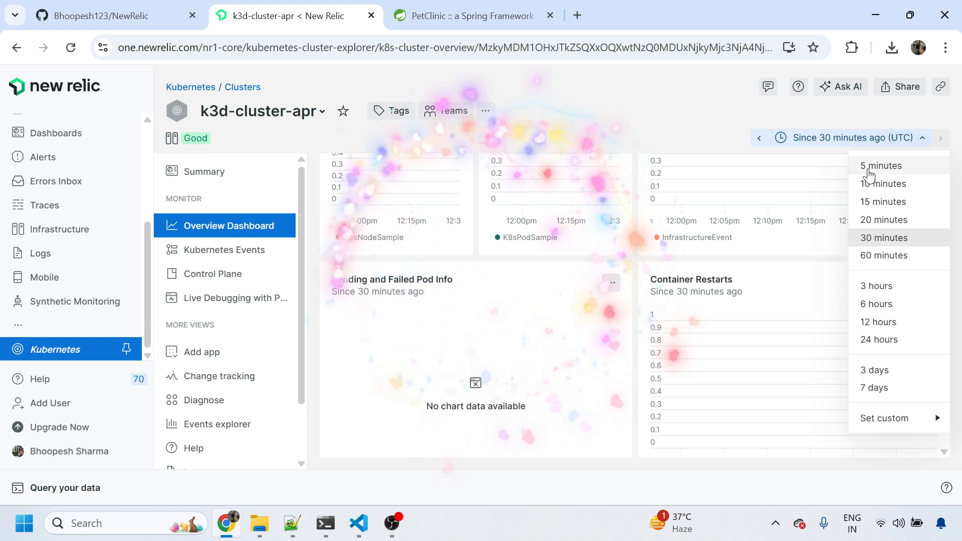
left_click(880, 166)
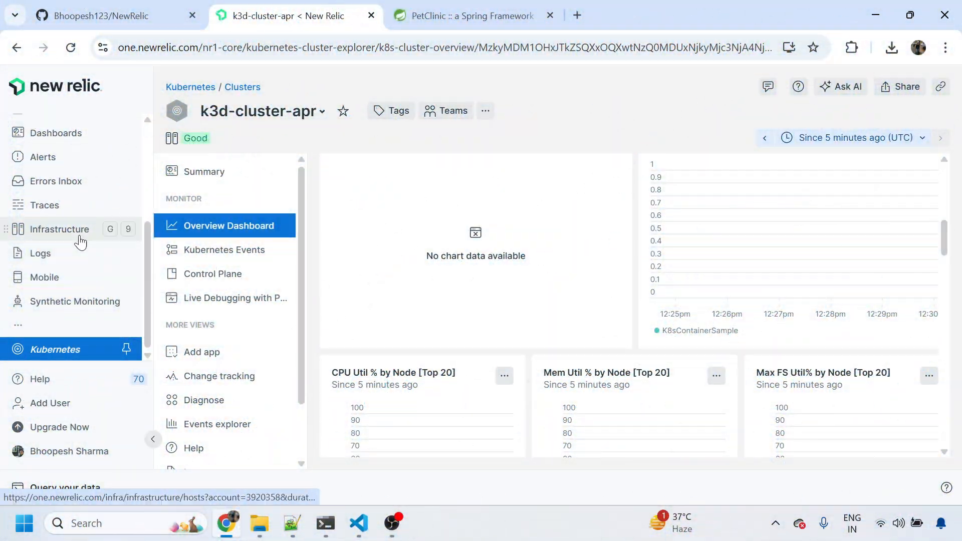
- Review the Infrastructure Hosts view with the host's CPU, memory and disk charts, then head to Logs
left_click(59, 229)
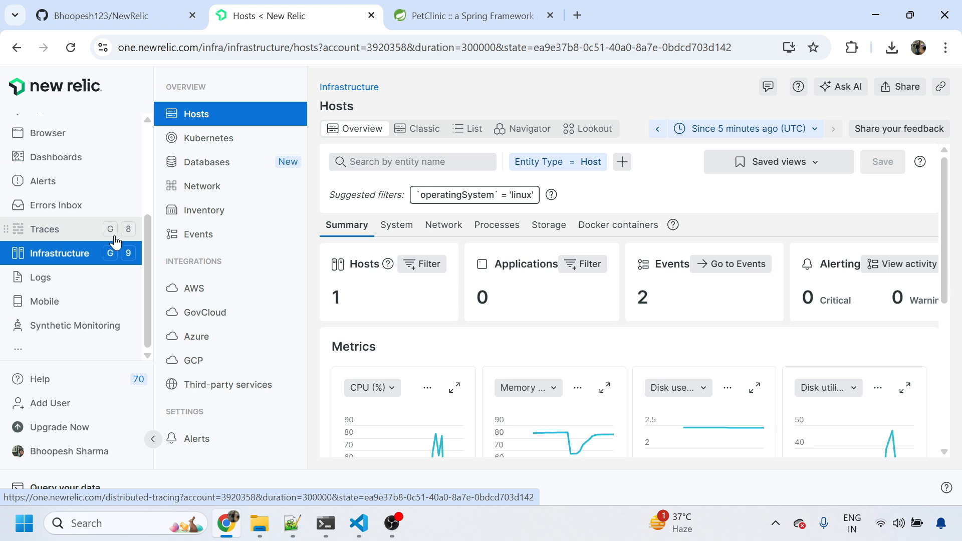
mouse_move(453, 356)
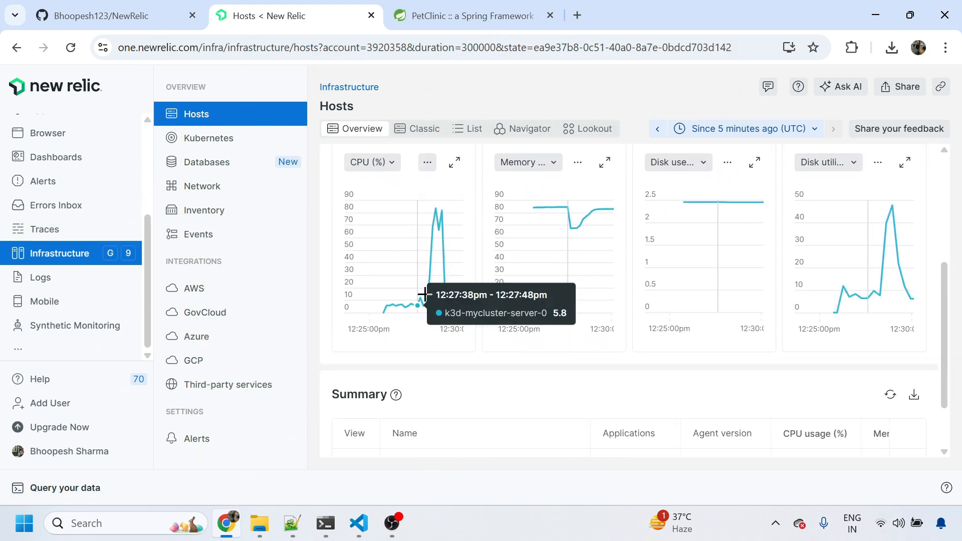
scroll("down", 3)
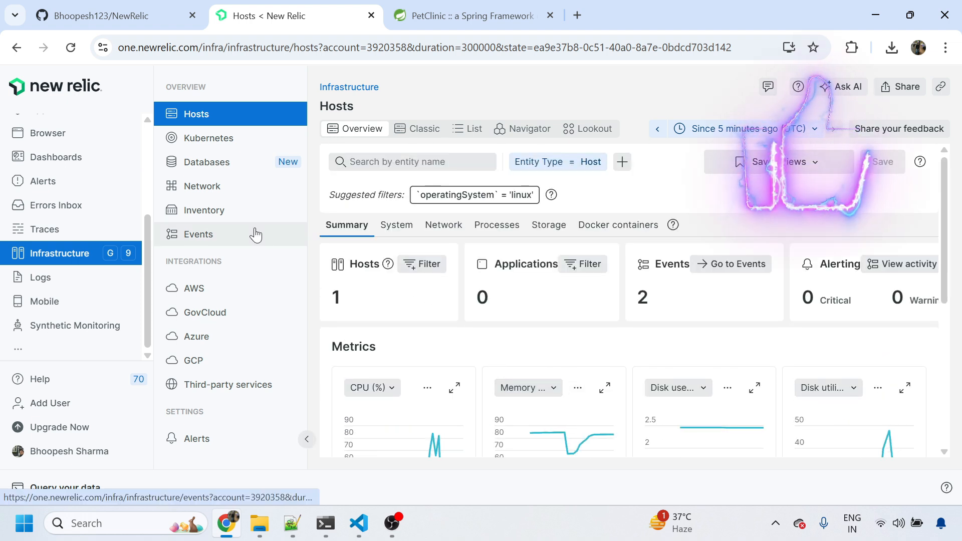
left_click(40, 276)
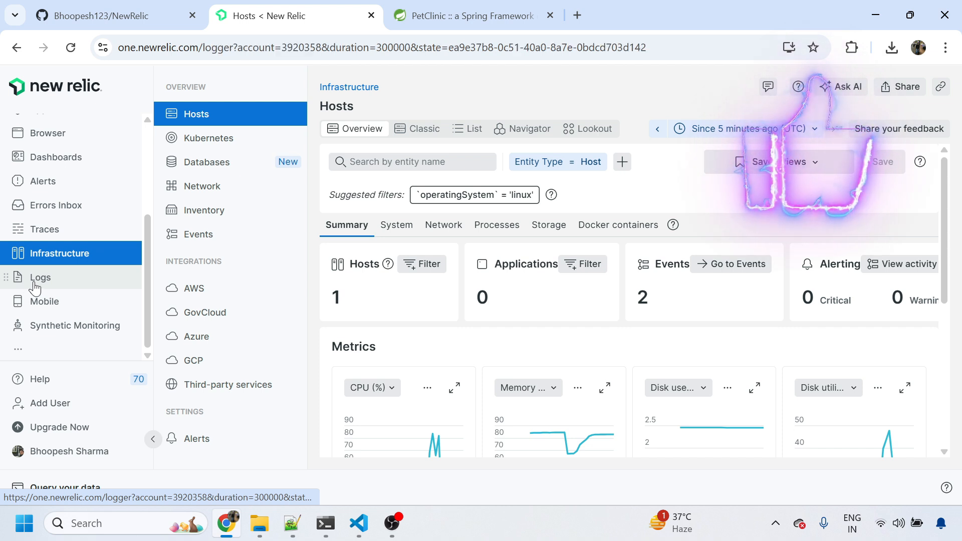
- View All logs for the last 30 minutes, dismiss the query tip, and bring up the APM & Services list
left_click(40, 277)
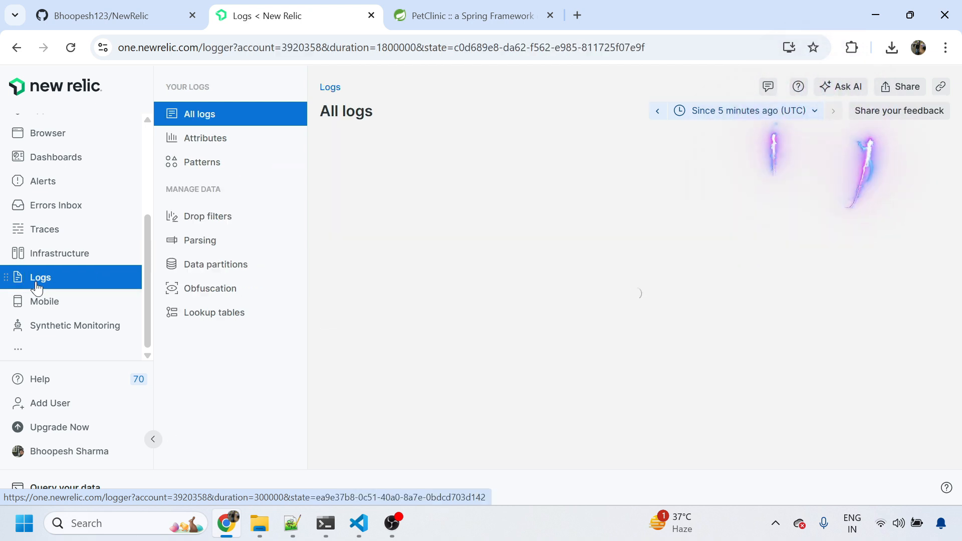
left_click(743, 110)
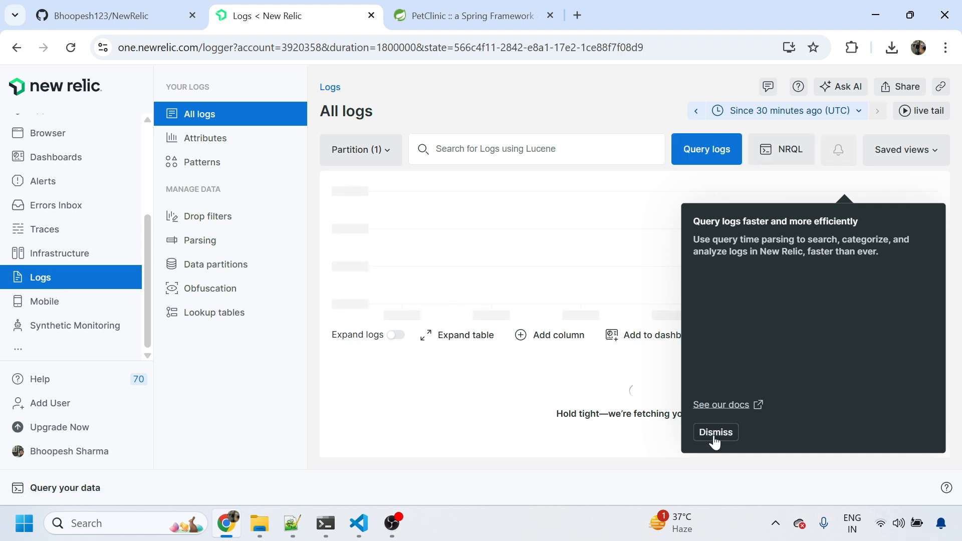
left_click(714, 432)
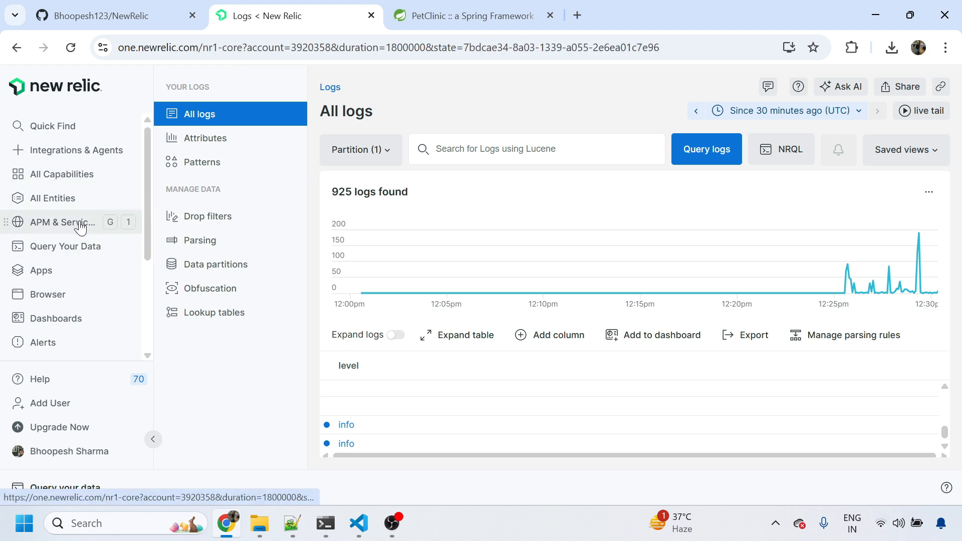
left_click(61, 222)
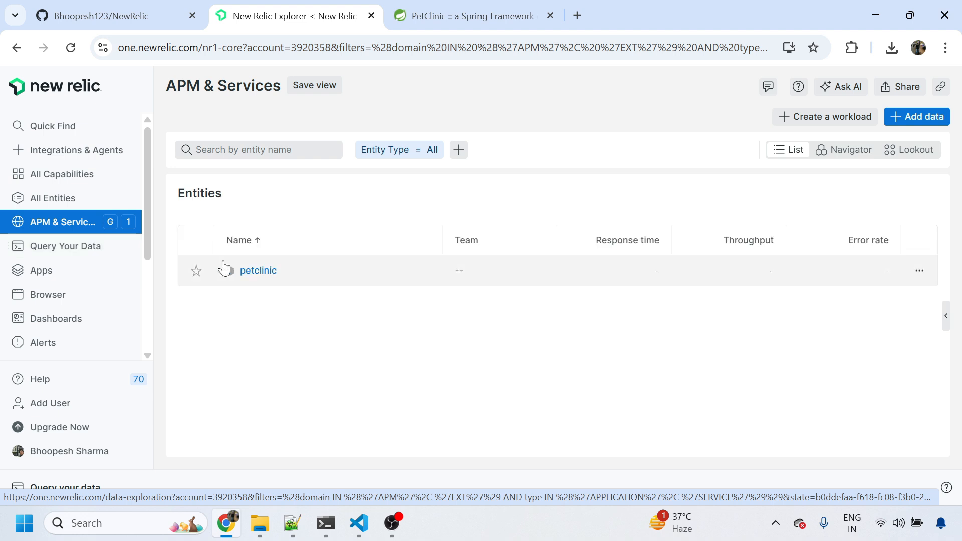
- Open the petclinic service summary and its Distributed tracing page
left_click(257, 271)
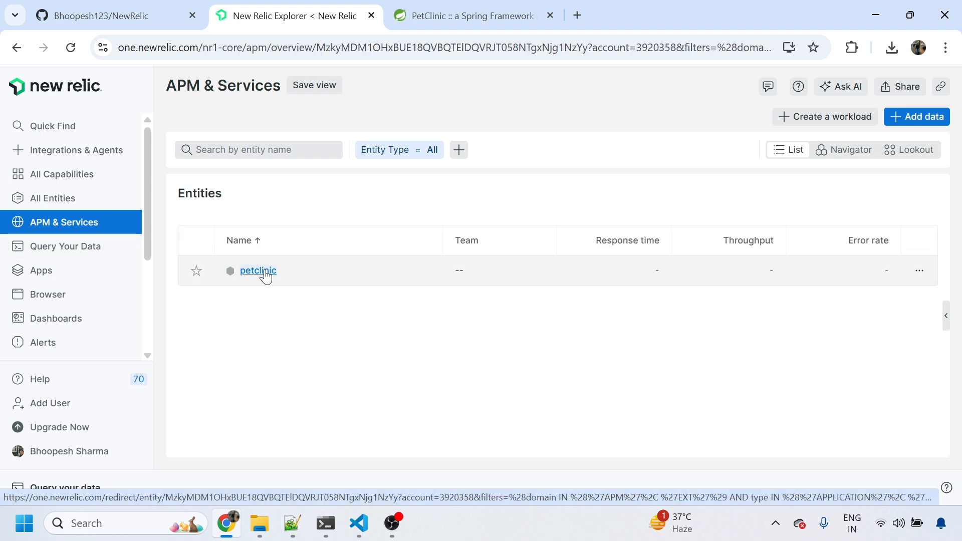
left_click(258, 270)
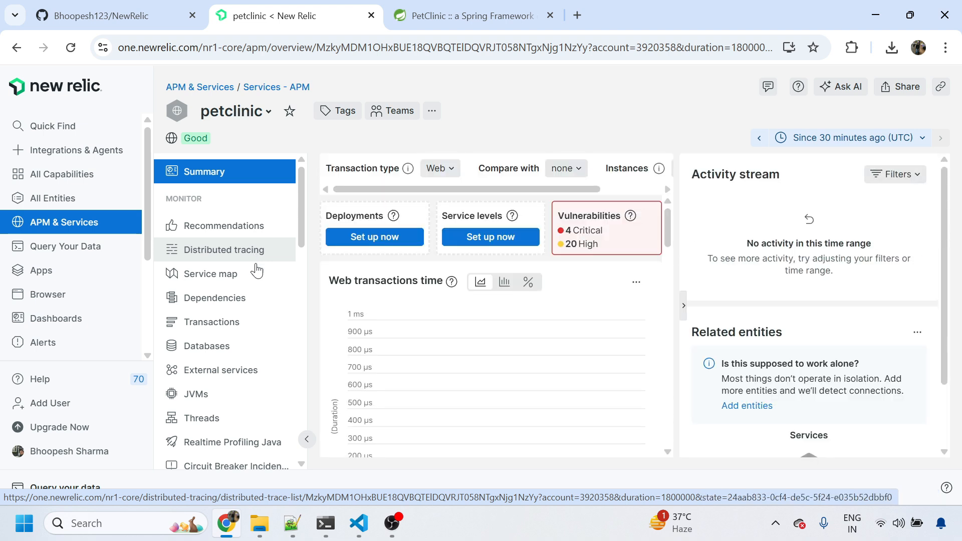
mouse_move(227, 254)
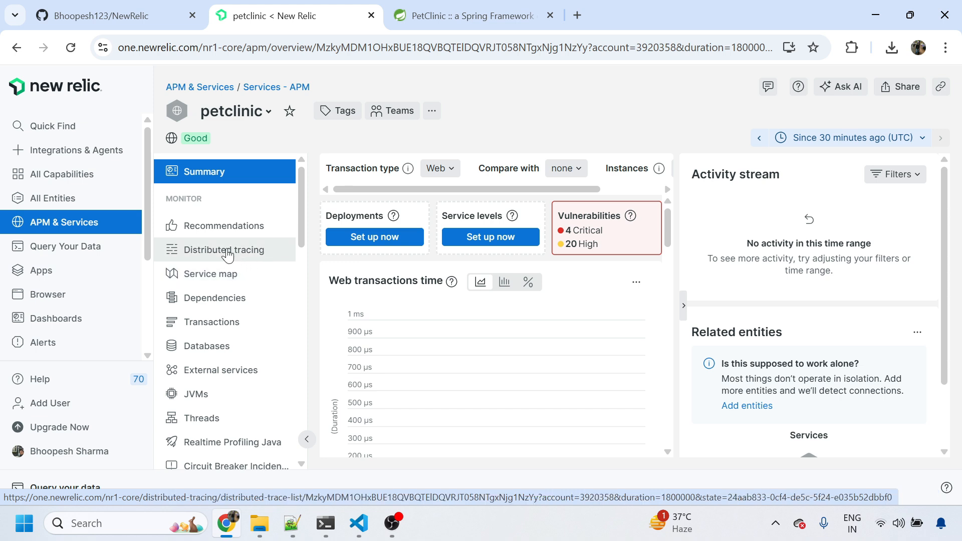
left_click(224, 250)
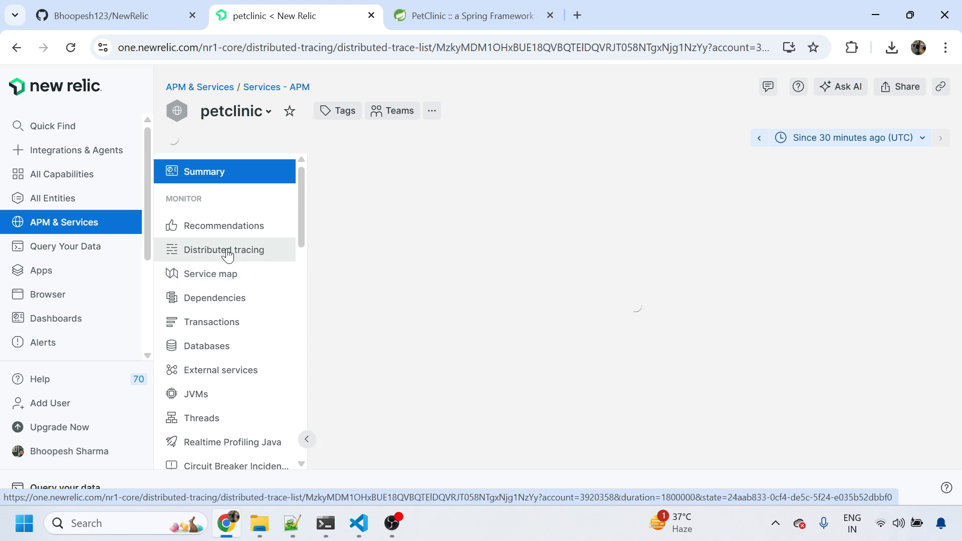
left_click(223, 249)
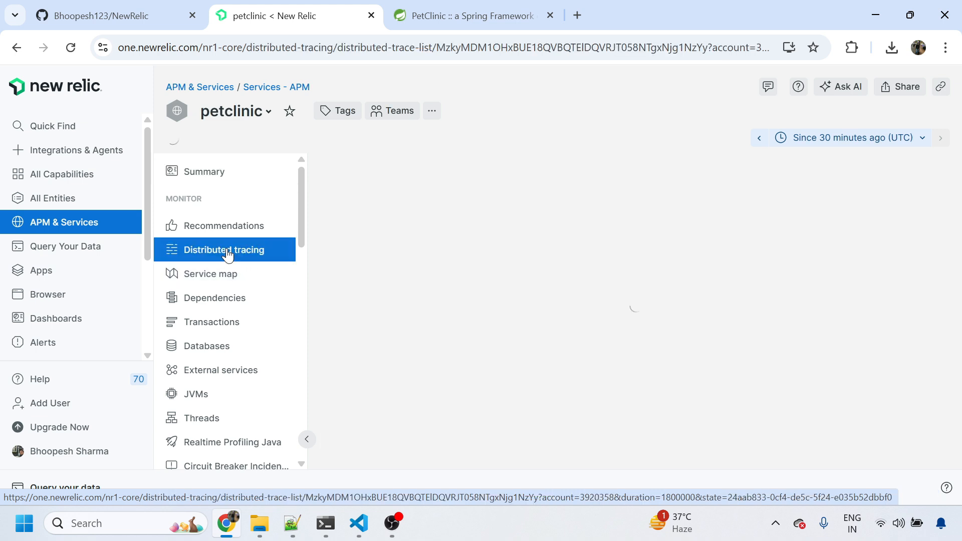
left_click(223, 249)
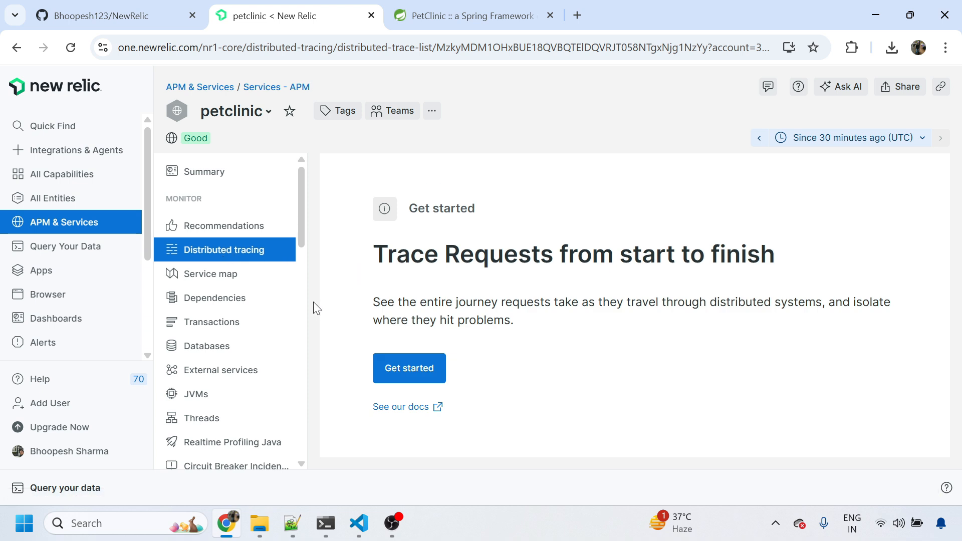
- Show the petclinic Service map, then switch to the PetClinic app tab
left_click(209, 274)
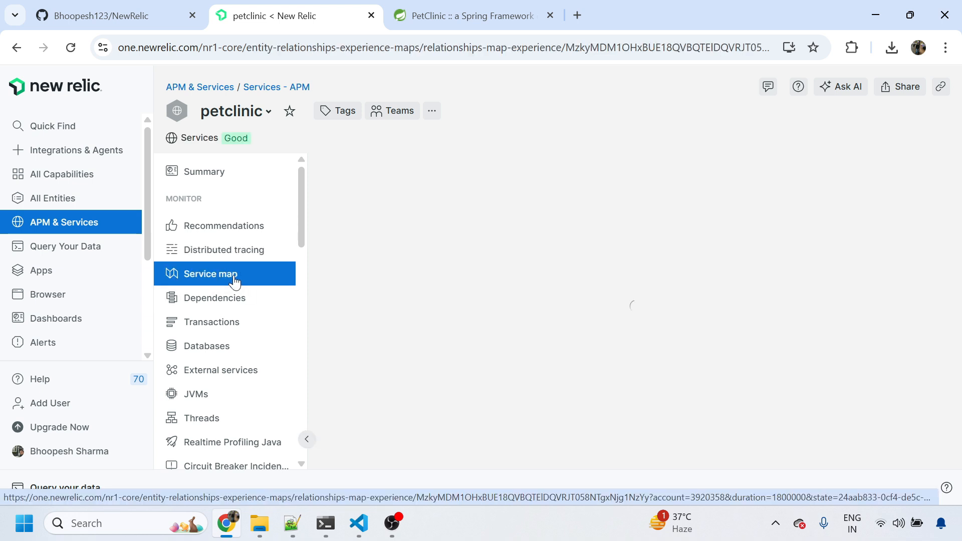
left_click(210, 274)
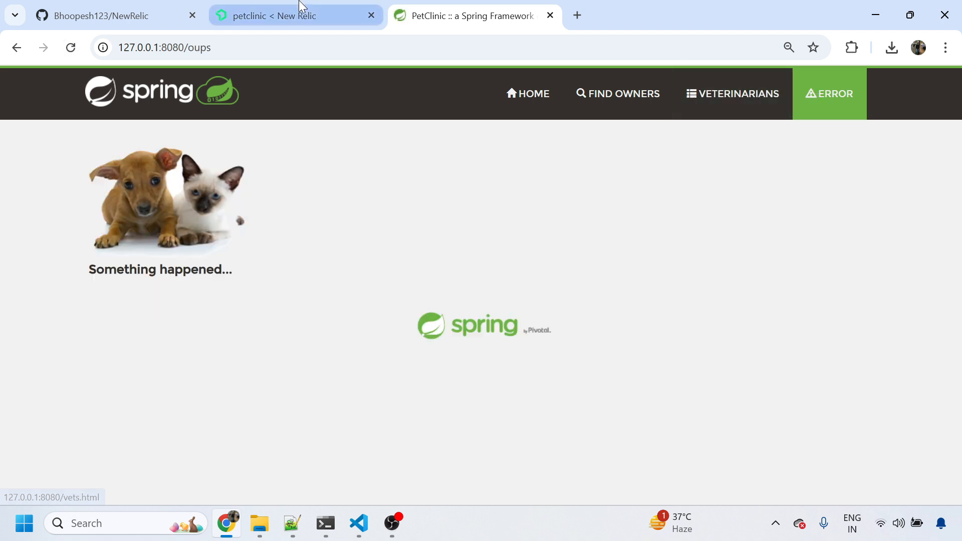
- Return from the PetClinic error page to New Relic's petclinic JVMs view showing 0 instances
left_click(295, 15)
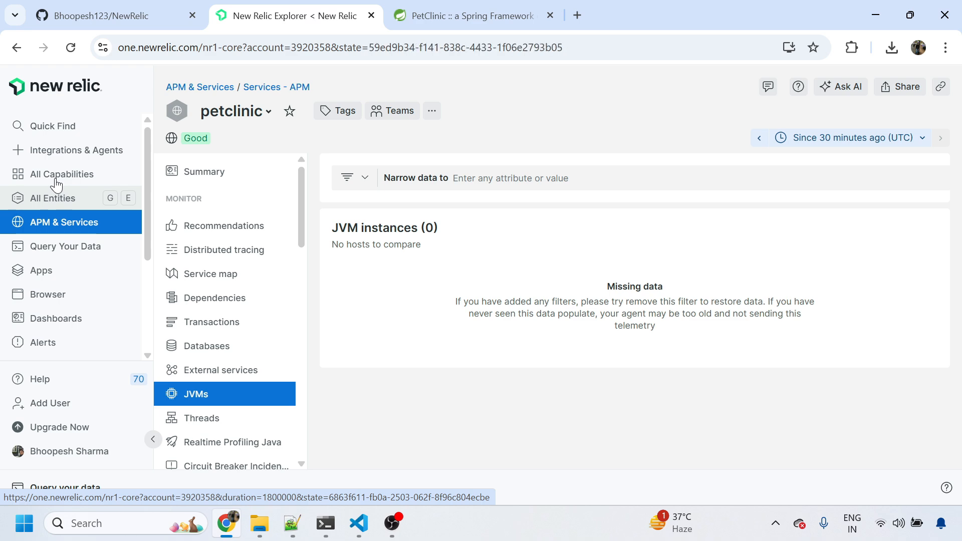
- Filter All Entities down to the monitored Hosts list
left_click(55, 197)
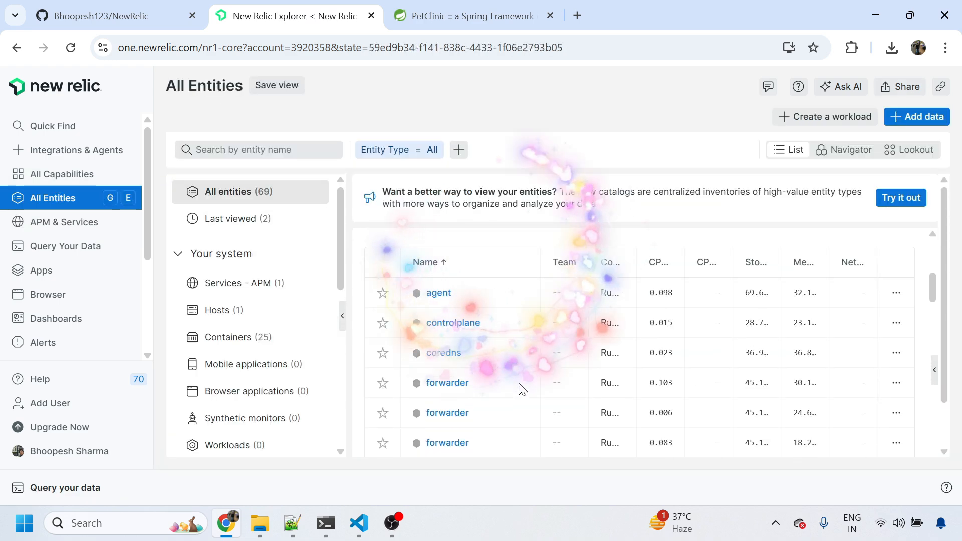
left_click(247, 283)
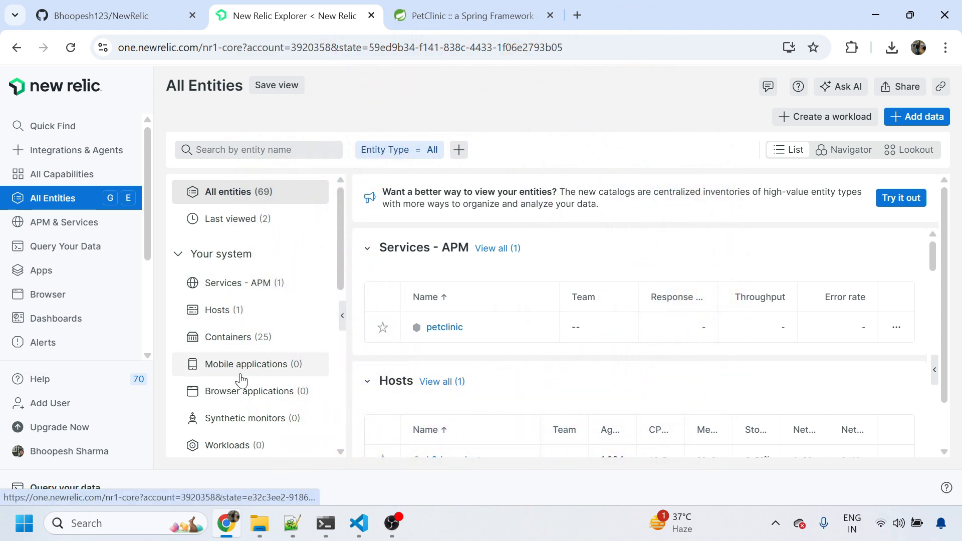
left_click(217, 310)
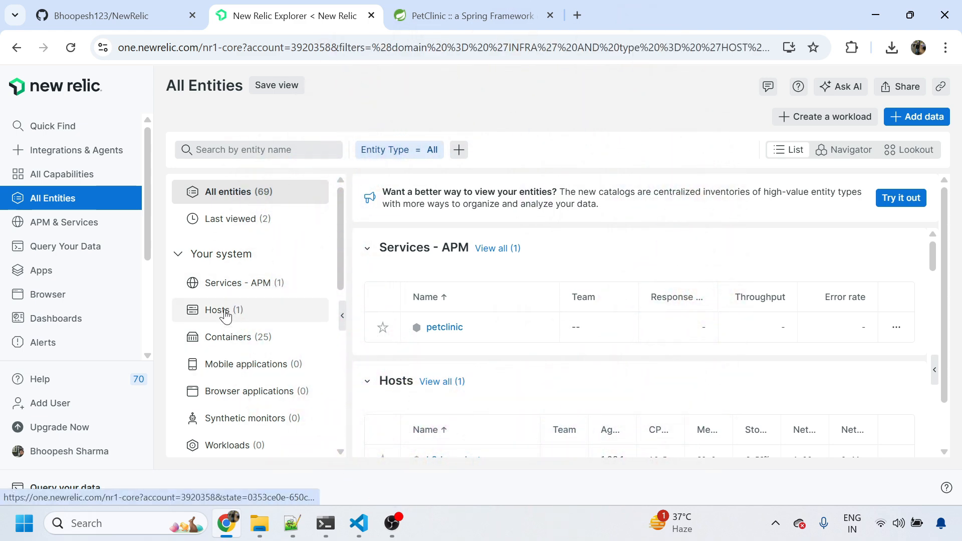
left_click(217, 309)
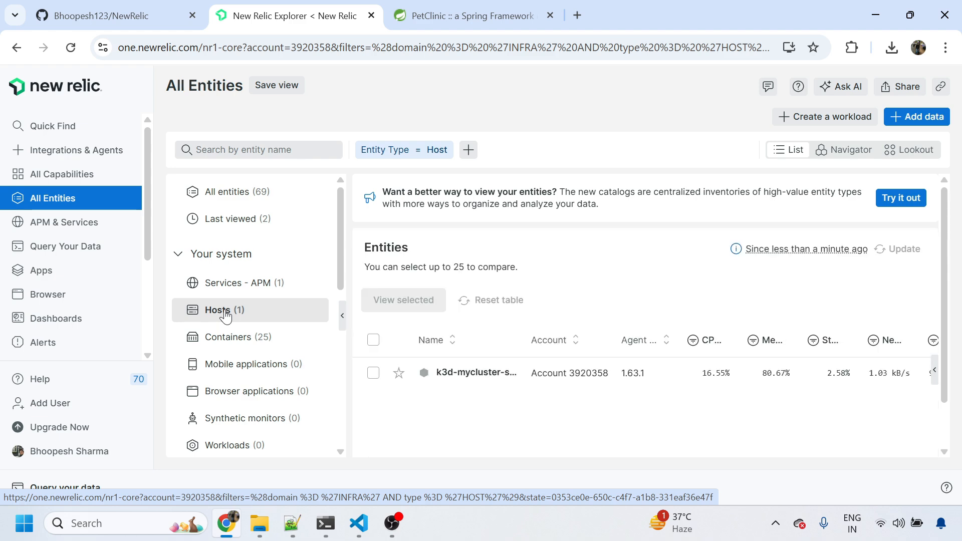
- Open the k3d-mycluster-server-0 host's summary page
left_click(474, 373)
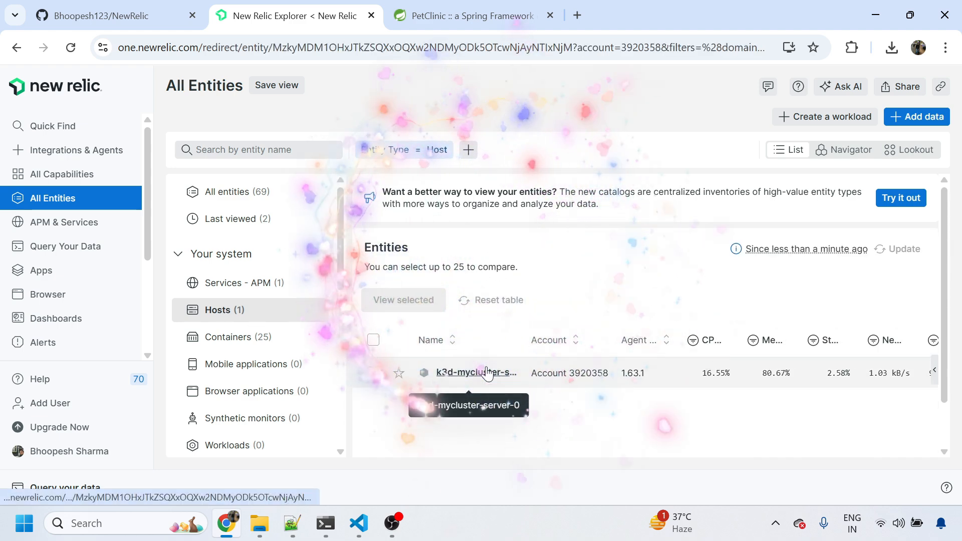
left_click(474, 373)
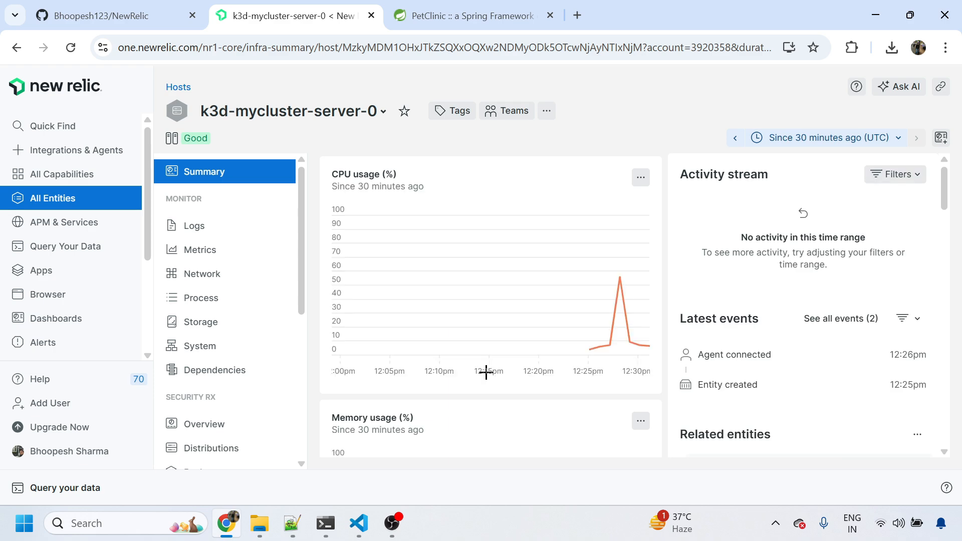
- View the host's Logs (0 logs over 30 minutes), check the time range, then go to Metrics
scroll("down", 3)
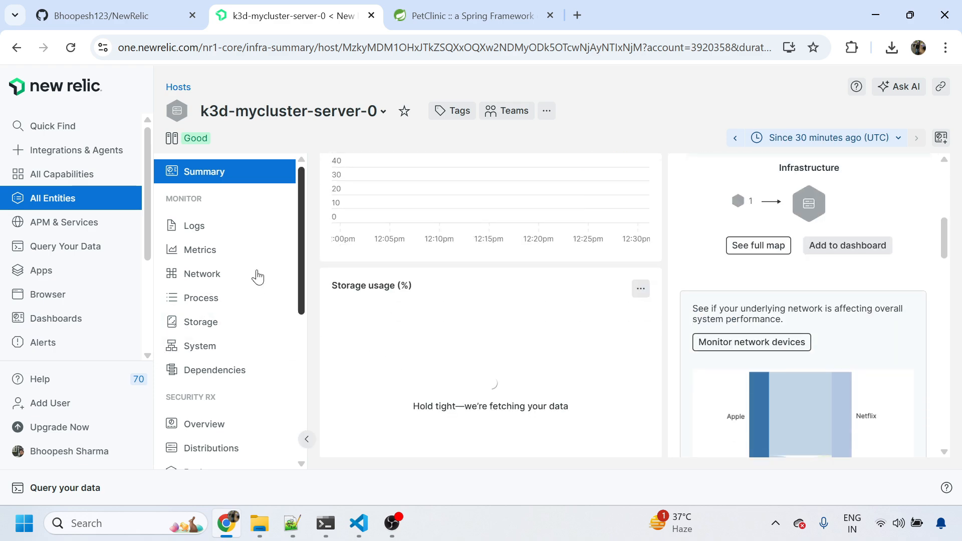
left_click(194, 225)
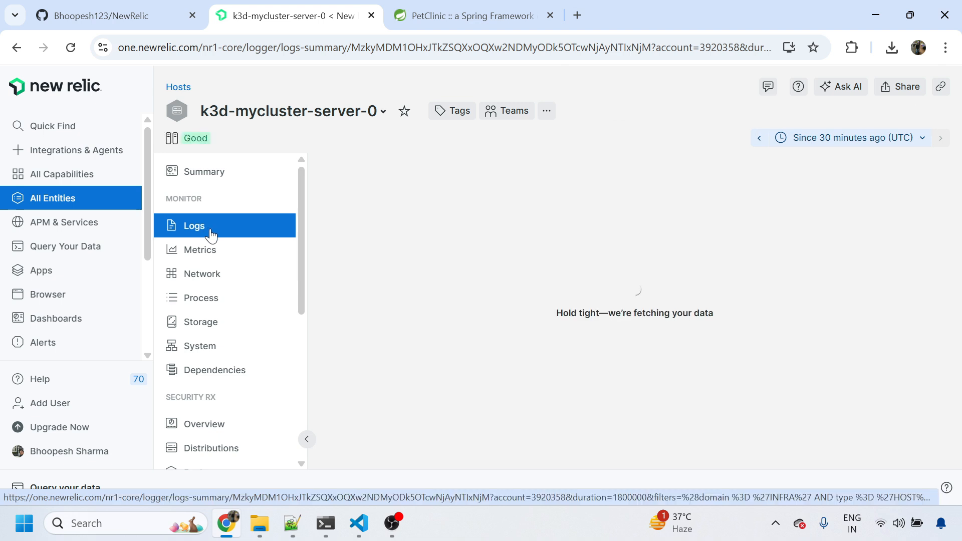
left_click(194, 225)
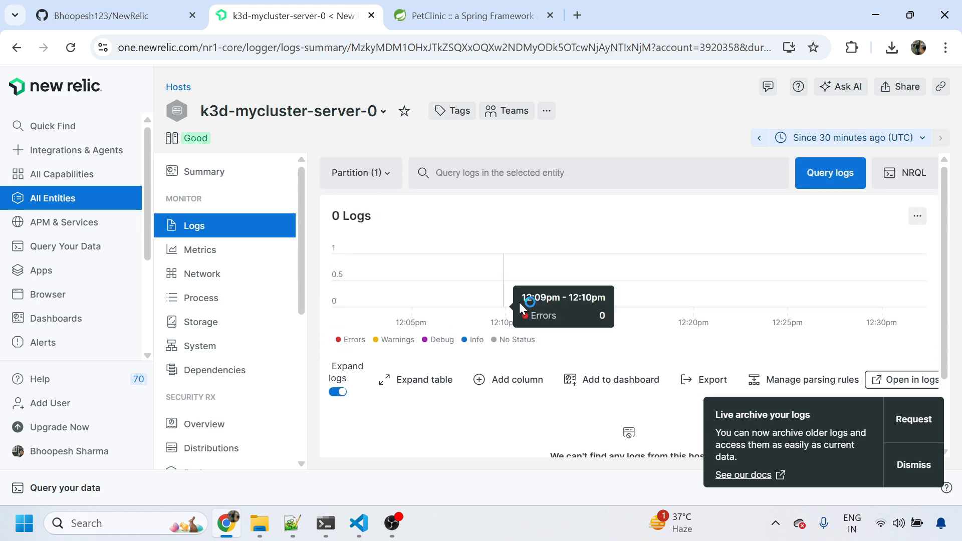
left_click(849, 137)
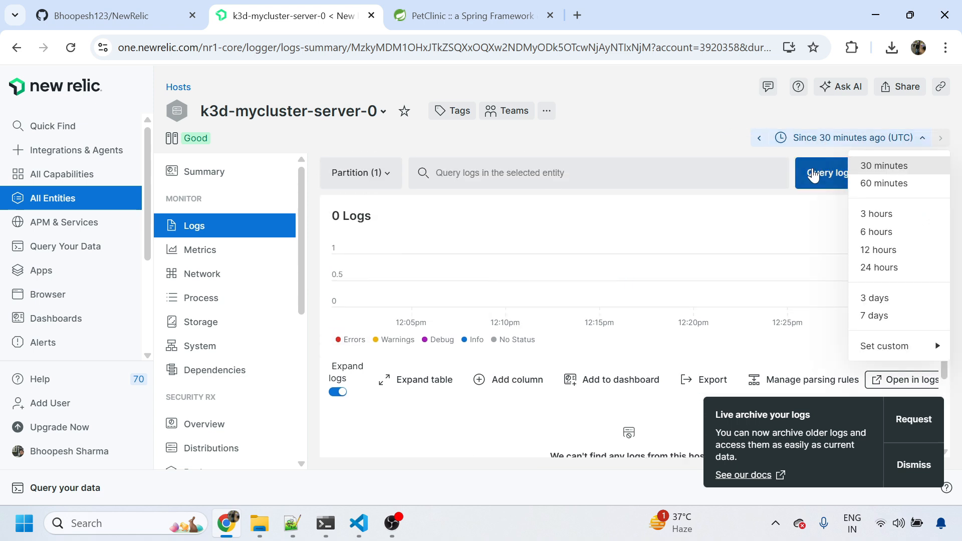
mouse_move(187, 281)
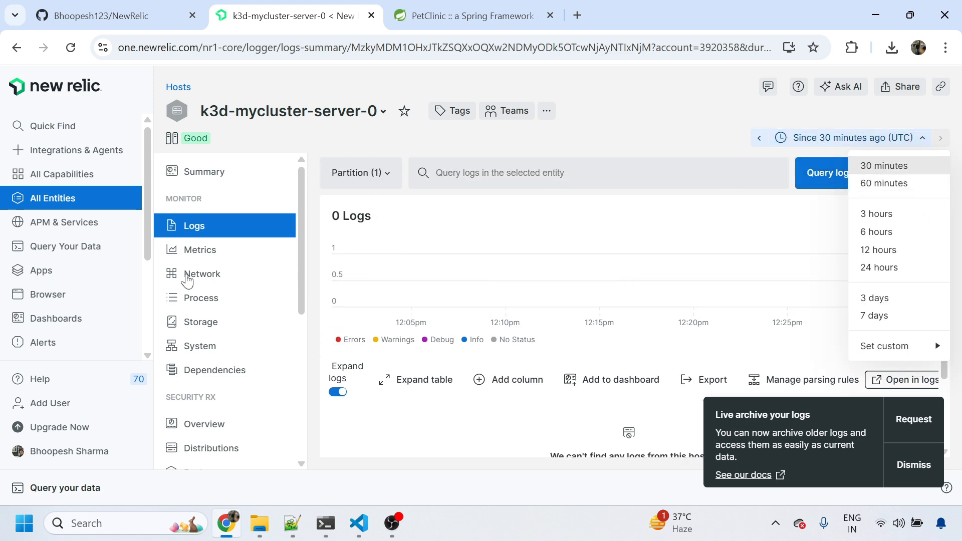
left_click(198, 250)
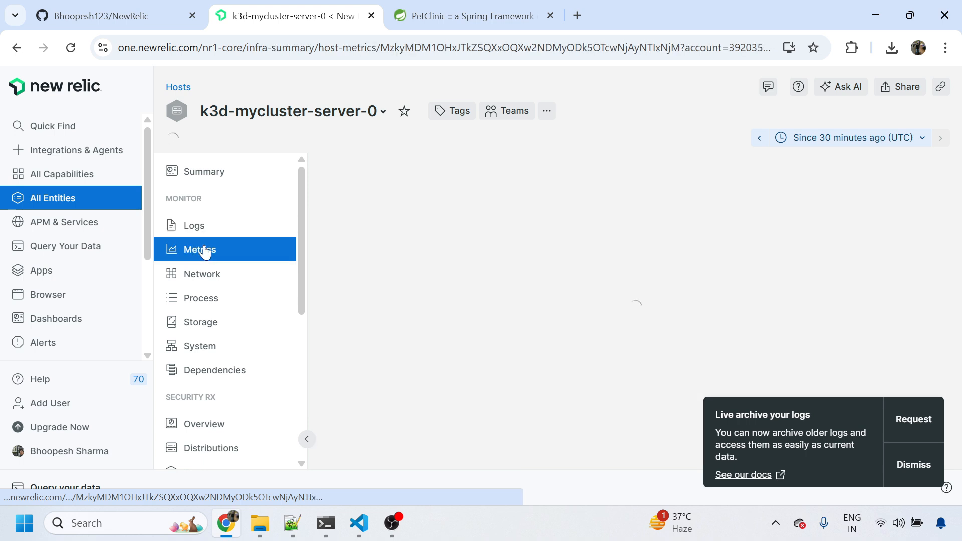
- Review the k3d-mycluster-server-0 host's Metrics charts
left_click(198, 250)
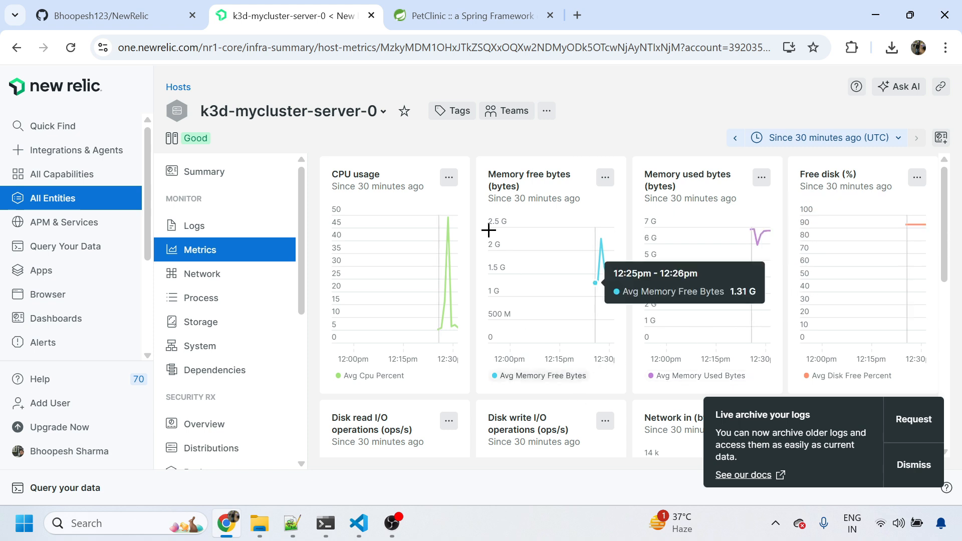
scroll("down", 3)
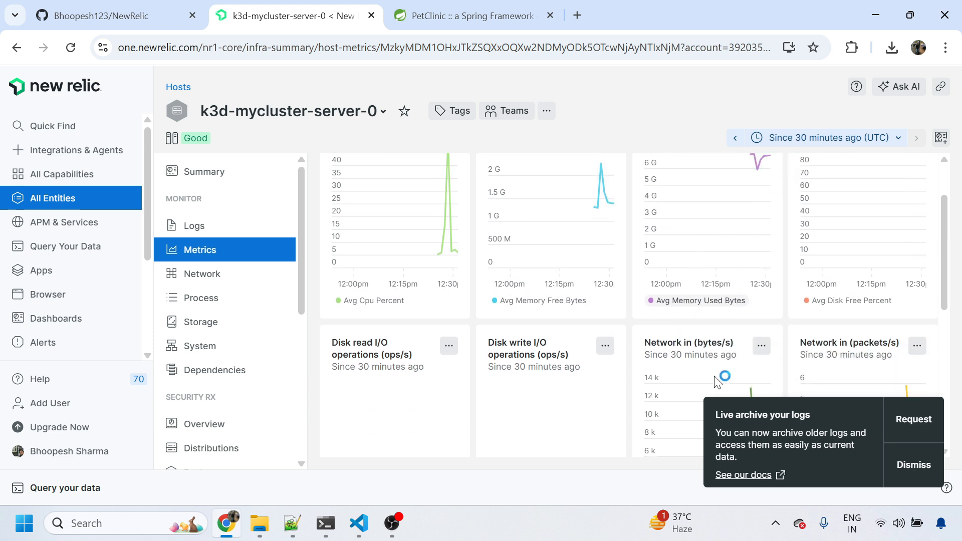
scroll("down", 3)
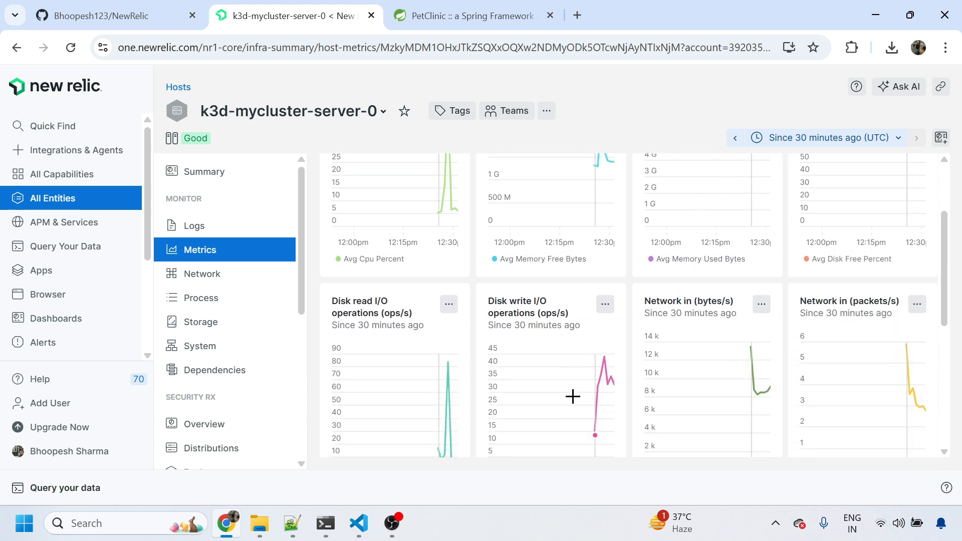
scroll("down", 3)
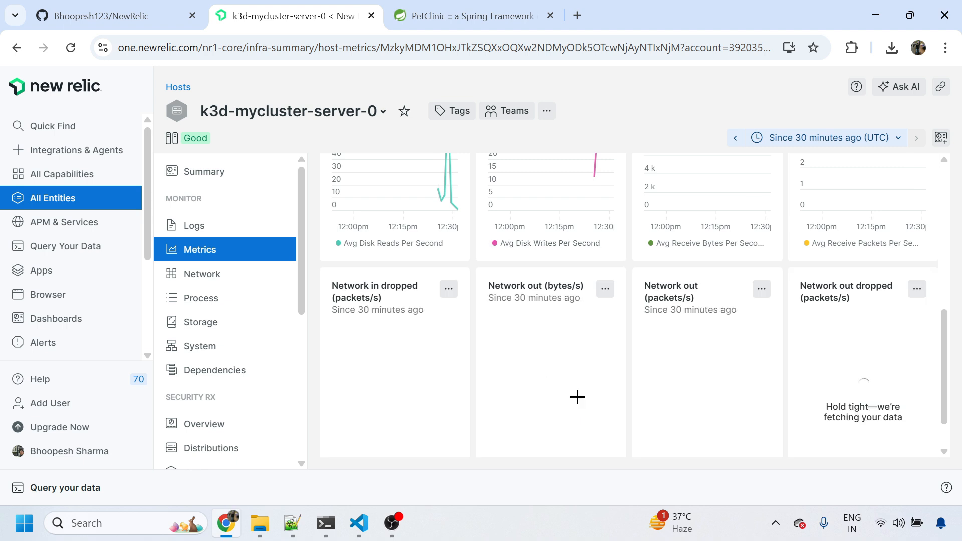
- Review the host's Network, Process and System views
left_click(201, 274)
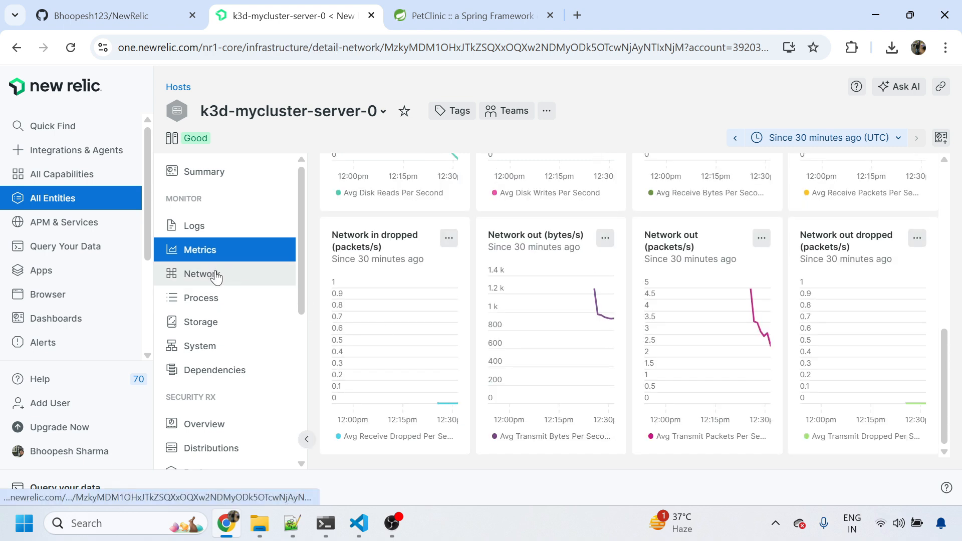
left_click(202, 273)
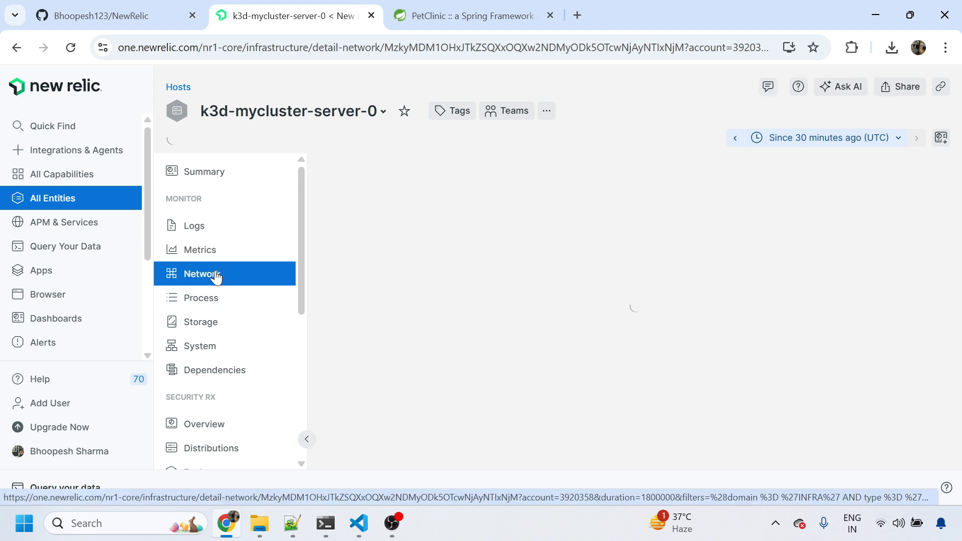
left_click(202, 274)
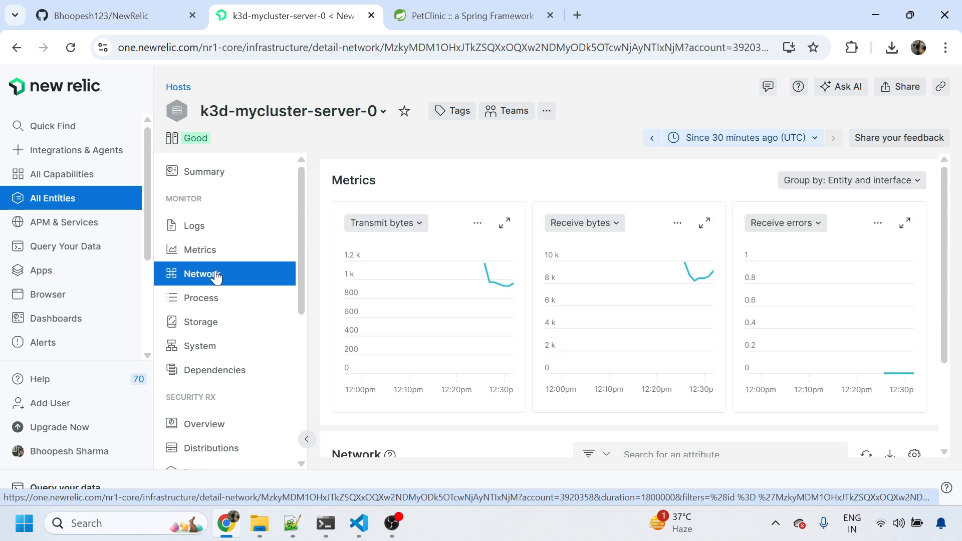
left_click(199, 345)
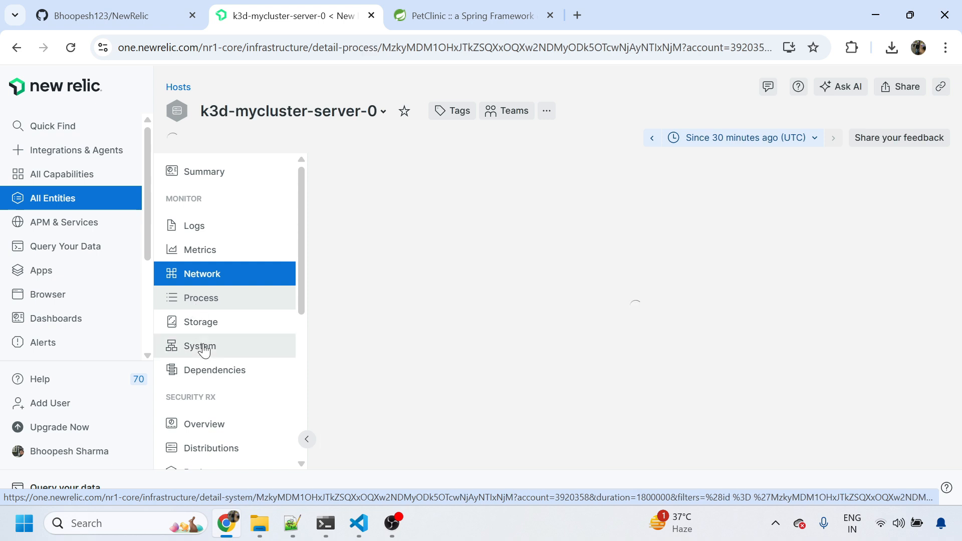
left_click(200, 298)
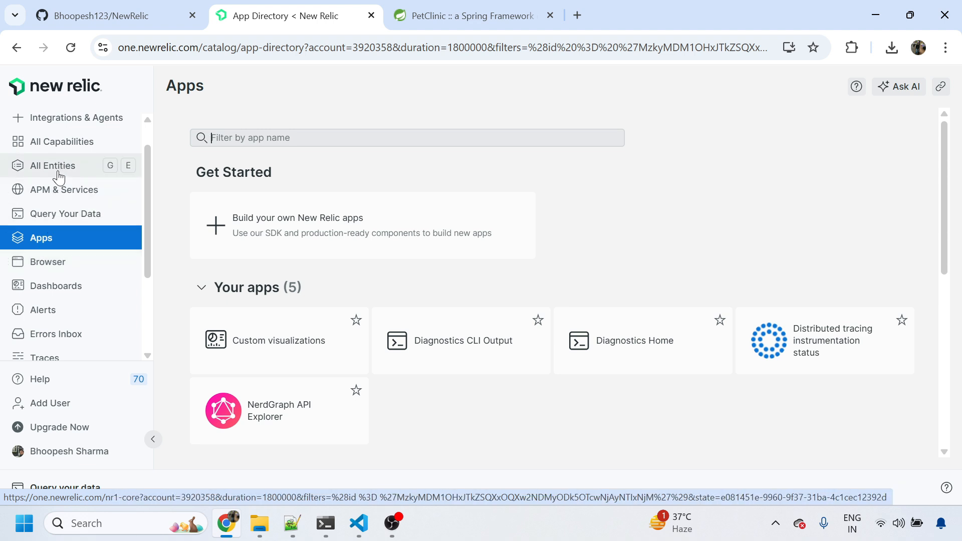
- Open the petclinic service from APM & Services and review its Summary charts
left_click(65, 190)
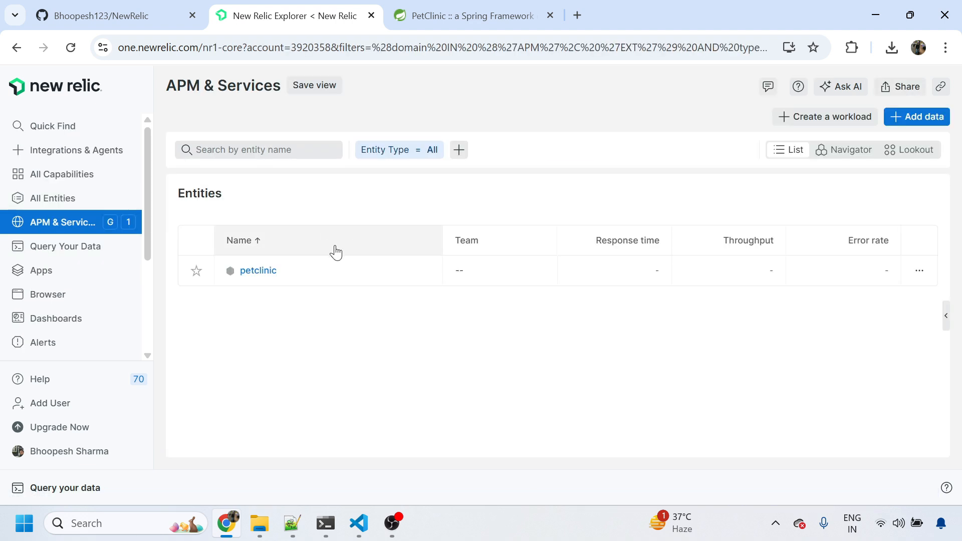
left_click(258, 270)
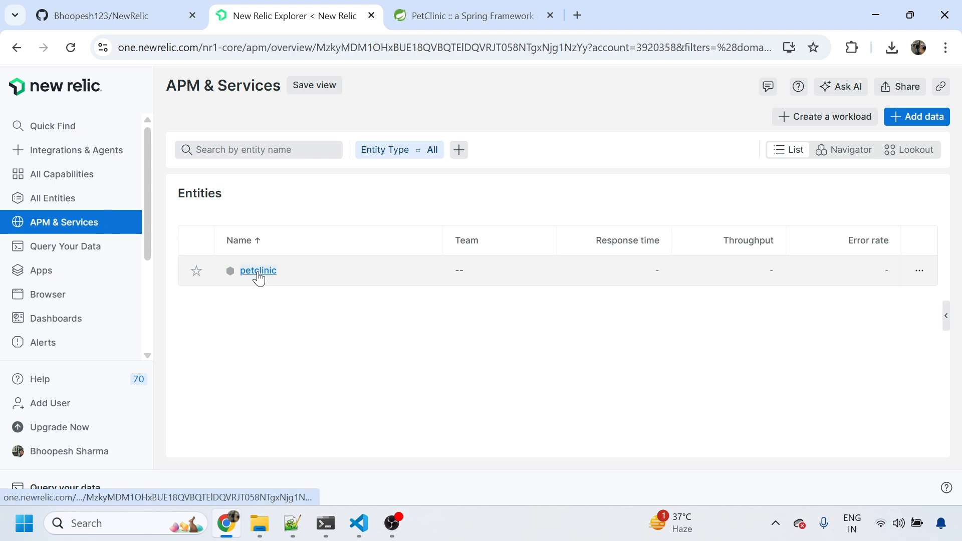
left_click(258, 270)
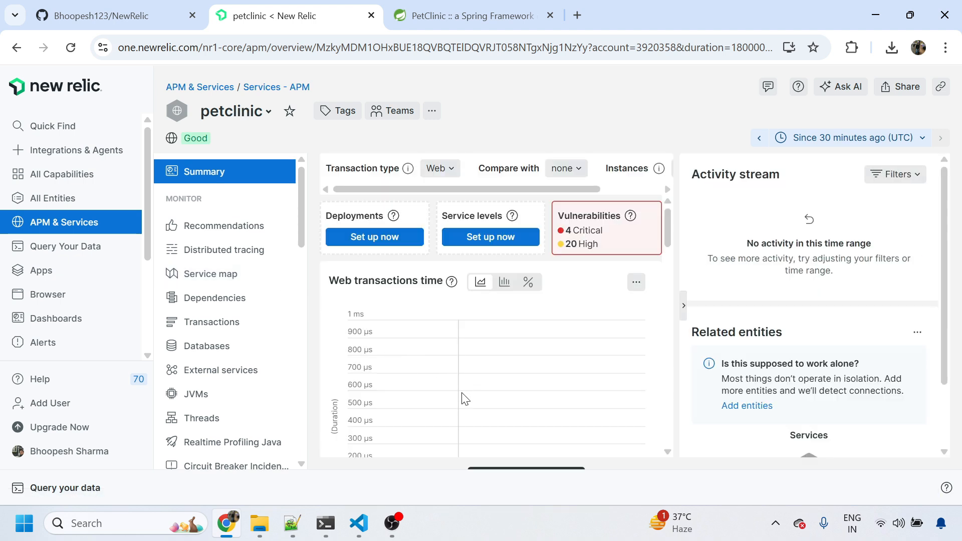
scroll("down", 3)
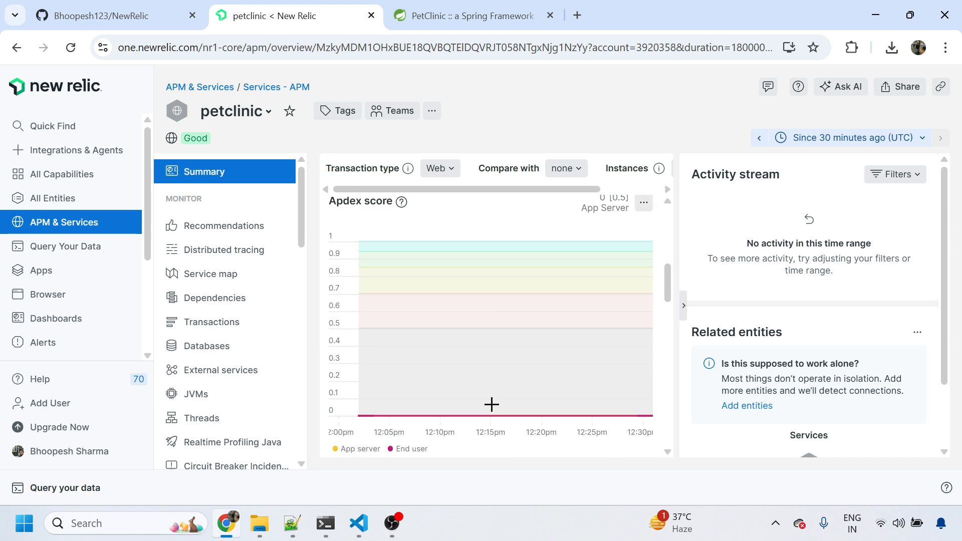
scroll("down", 3)
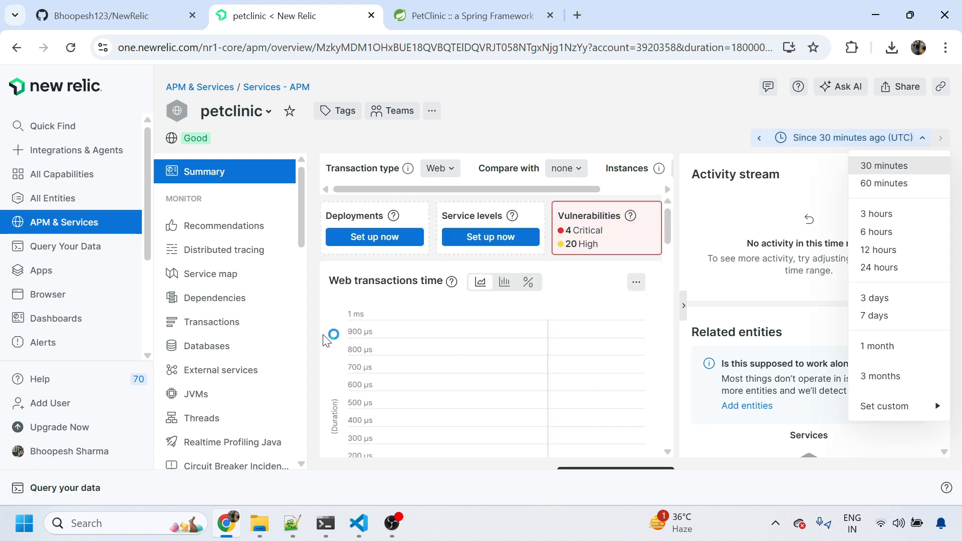
- View petclinic's Distributed tracing and its single-entity Service map
left_click(225, 250)
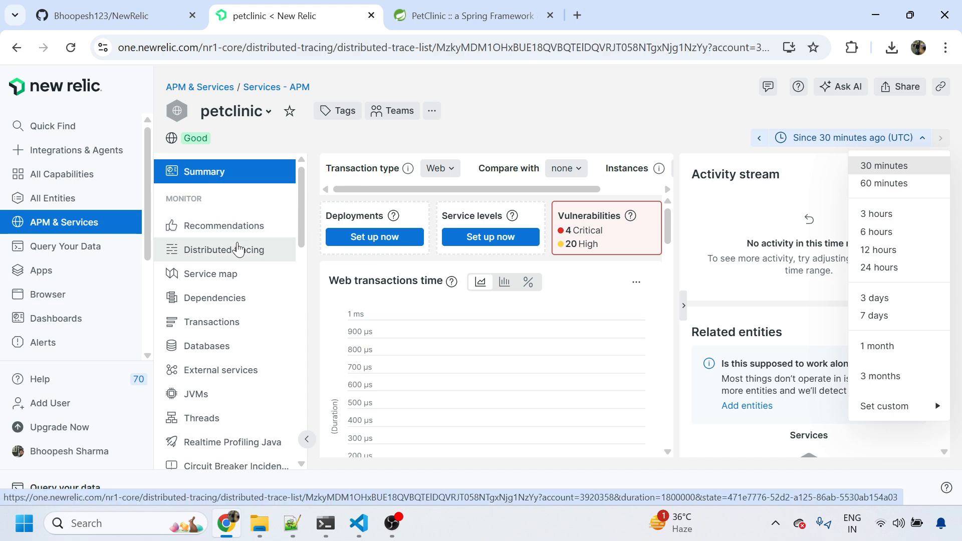
left_click(225, 249)
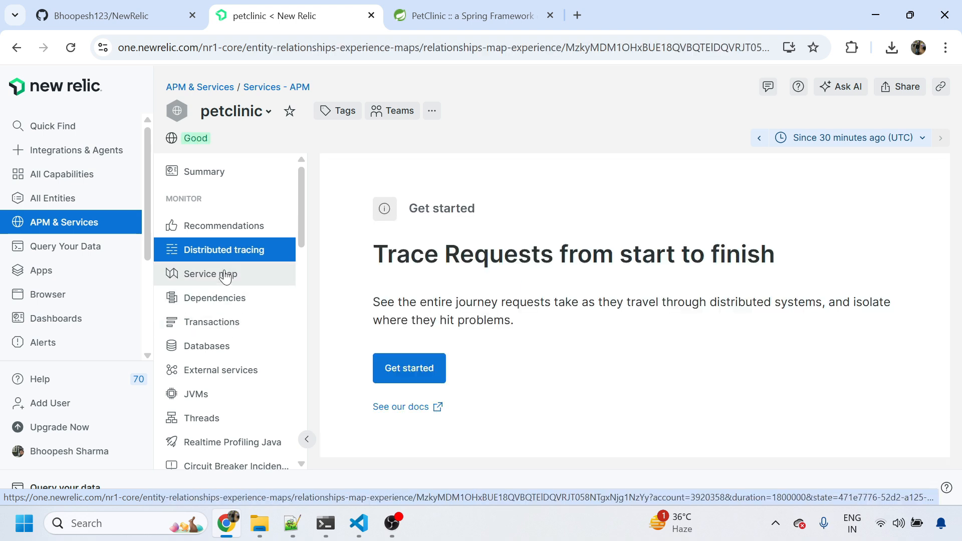
left_click(211, 273)
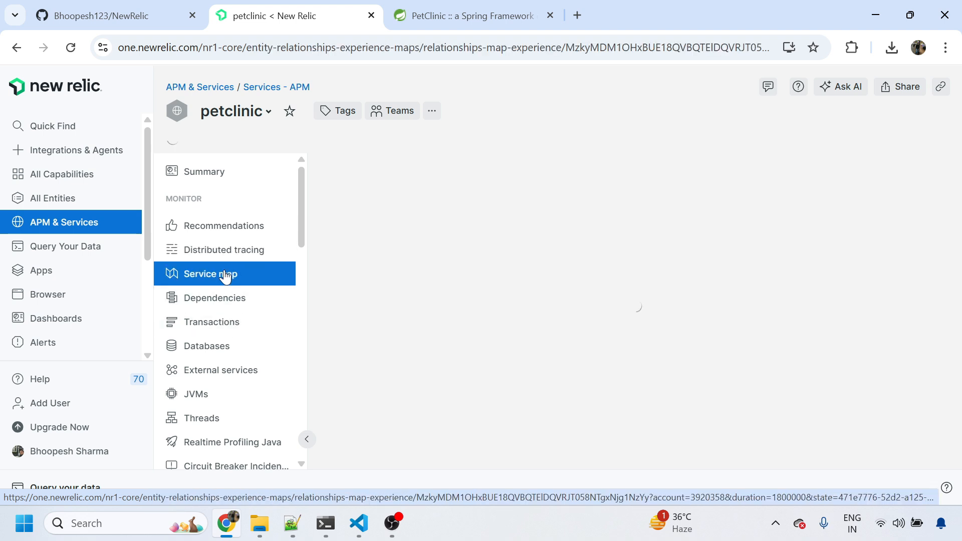
left_click(209, 274)
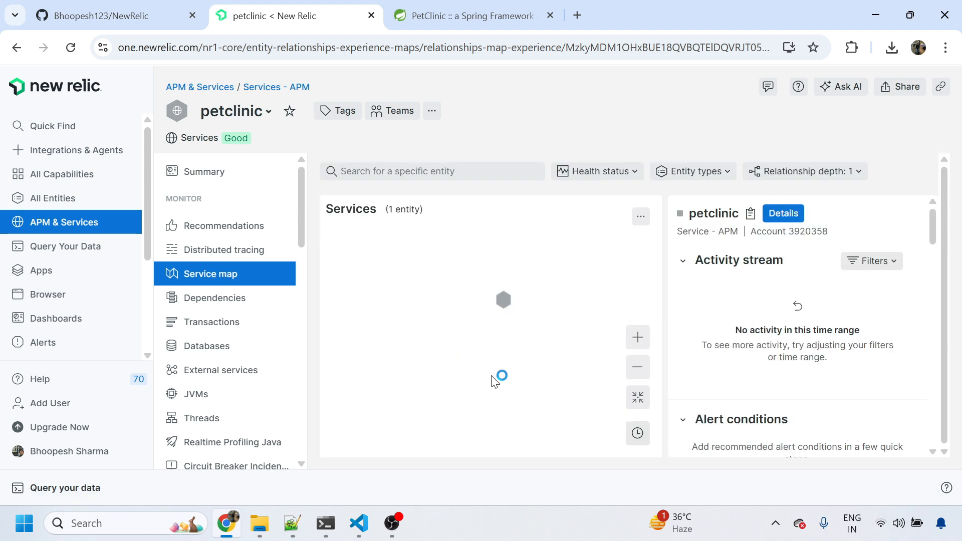
mouse_move(495, 342)
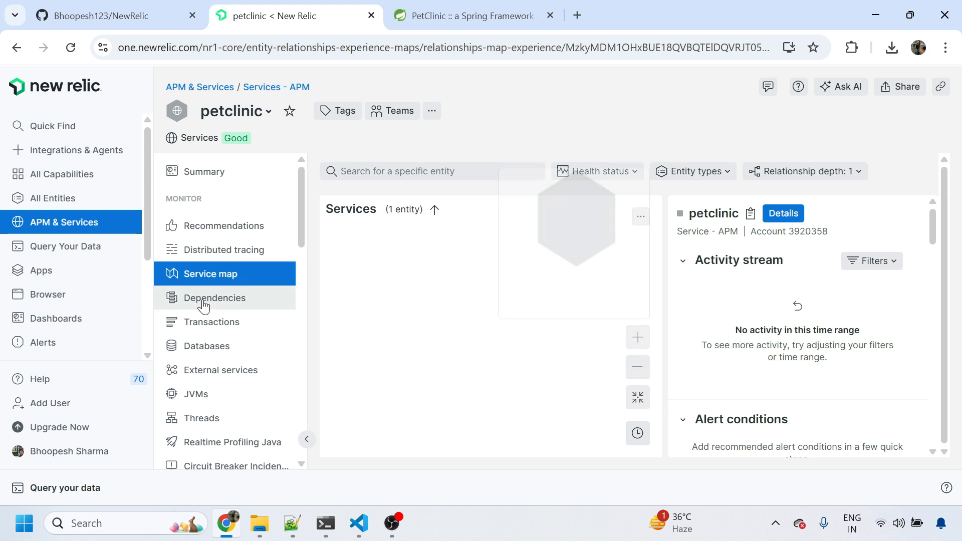
- Open petclinic's Transactions view
left_click(211, 321)
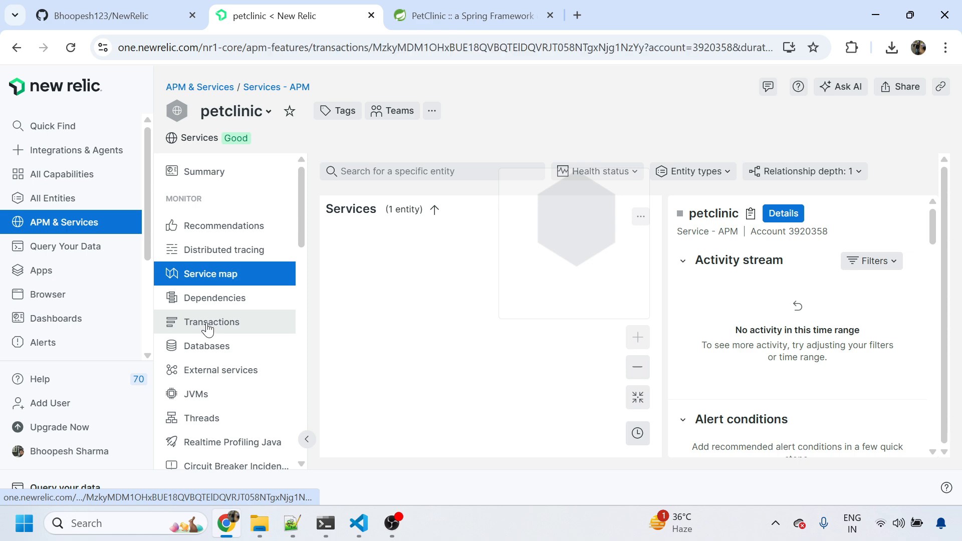
left_click(324, 523)
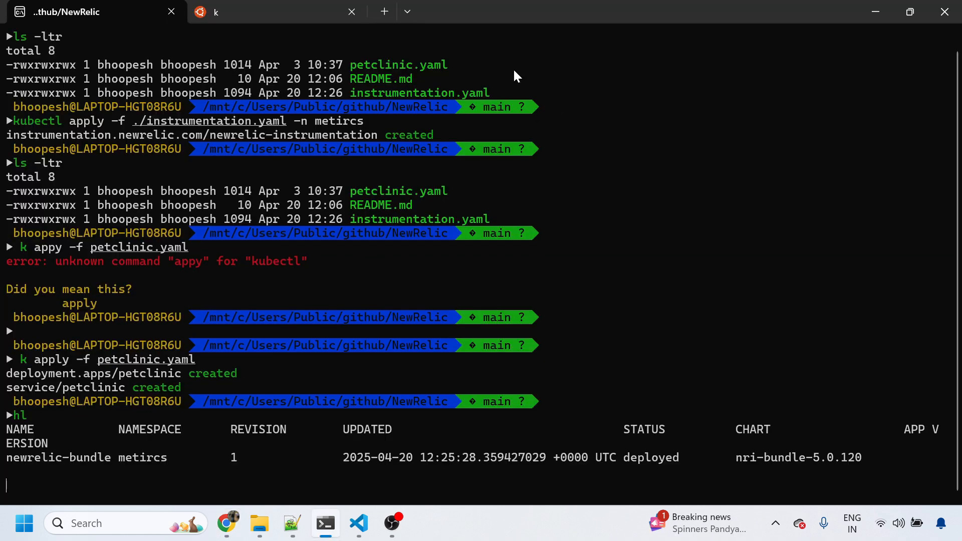
- Open a new Ubuntu tab and run helm get values newrelic-bundle
left_click(406, 11)
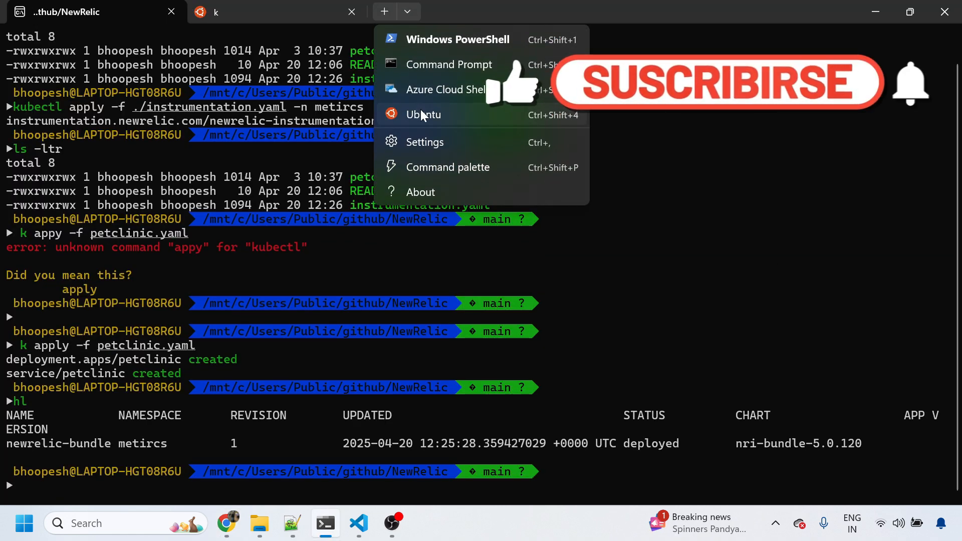
left_click(422, 114)
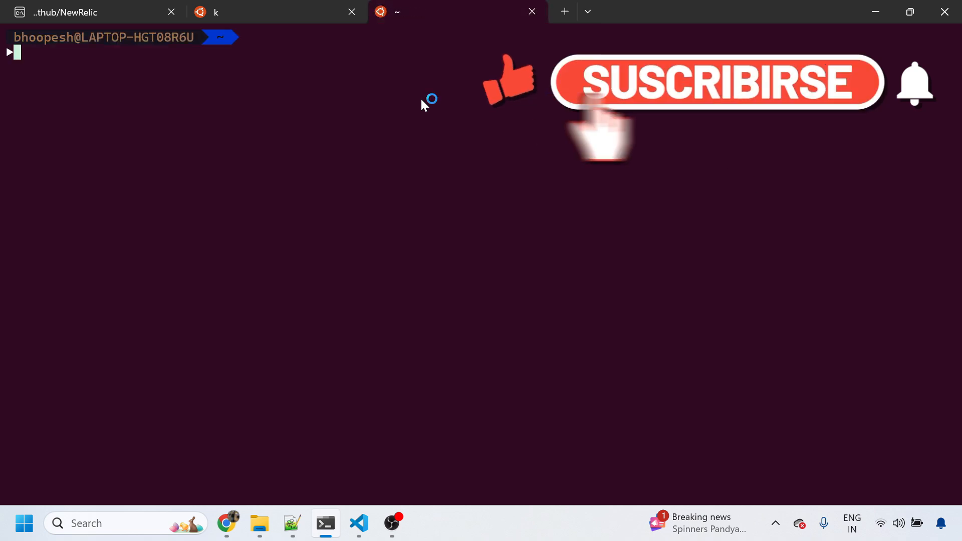
type("helm get values newrelic-bundle")
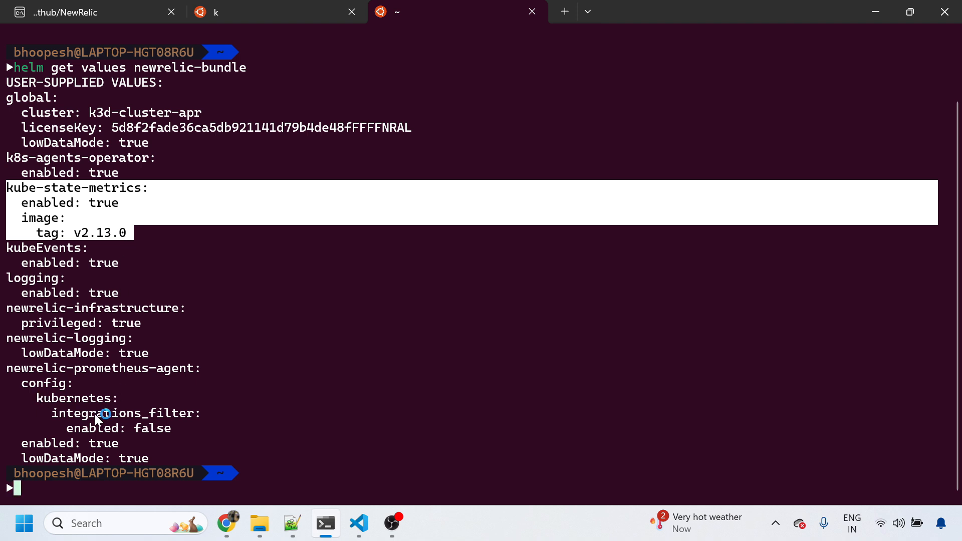
mouse_move(392, 244)
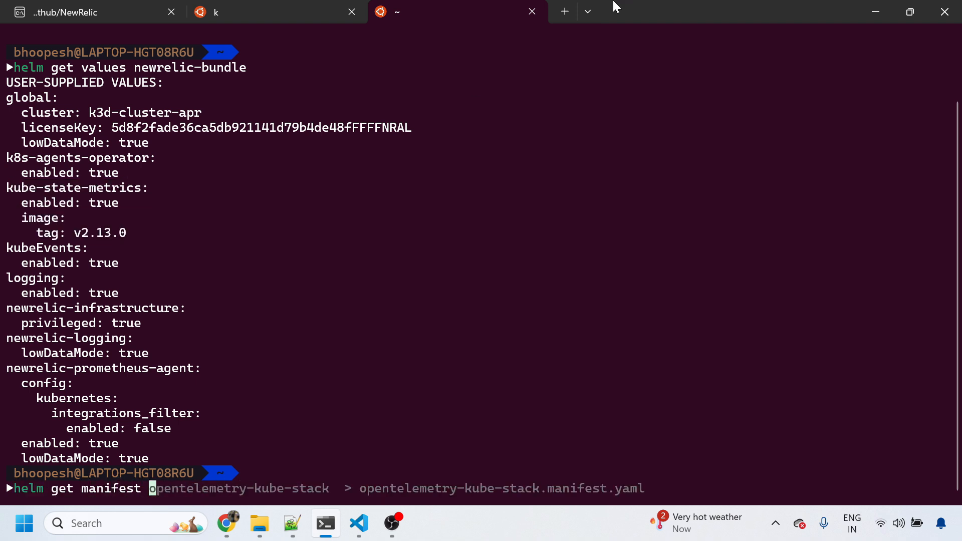
- Run helm get manifest for newrelic-bundle and read through the rendered YAML
double_click(160, 67)
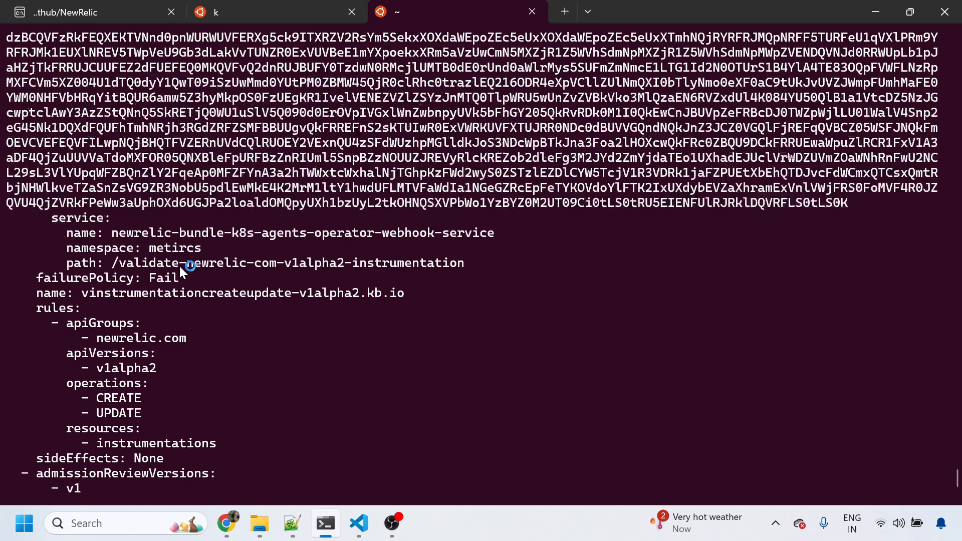
scroll("down", 3)
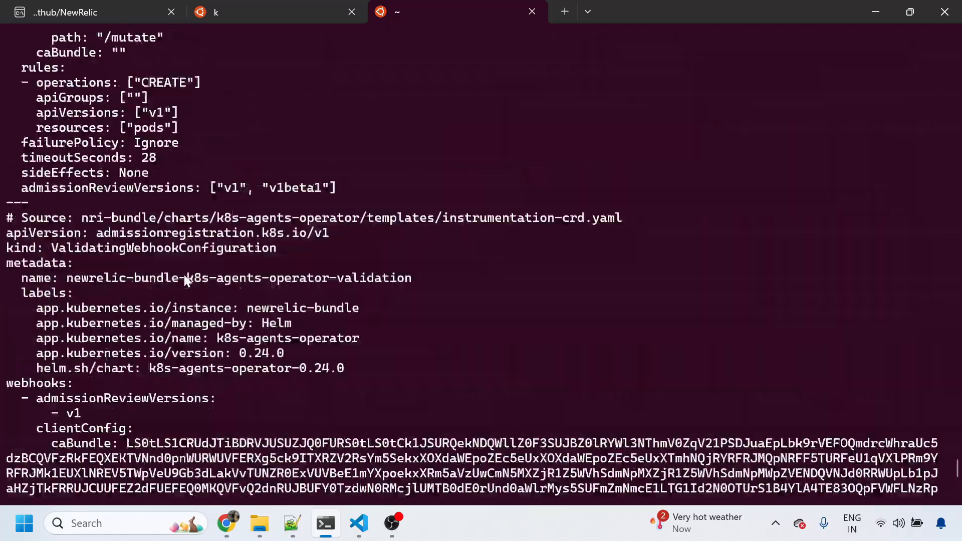
scroll("down", 3)
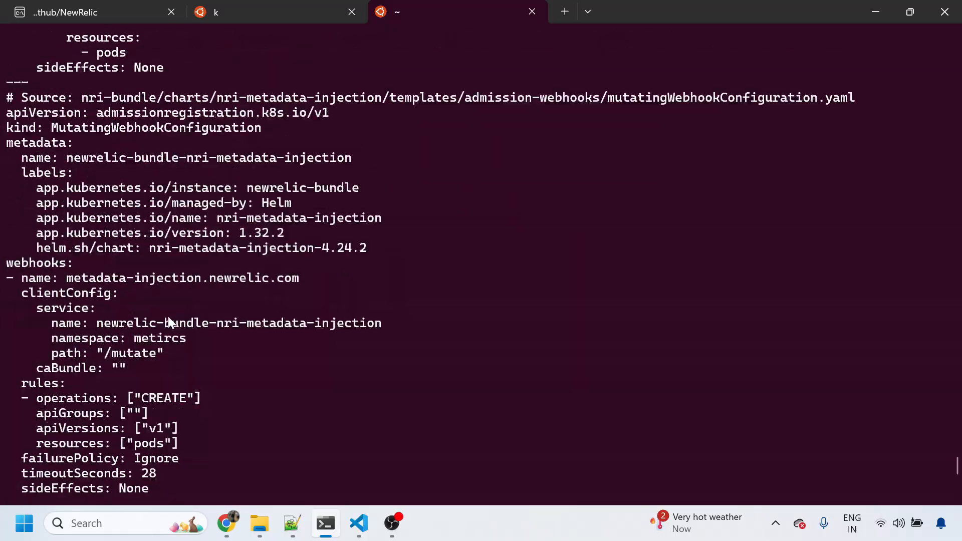
scroll("down", 3)
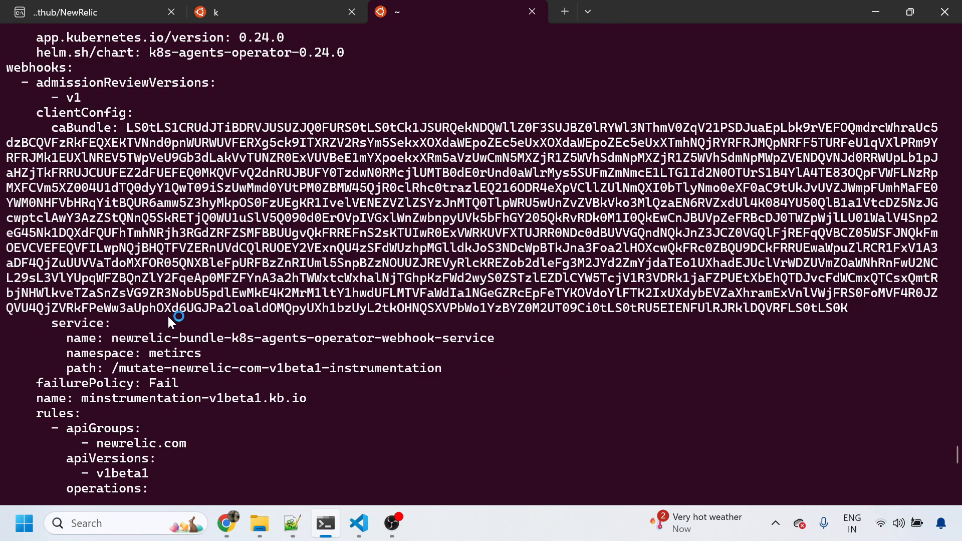
scroll("down", 3)
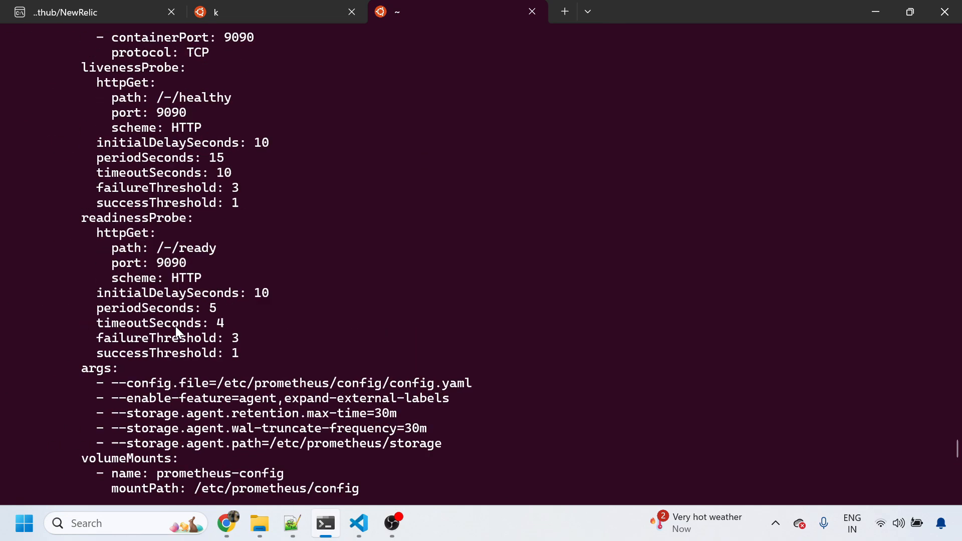
scroll("down", 3)
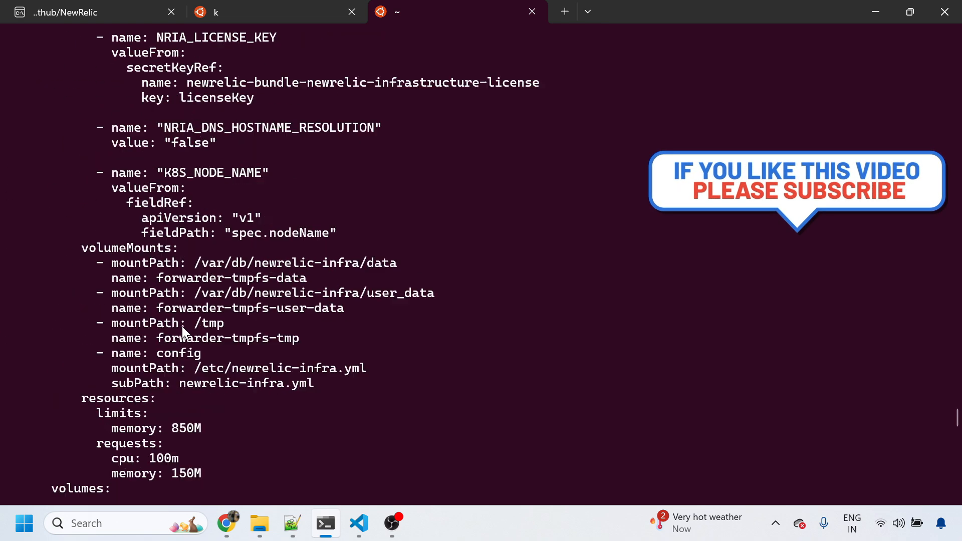
scroll("down", 3)
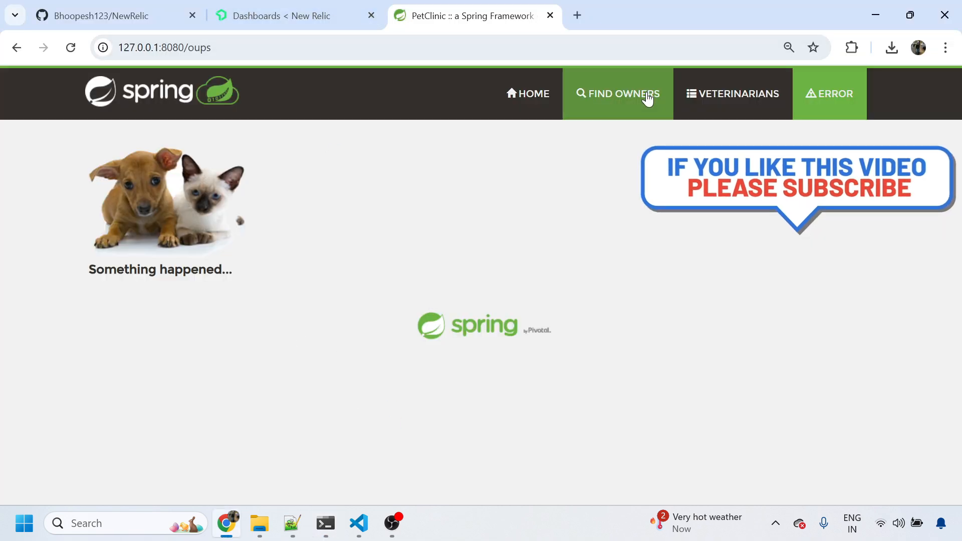
- Deploy the Infrastructure Dashboard template, marking both setup steps Done, and view the new dashboard
left_click(294, 15)
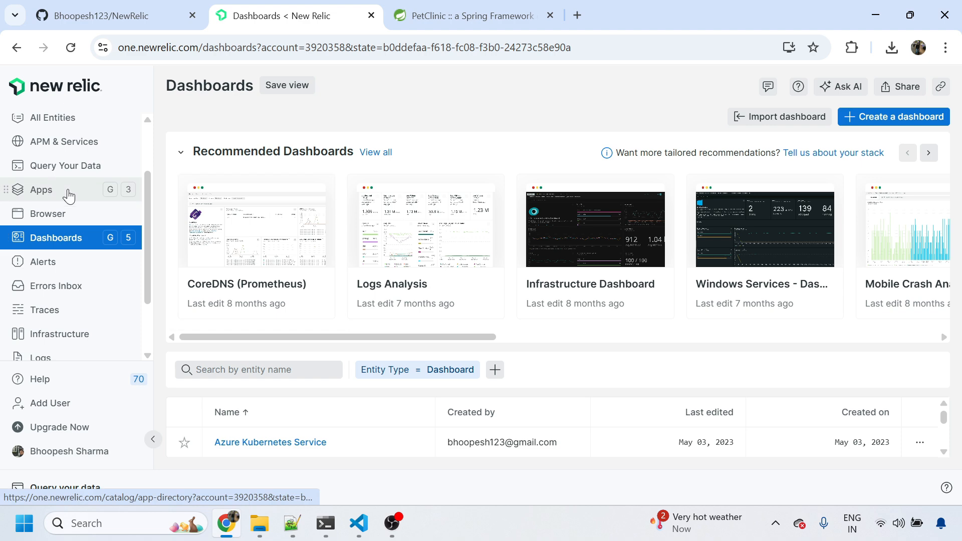
left_click(893, 117)
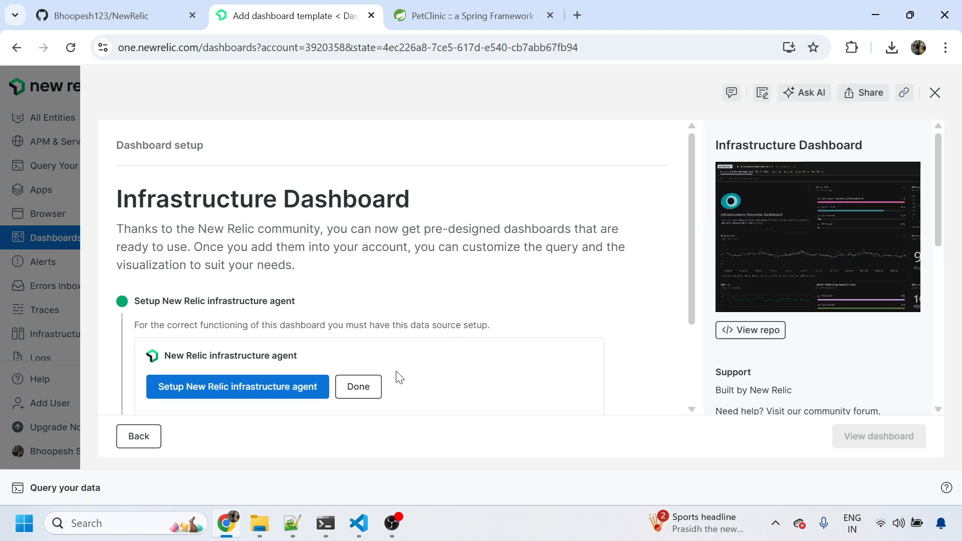
left_click(358, 386)
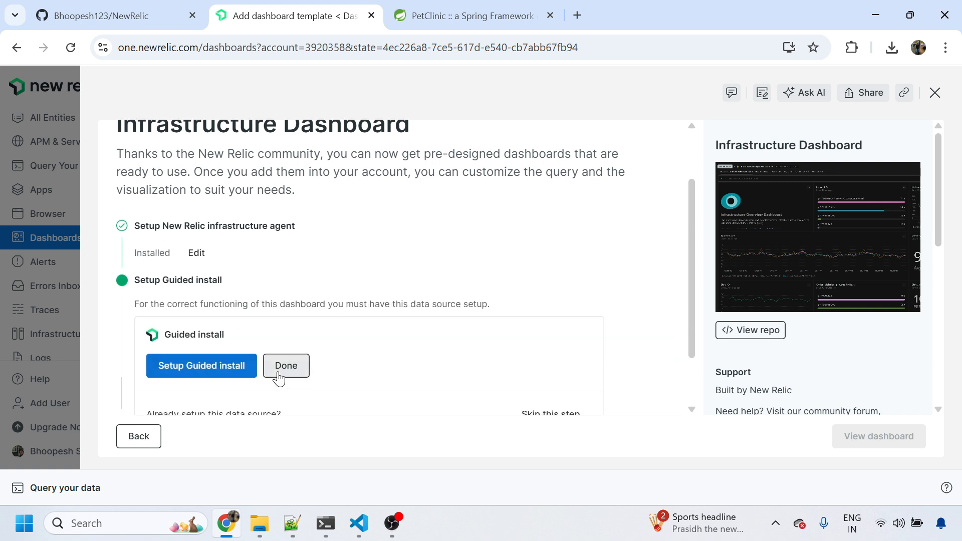
left_click(285, 366)
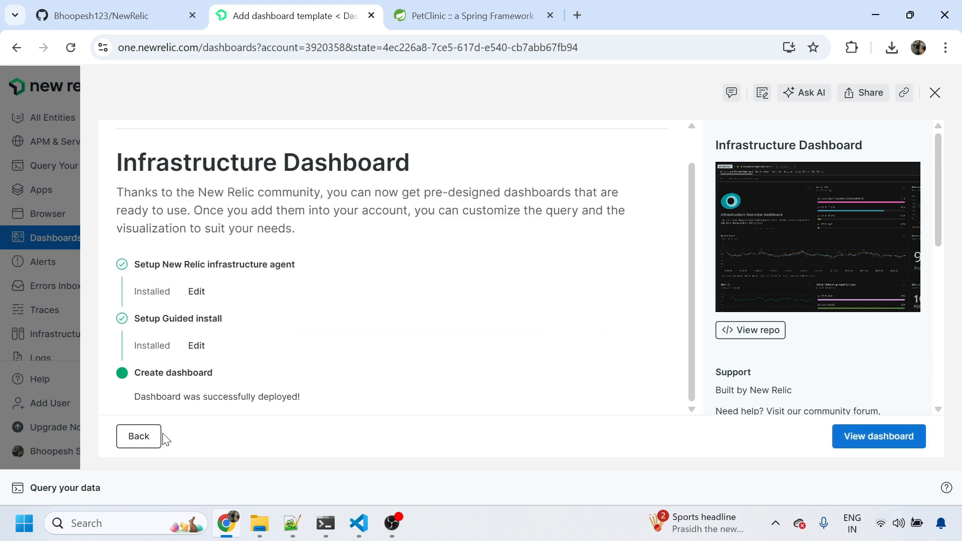
left_click(877, 436)
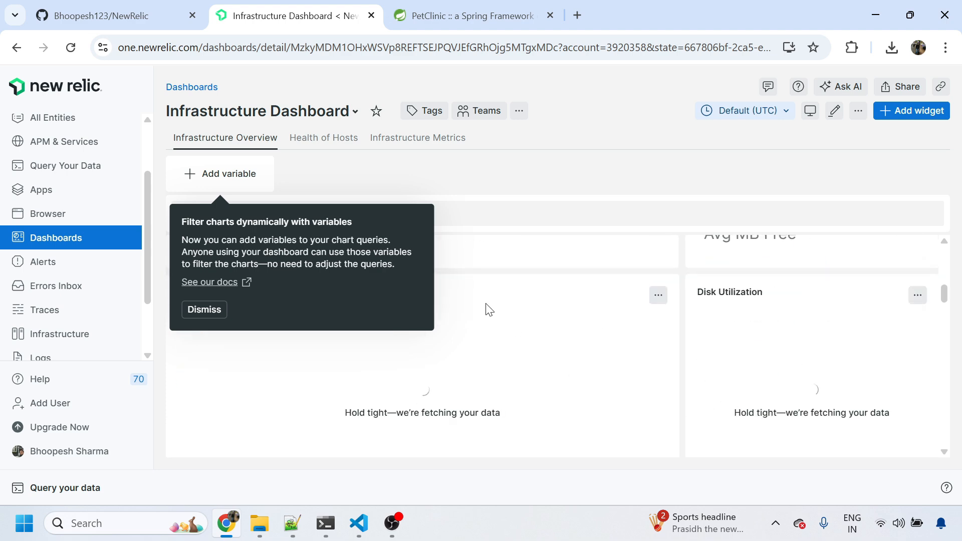
- Dismiss the dashboard variables tip and return to the APM & Services list with petclinic
left_click(203, 309)
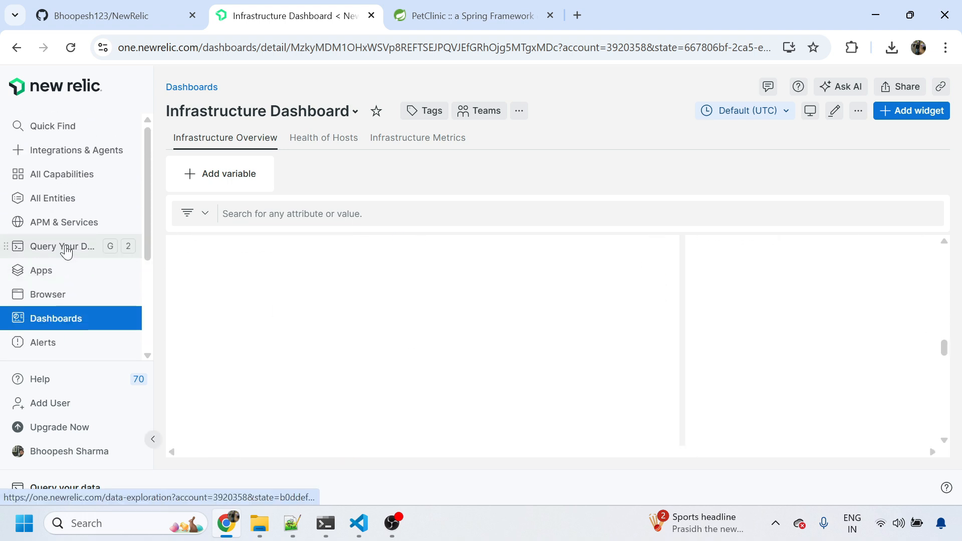
mouse_move(55, 222)
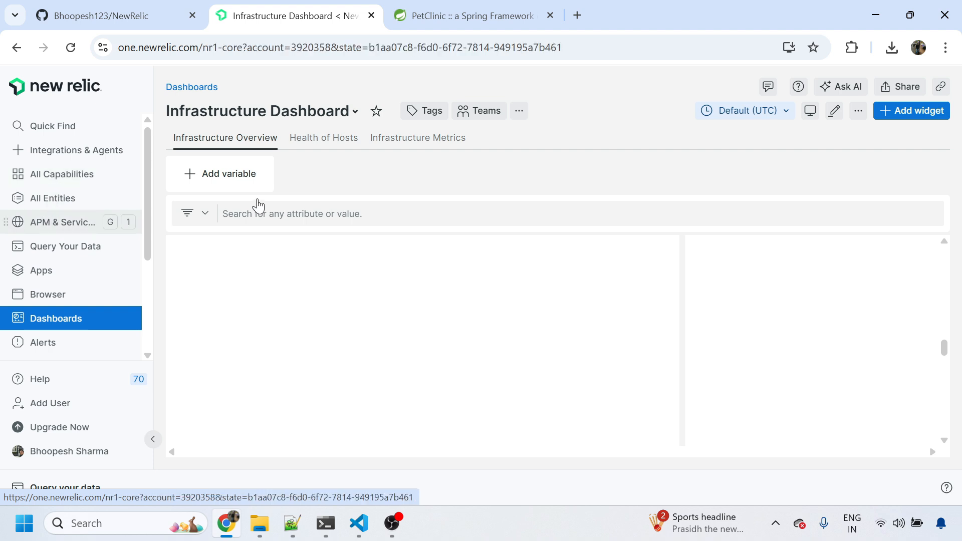
left_click(61, 223)
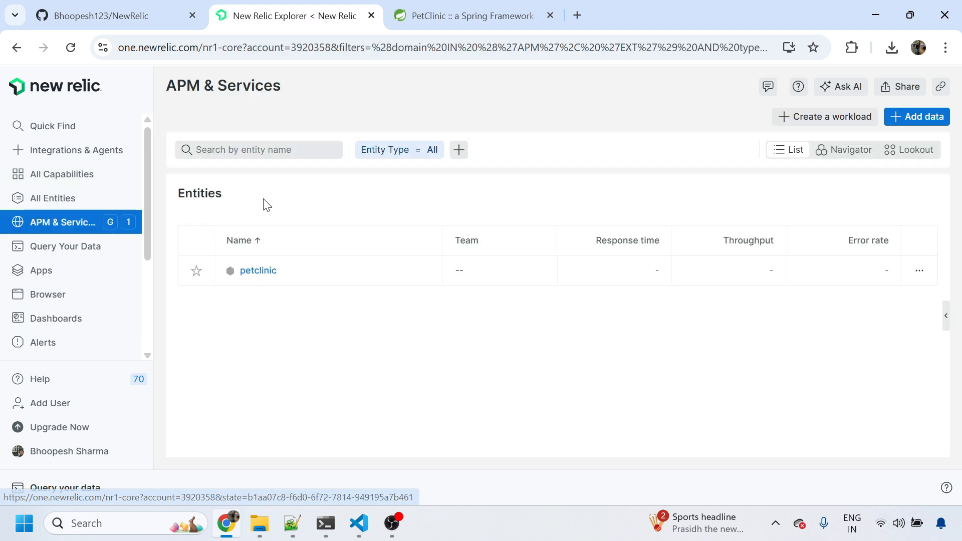
left_click(257, 270)
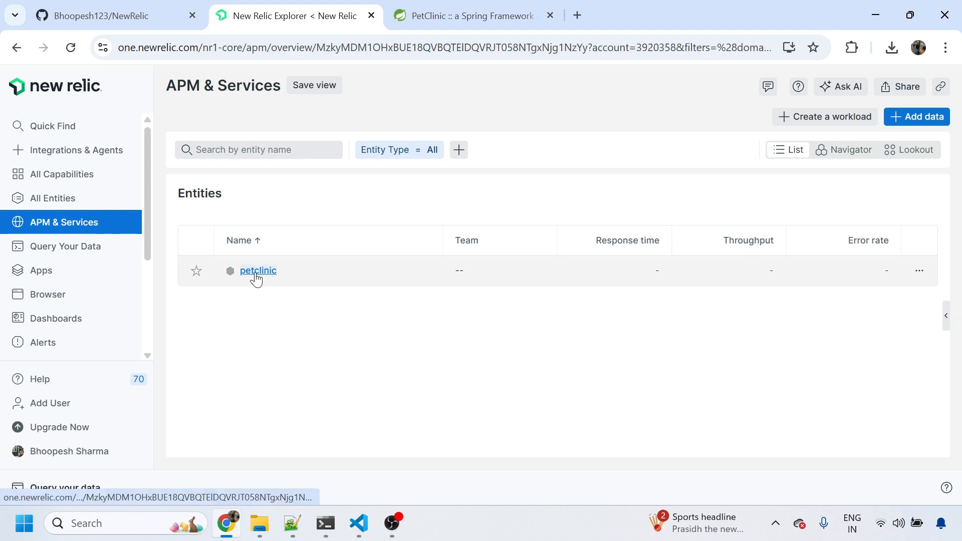
- Open petclinic's APM summary showing web transaction time and 4 critical, 20 high vulnerabilities
left_click(258, 270)
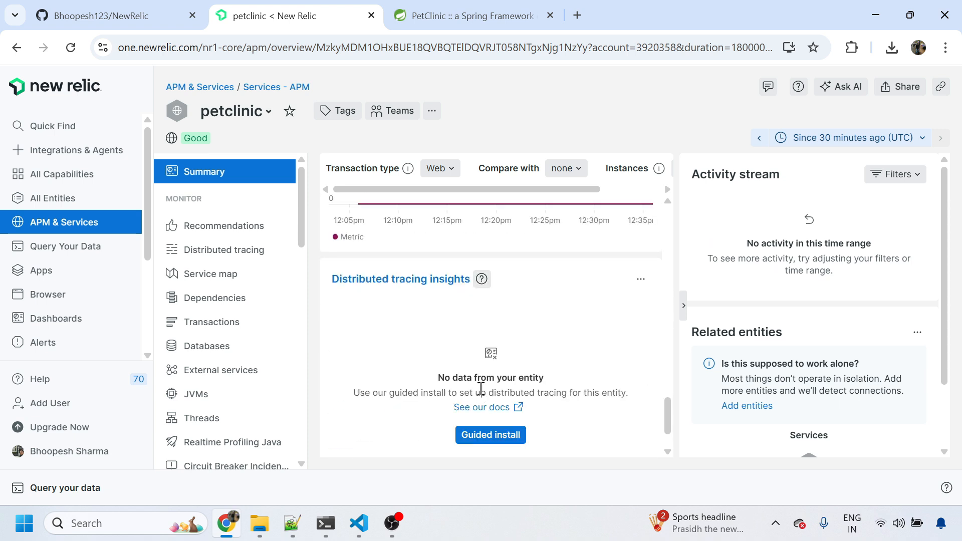
scroll("down", 3)
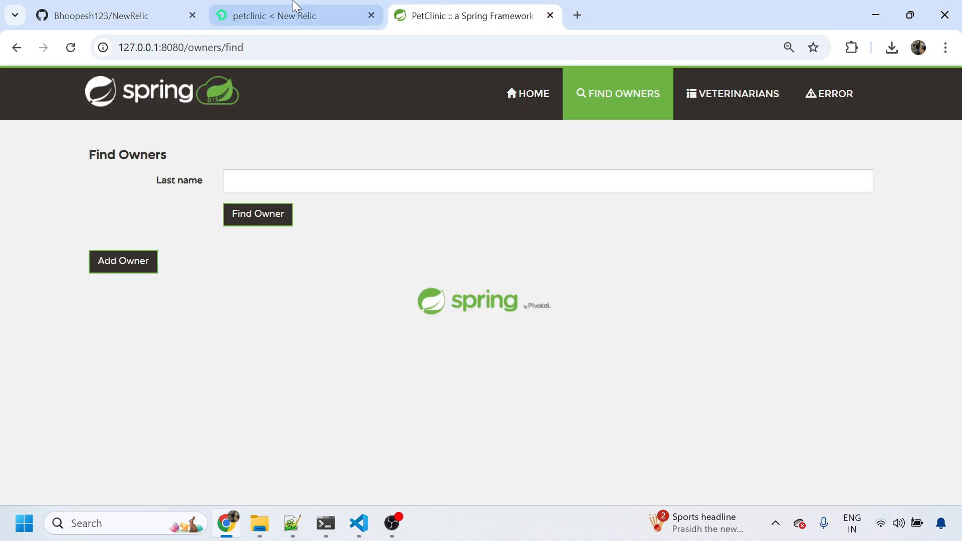
left_click(291, 15)
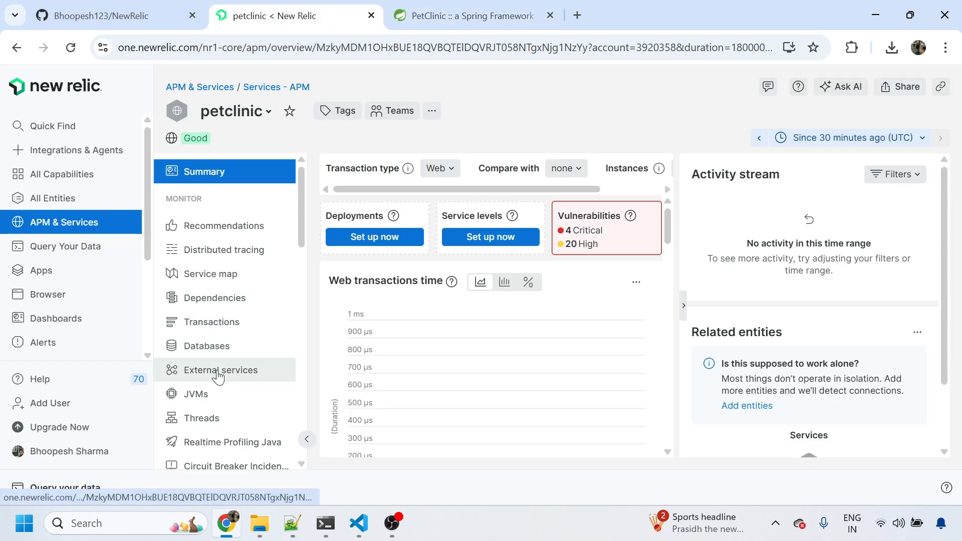
- Review petclinic's Databases page (no data), JVMs (0 instances), then the Threads breakdown
left_click(206, 346)
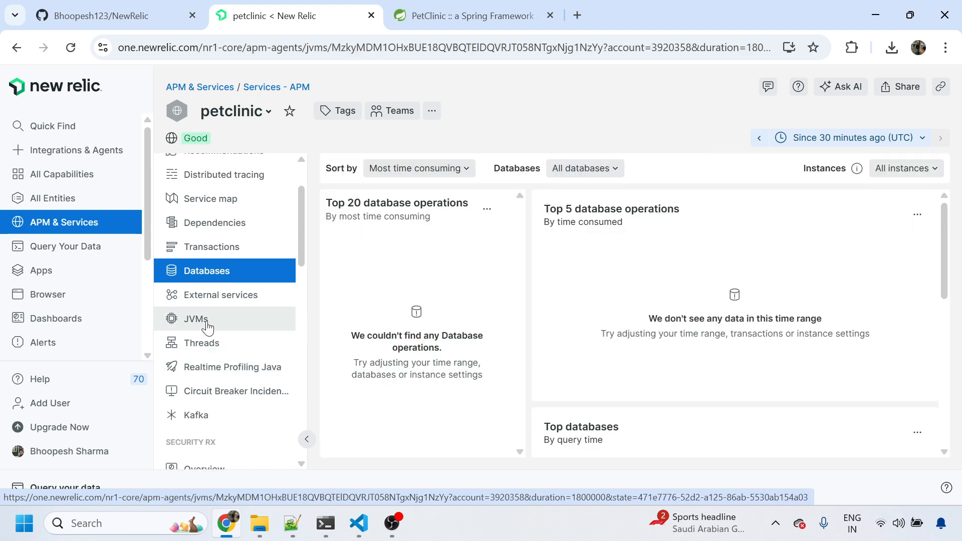
left_click(196, 318)
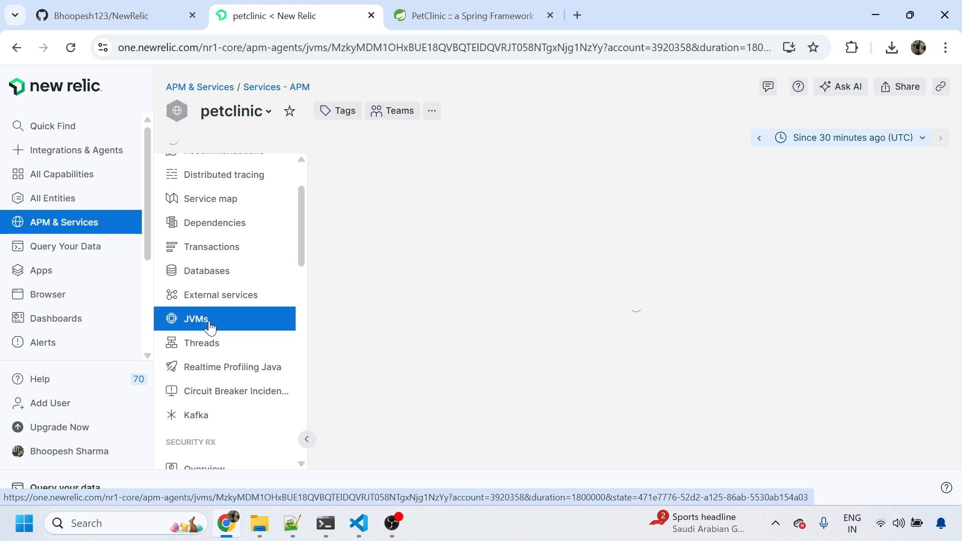
left_click(196, 319)
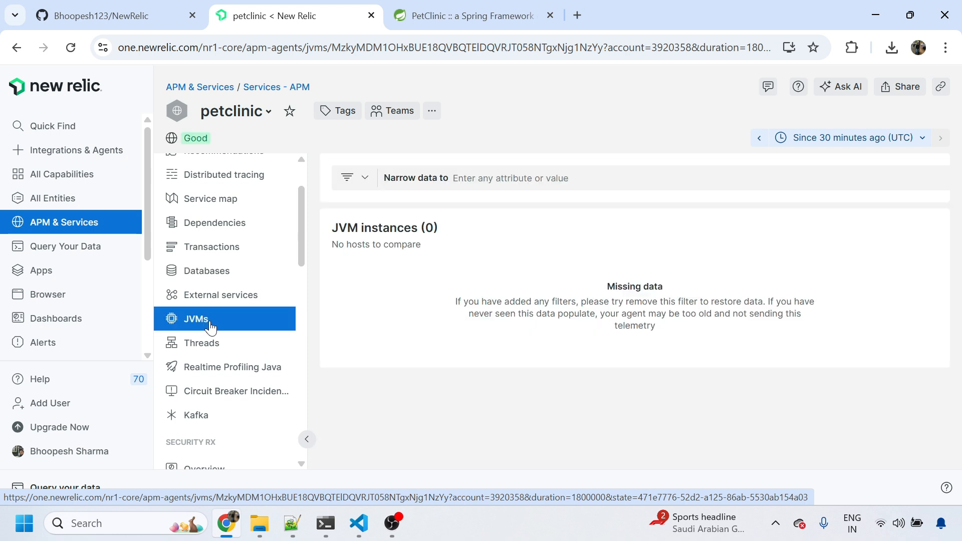
left_click(201, 342)
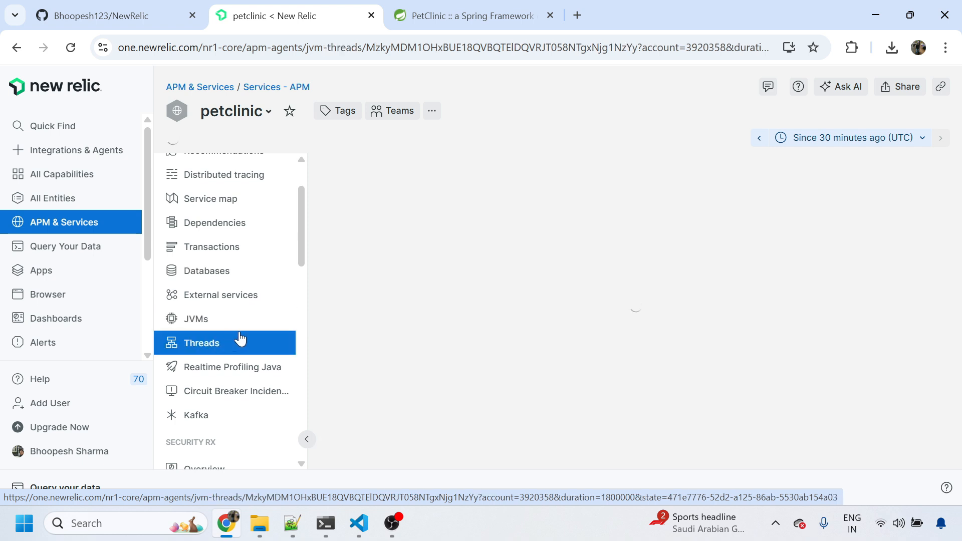
left_click(201, 343)
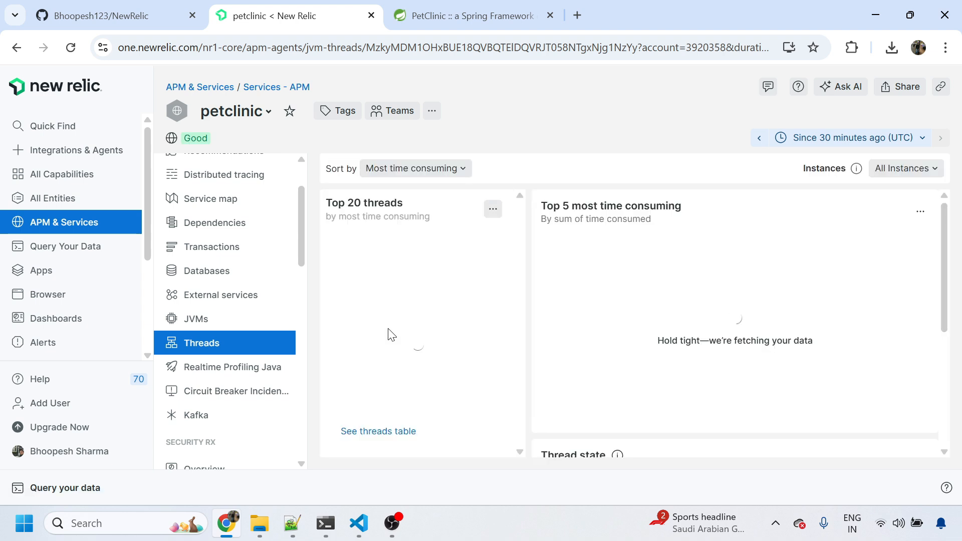